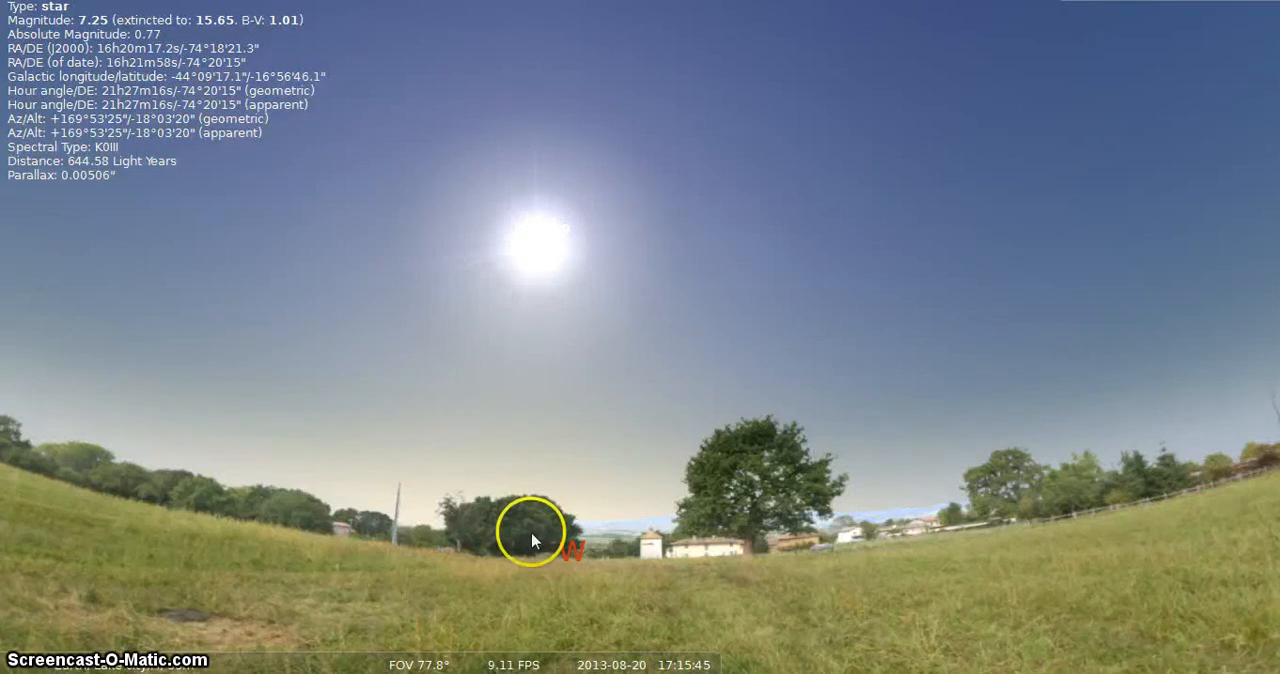
{"action": "mouse_move", "coordinate": [563, 633]}
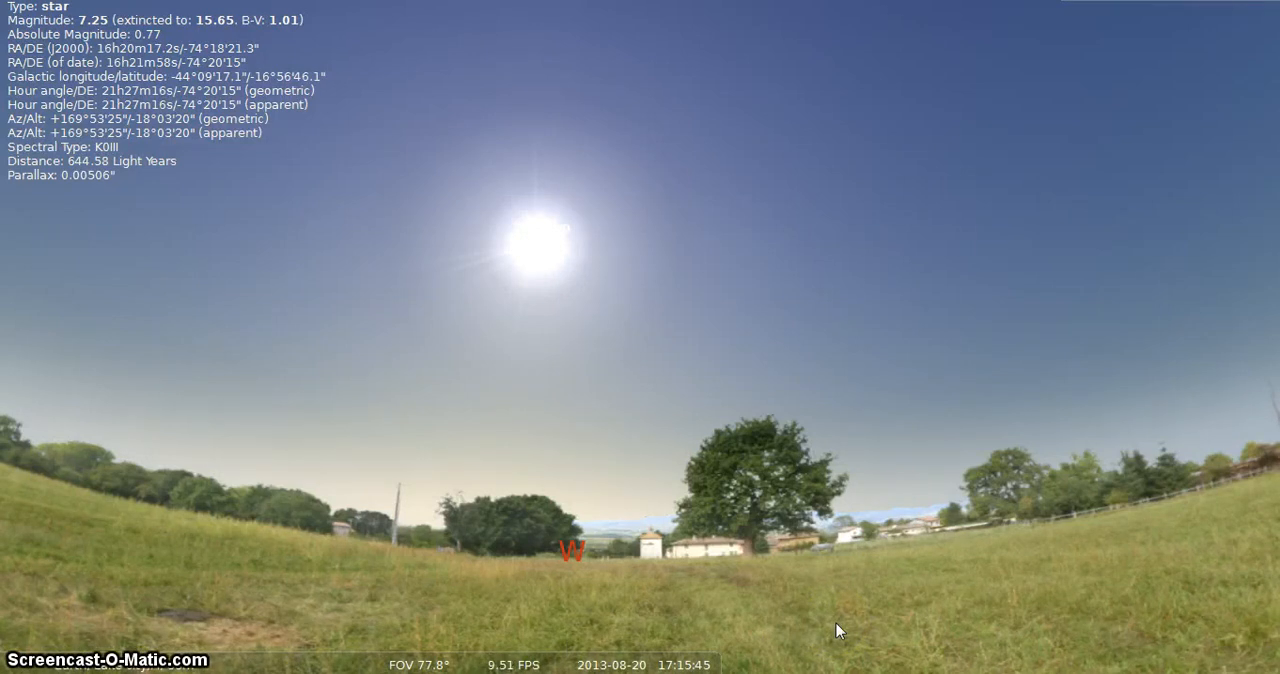
Step: Run the clock briefly backward to 17:15:43, then resume the normal forward rate near 17:15:45
{"action": "left_click", "coordinate": [810, 615]}
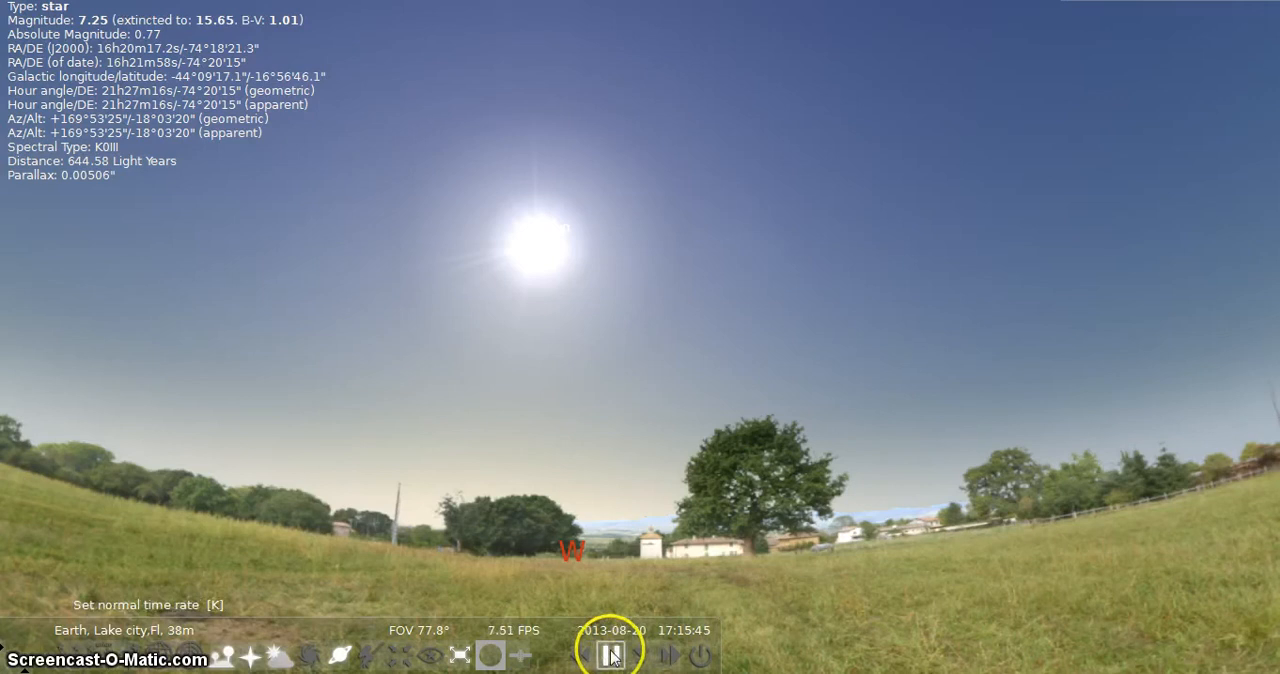
{"action": "left_click", "coordinate": [612, 655]}
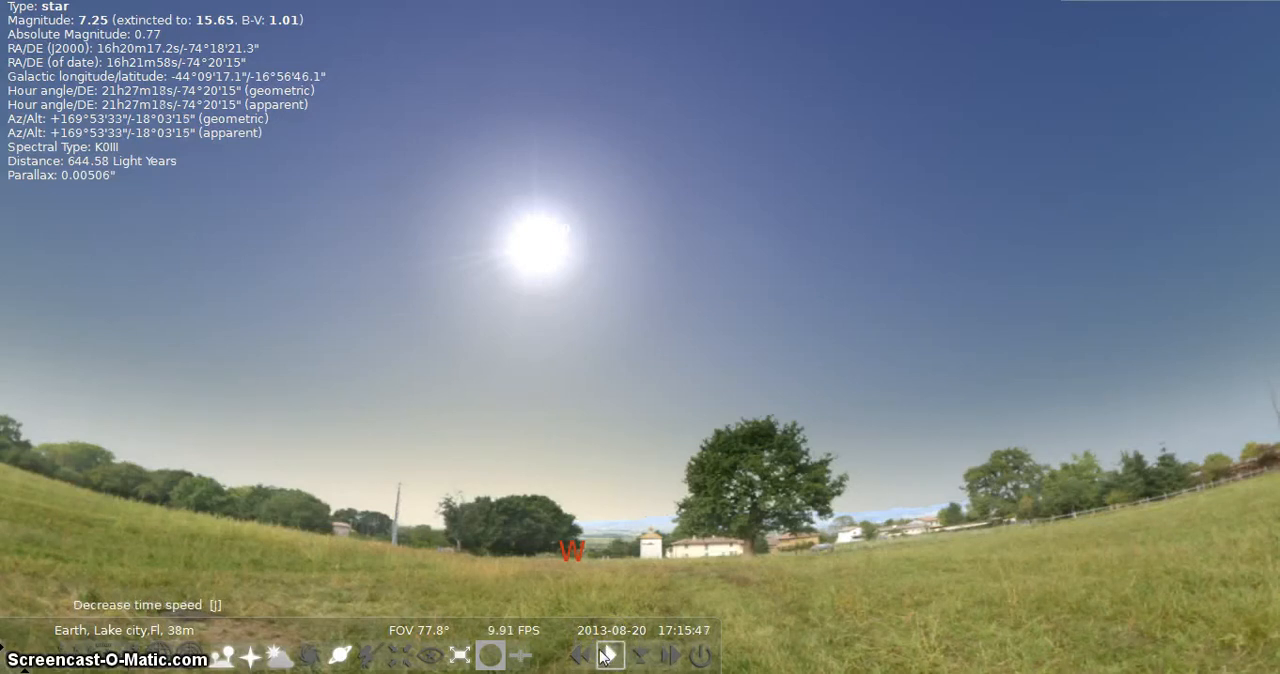
{"action": "left_click", "coordinate": [609, 655]}
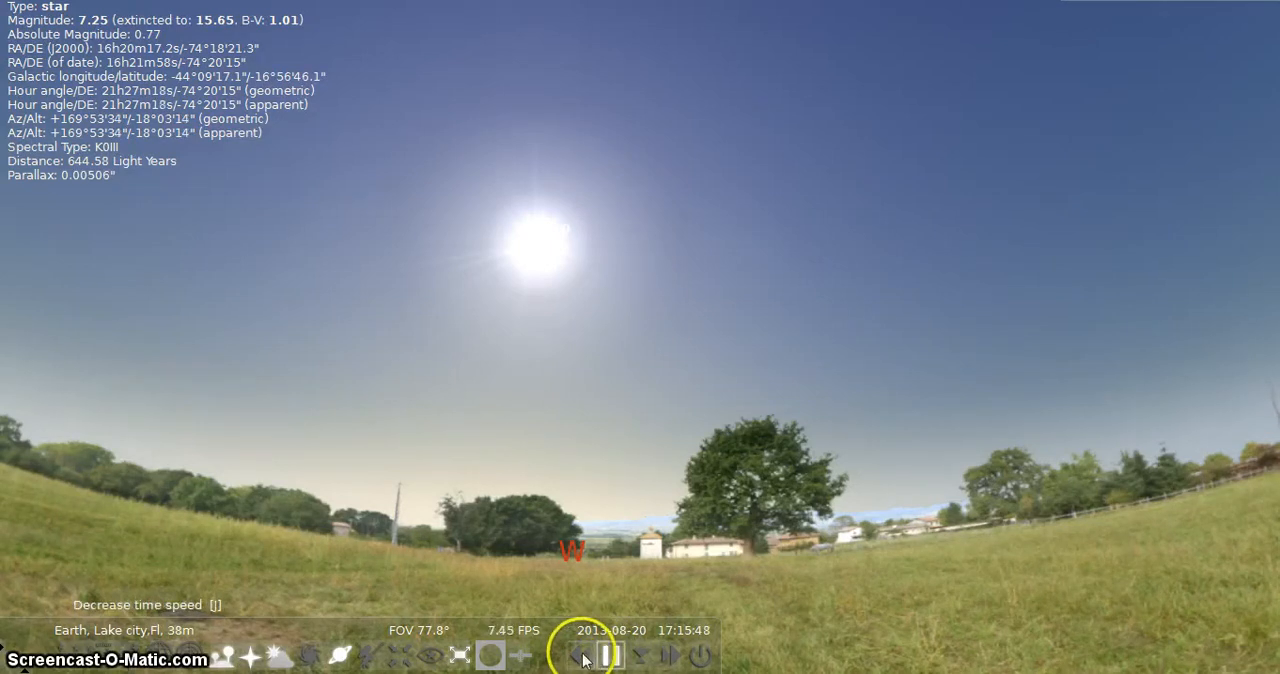
{"action": "left_click", "coordinate": [581, 656]}
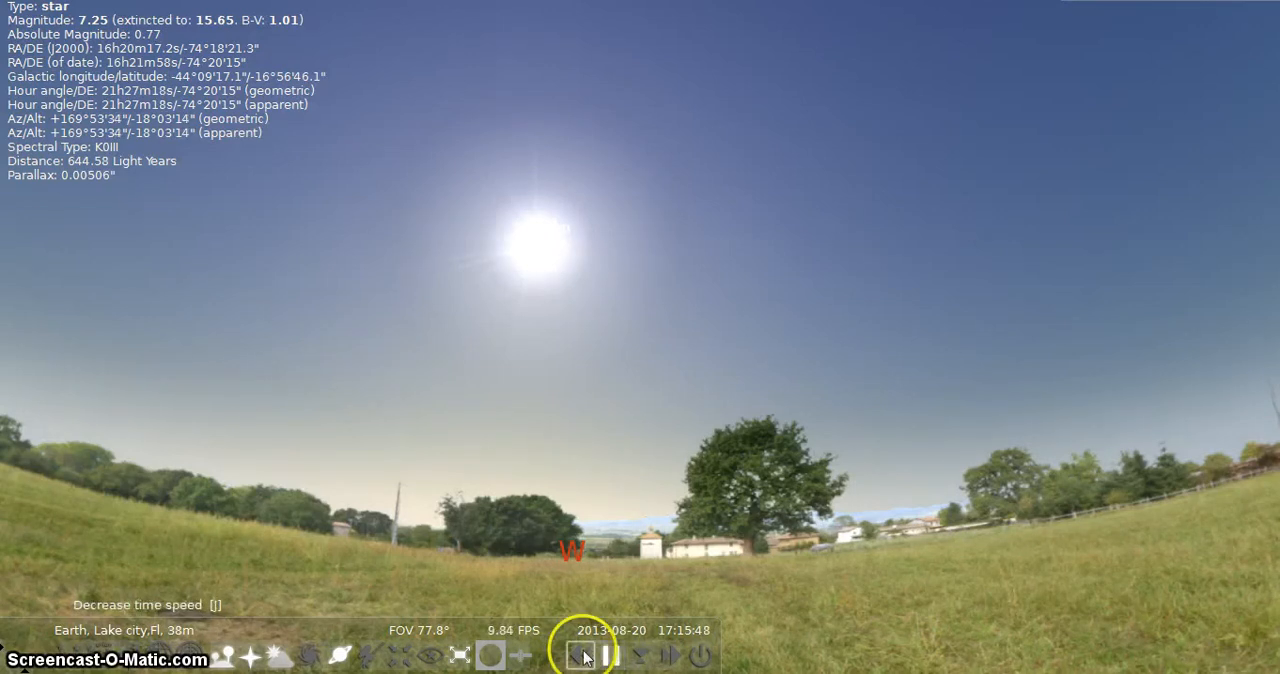
{"action": "left_click", "coordinate": [584, 655]}
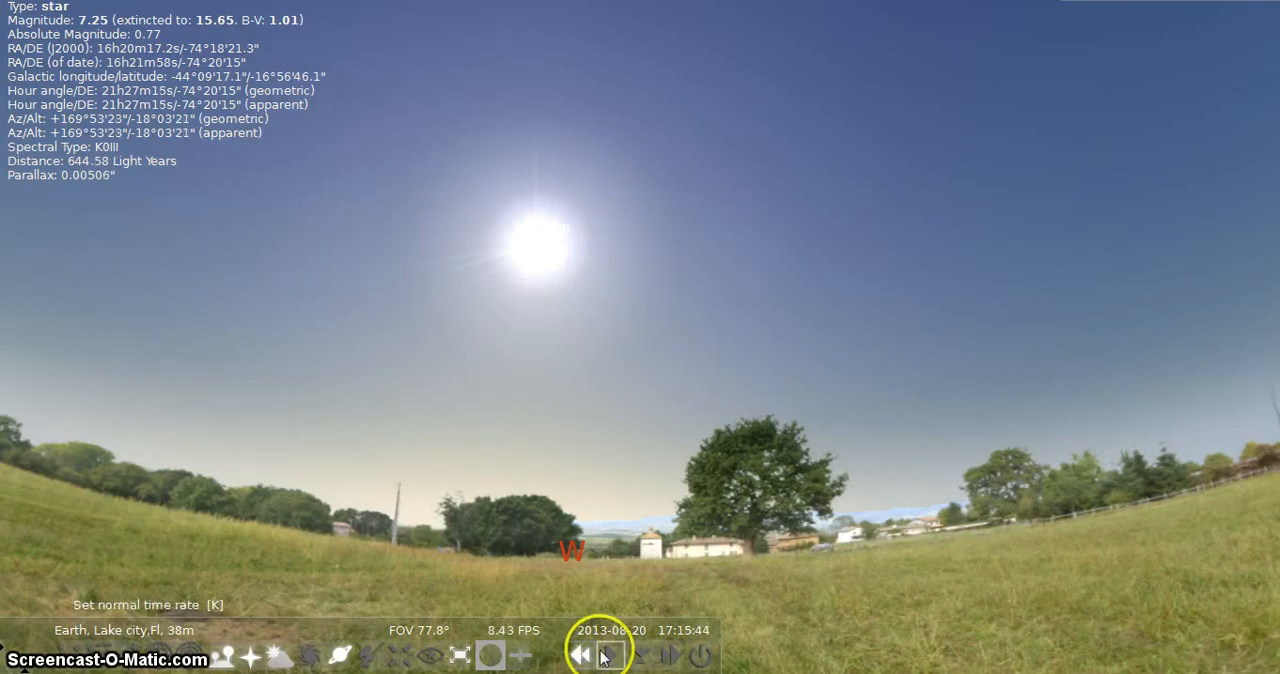
{"action": "left_click", "coordinate": [610, 655]}
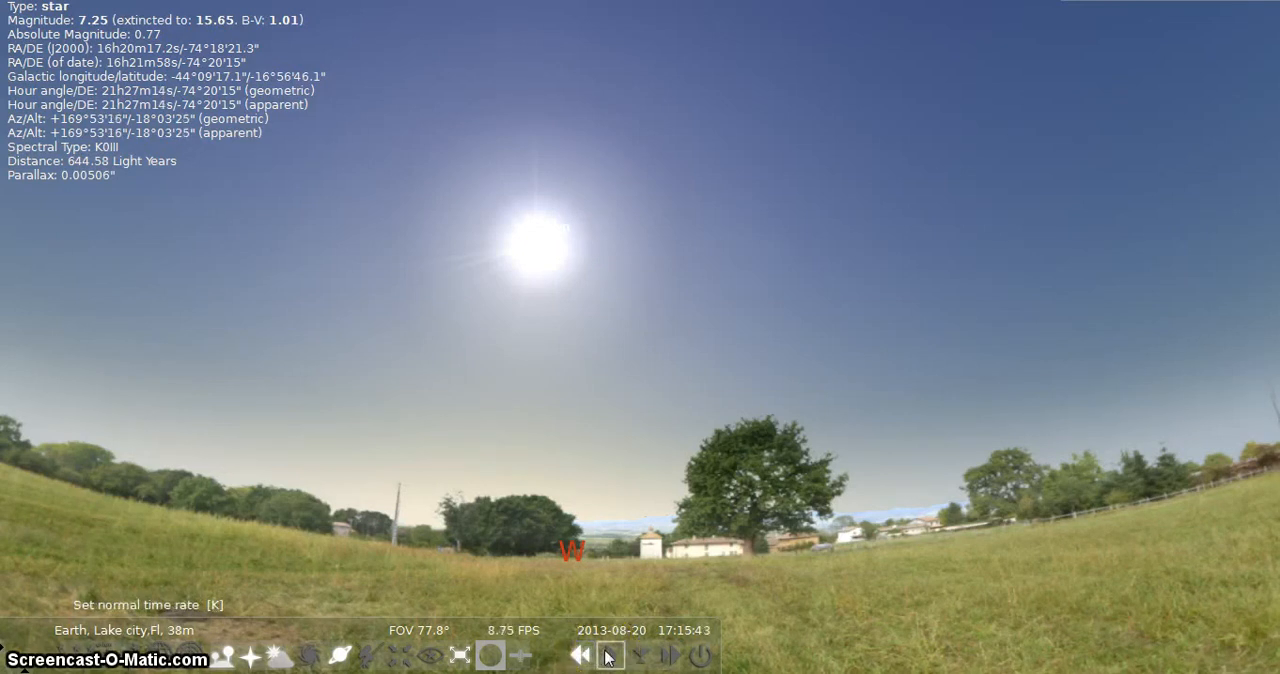
{"action": "left_click", "coordinate": [610, 656]}
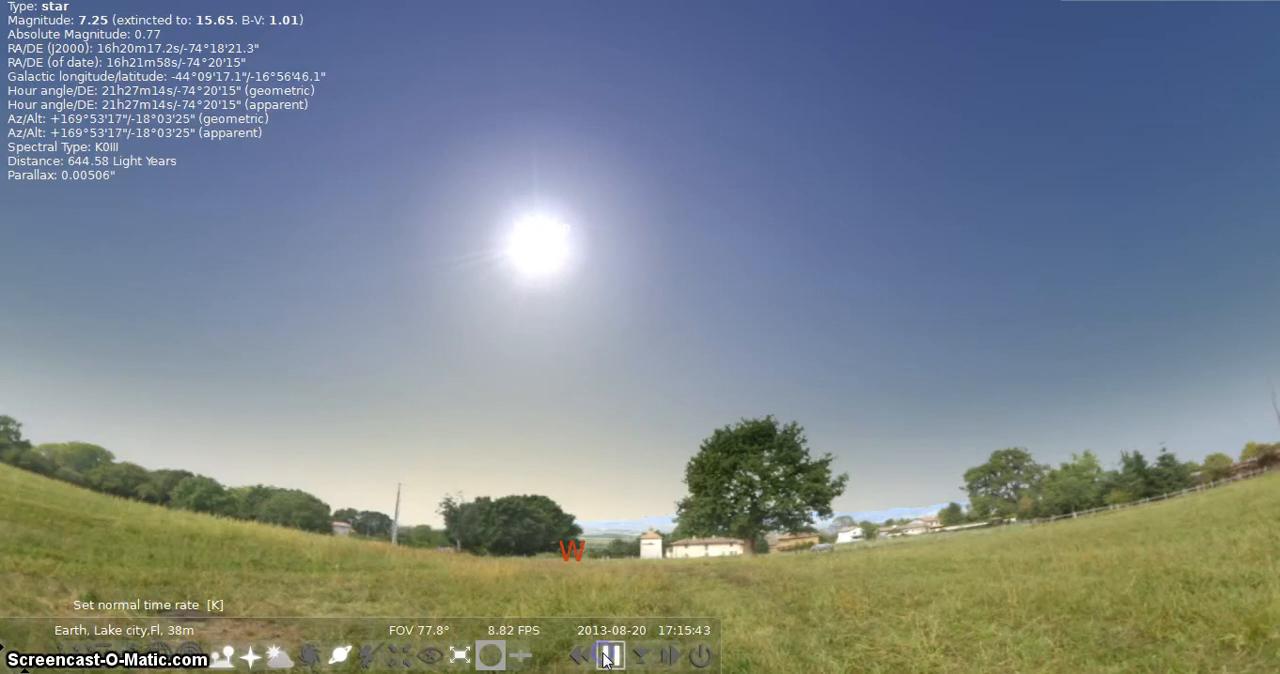
{"action": "left_click", "coordinate": [609, 655]}
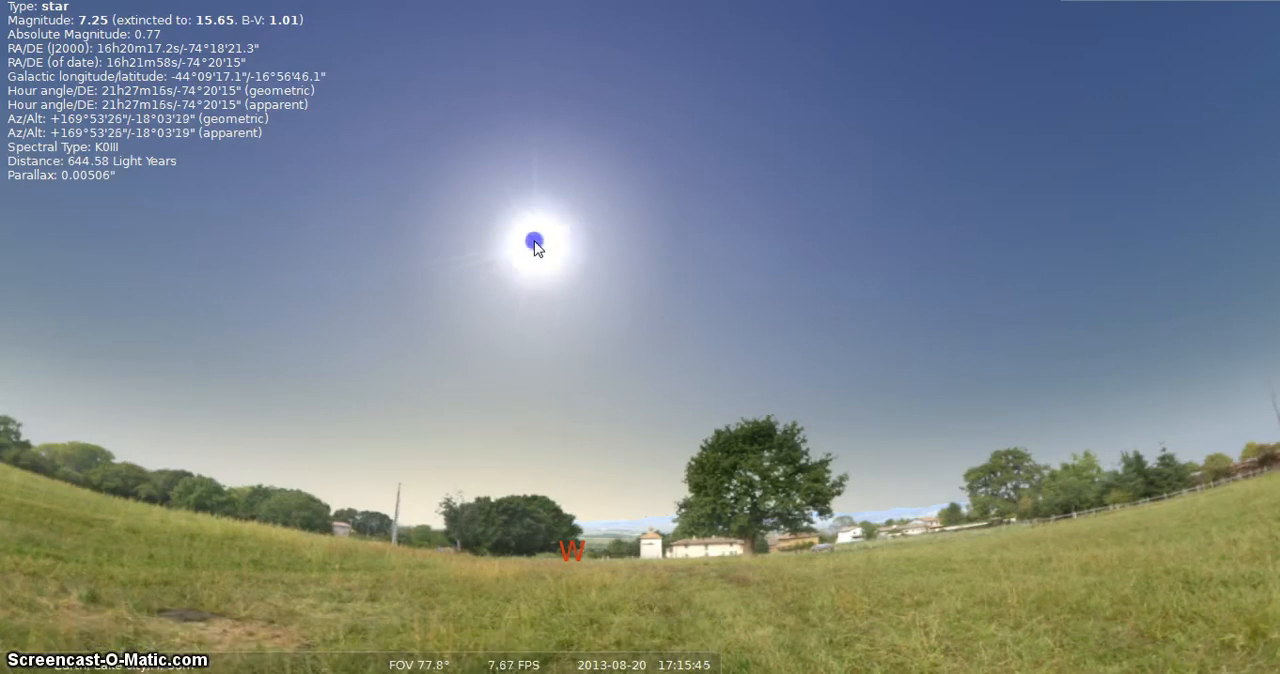
Step: Select the Sun and view it through the C1400 telescope ocular at 79.7x magnification
{"action": "left_click", "coordinate": [540, 280]}
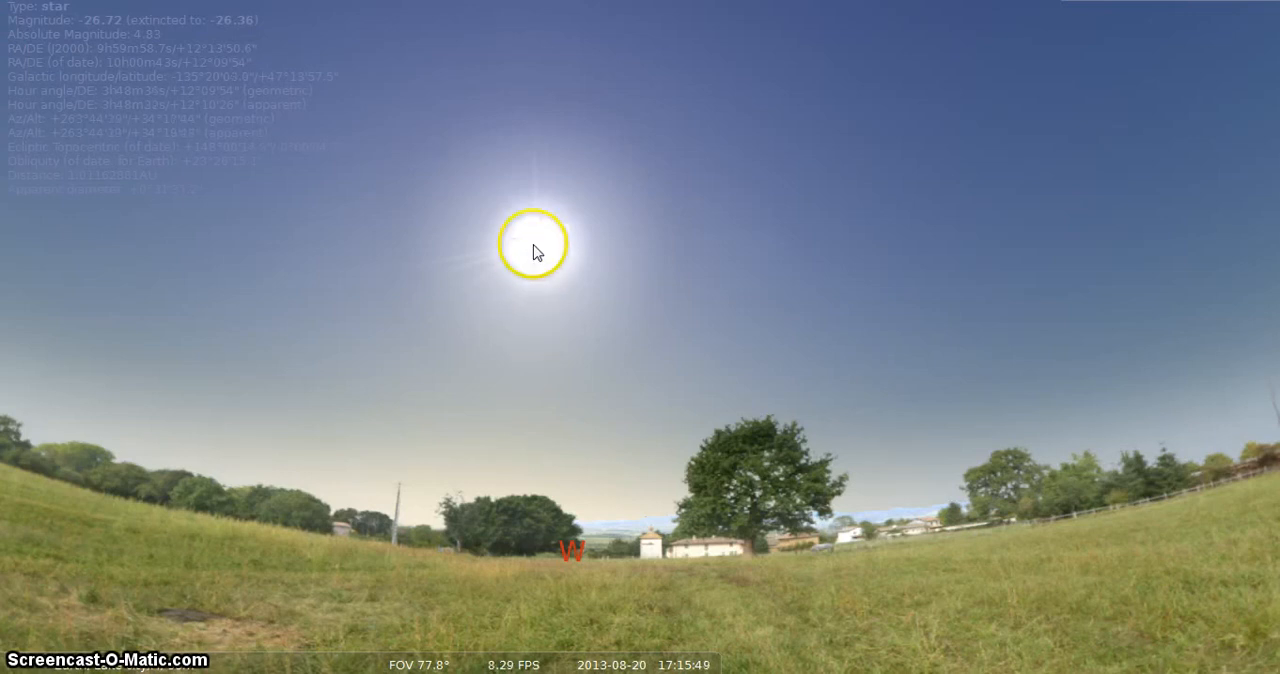
{"action": "mouse_move", "coordinate": [531, 278]}
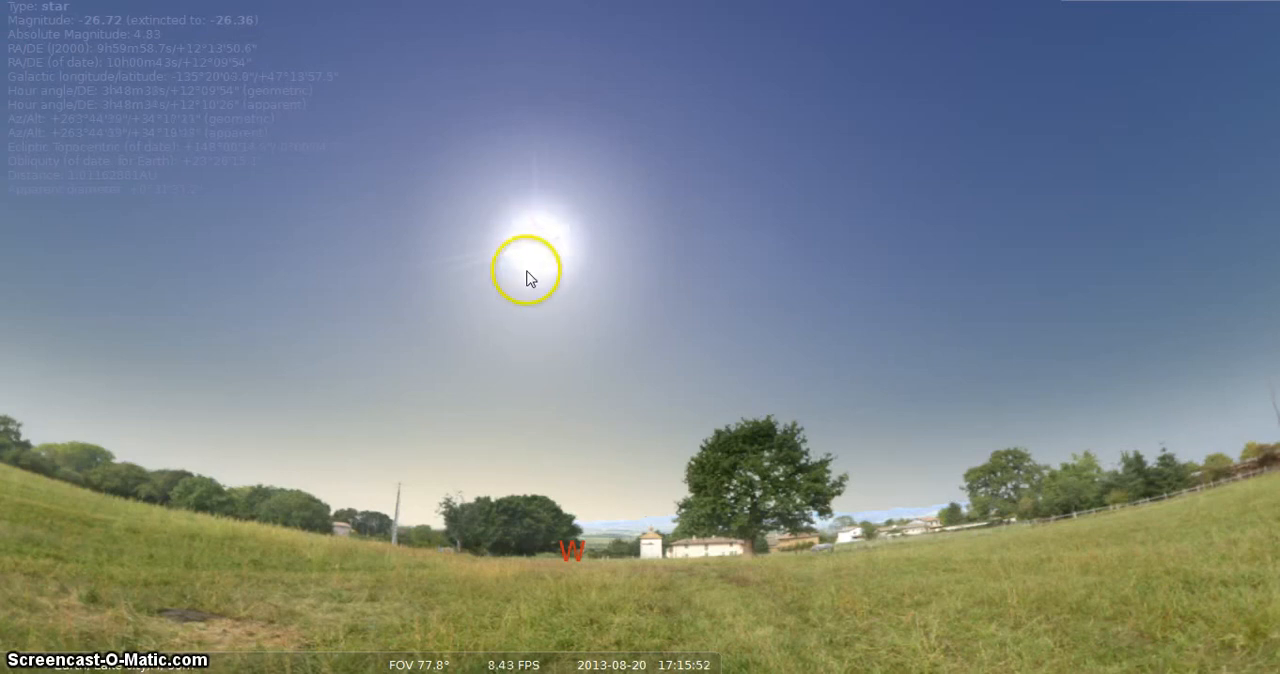
{"action": "mouse_move", "coordinate": [447, 595]}
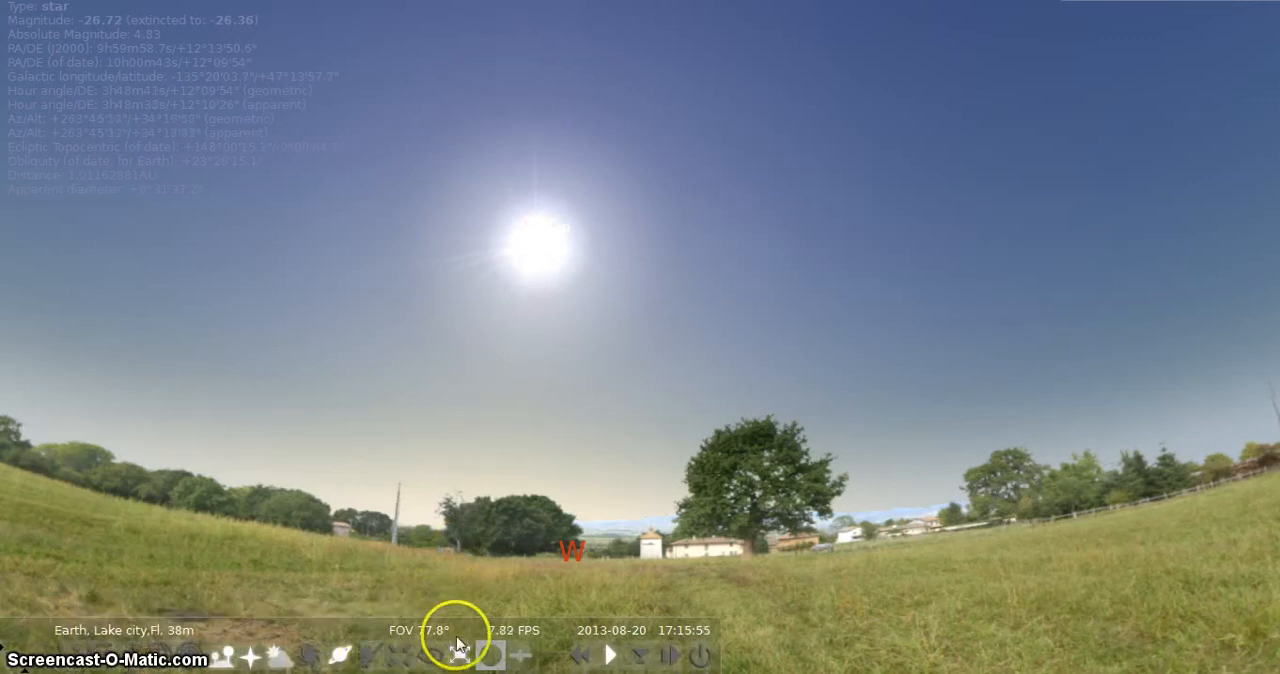
{"action": "left_click", "coordinate": [490, 655]}
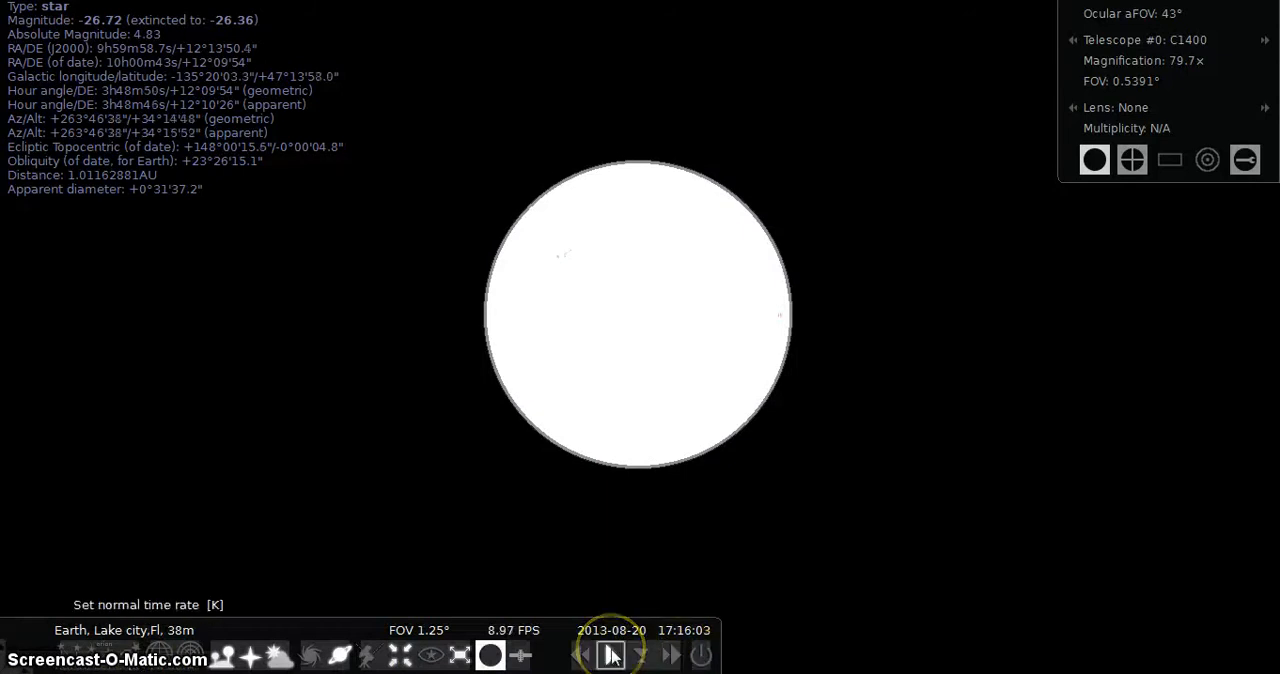
Step: Rewind the clock at increasing speed to about 17:14:45, then restore the normal time rate
{"action": "left_click", "coordinate": [582, 655]}
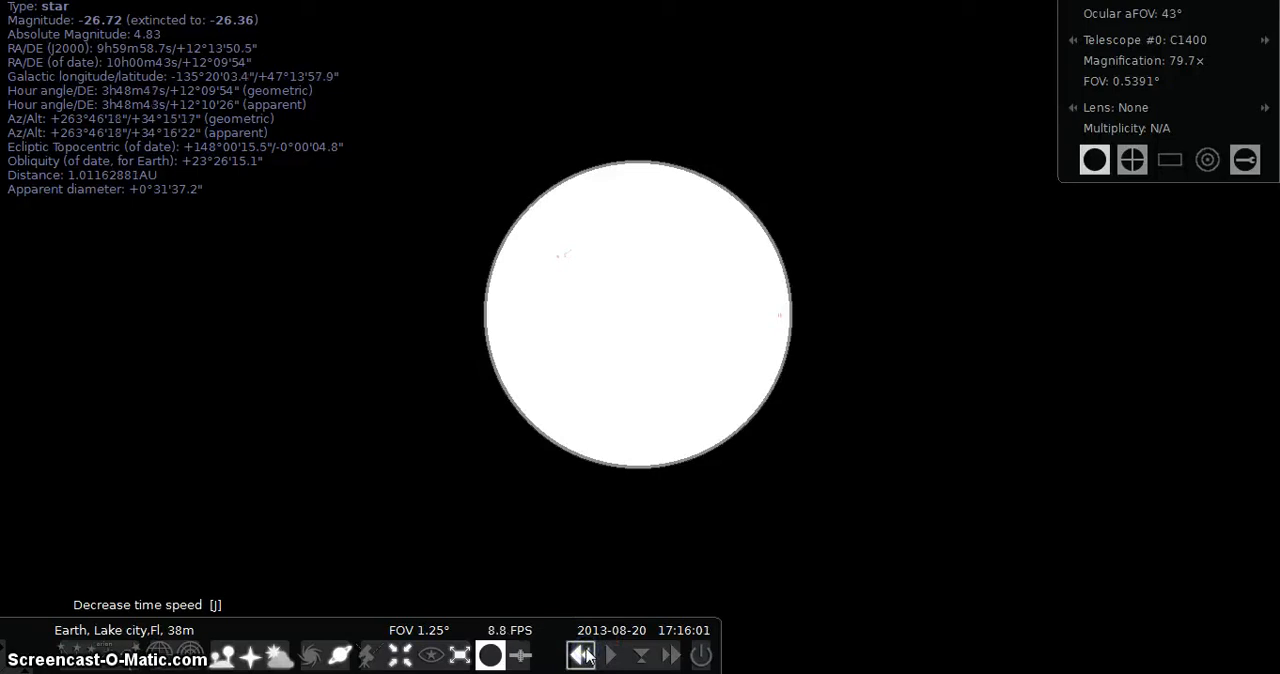
{"action": "left_click", "coordinate": [581, 654]}
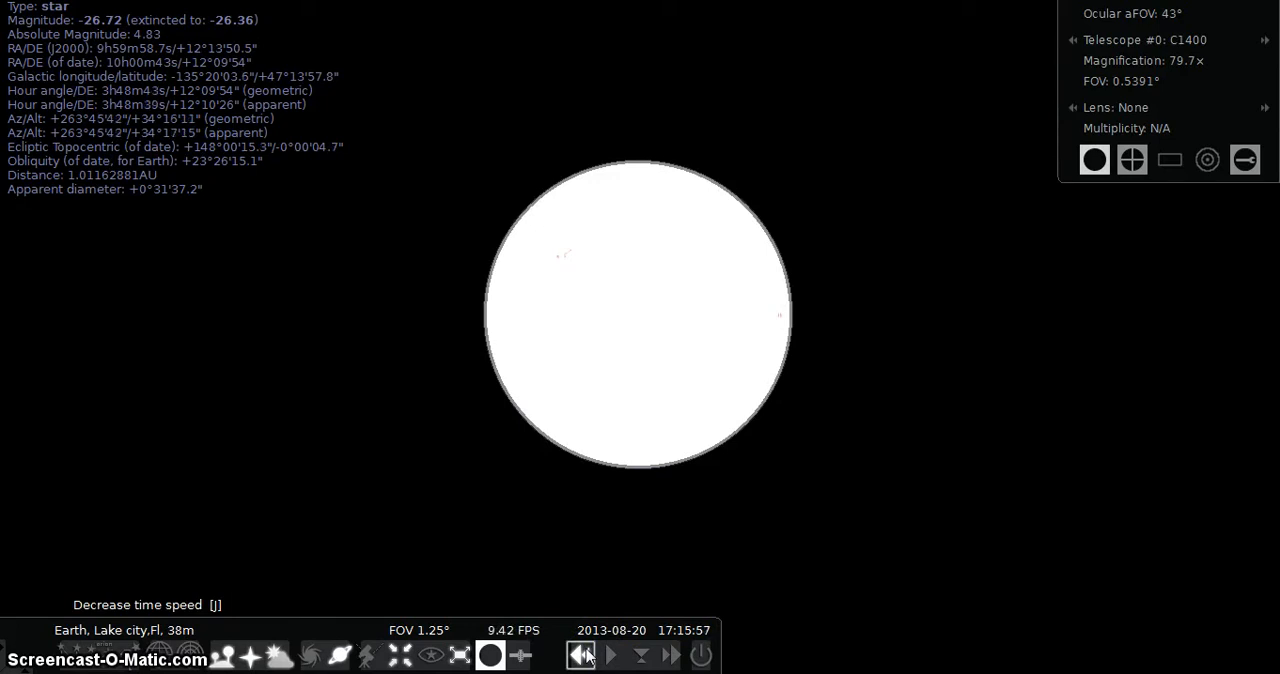
{"action": "left_click", "coordinate": [580, 655]}
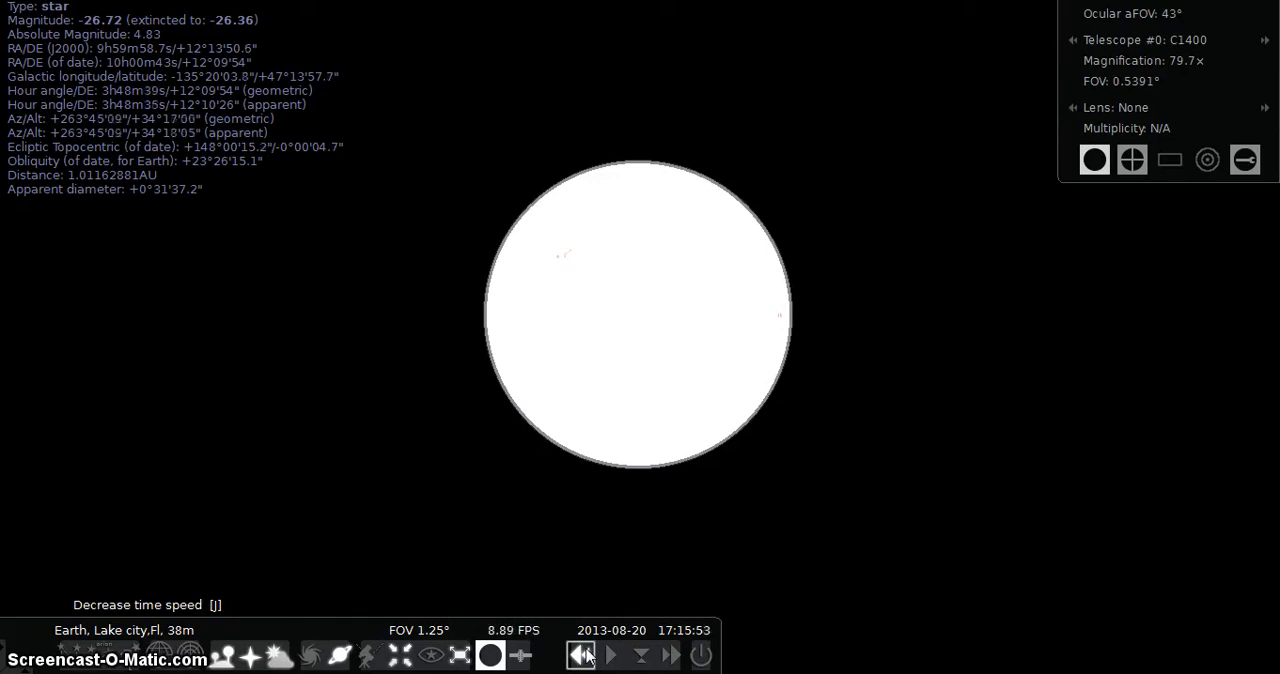
{"action": "left_click", "coordinate": [580, 654]}
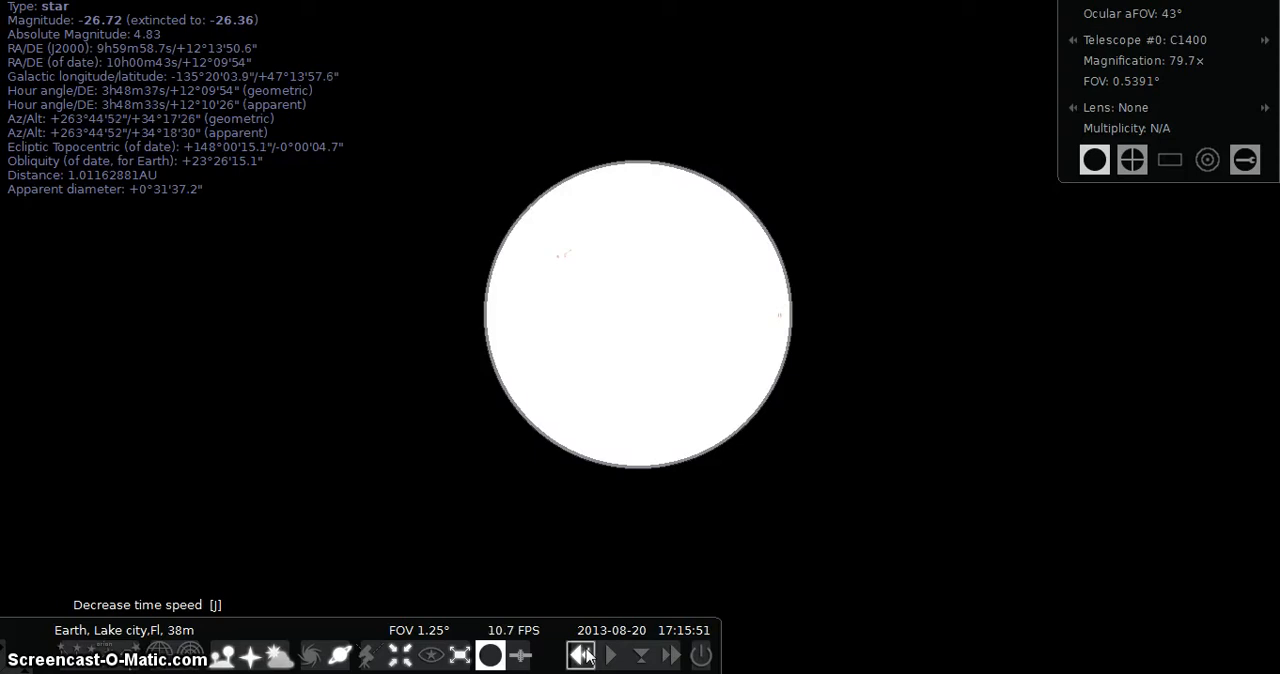
{"action": "left_click", "coordinate": [580, 654]}
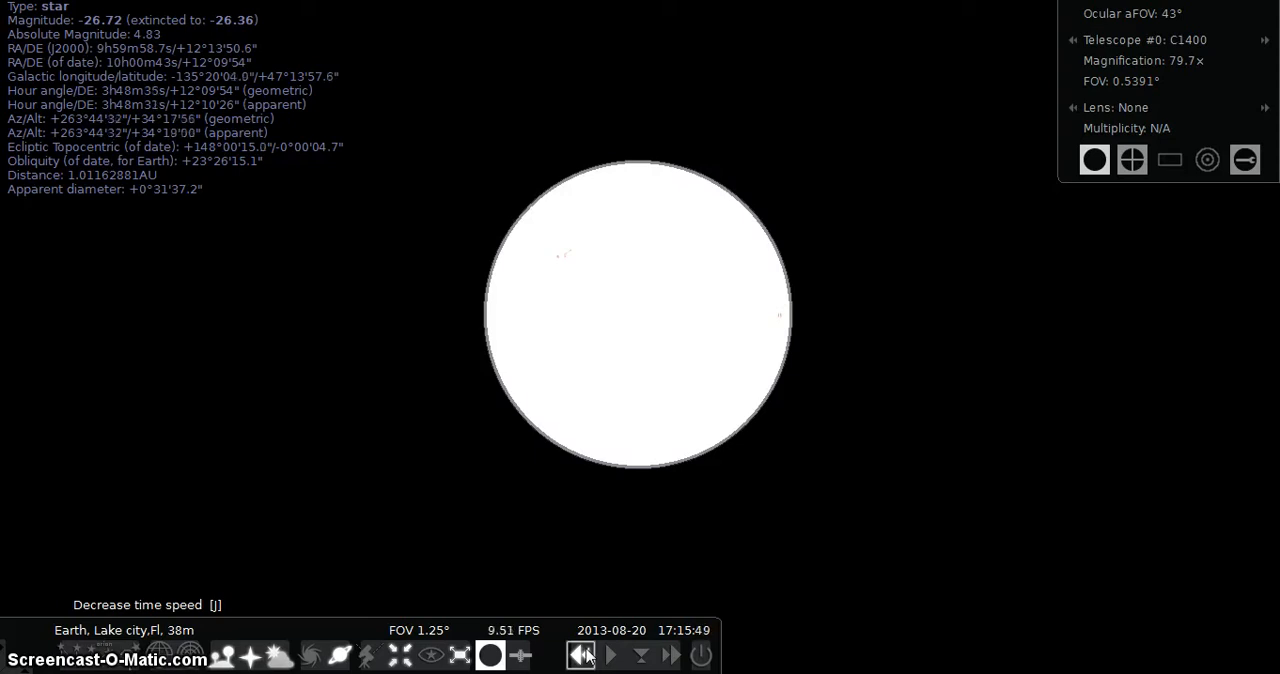
{"action": "left_click", "coordinate": [581, 655]}
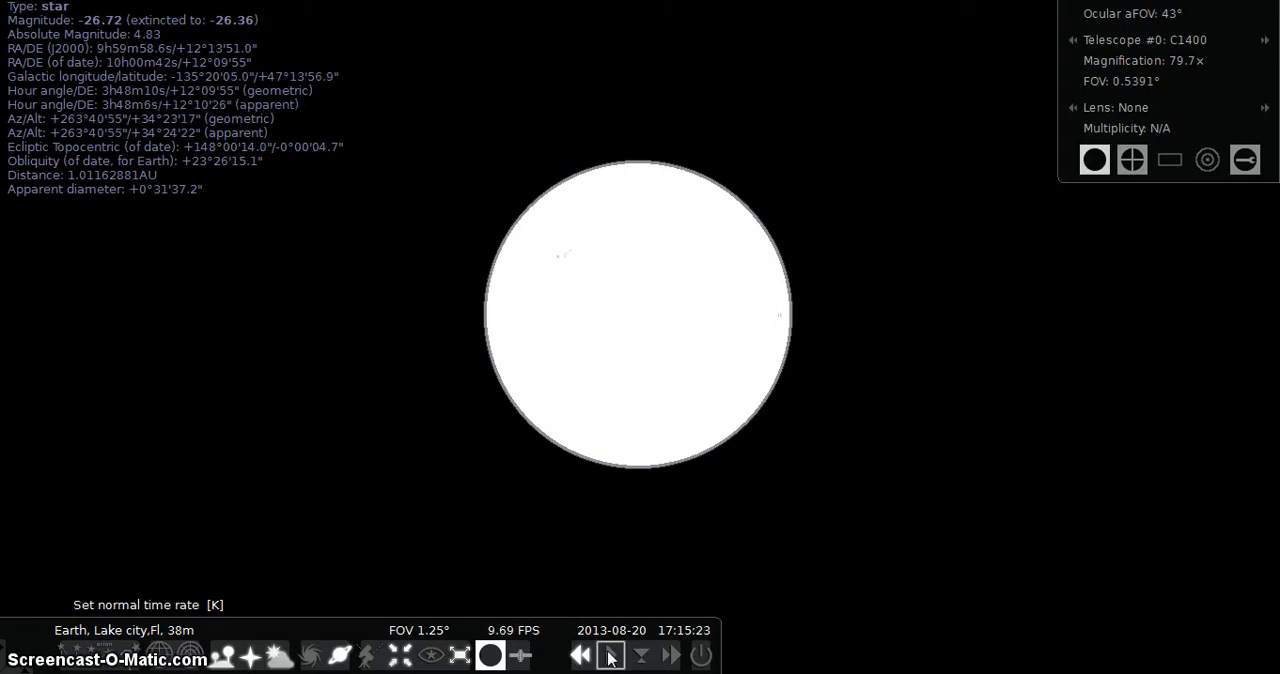
{"action": "left_click", "coordinate": [610, 655]}
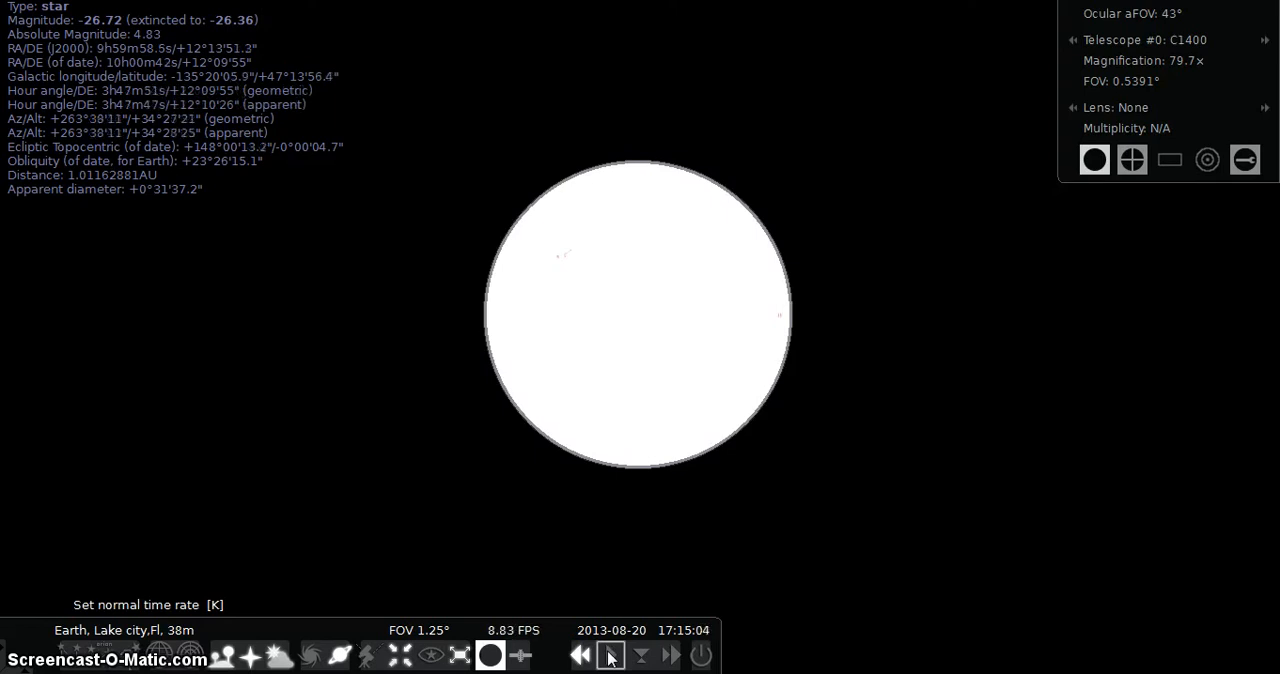
{"action": "left_click", "coordinate": [580, 655]}
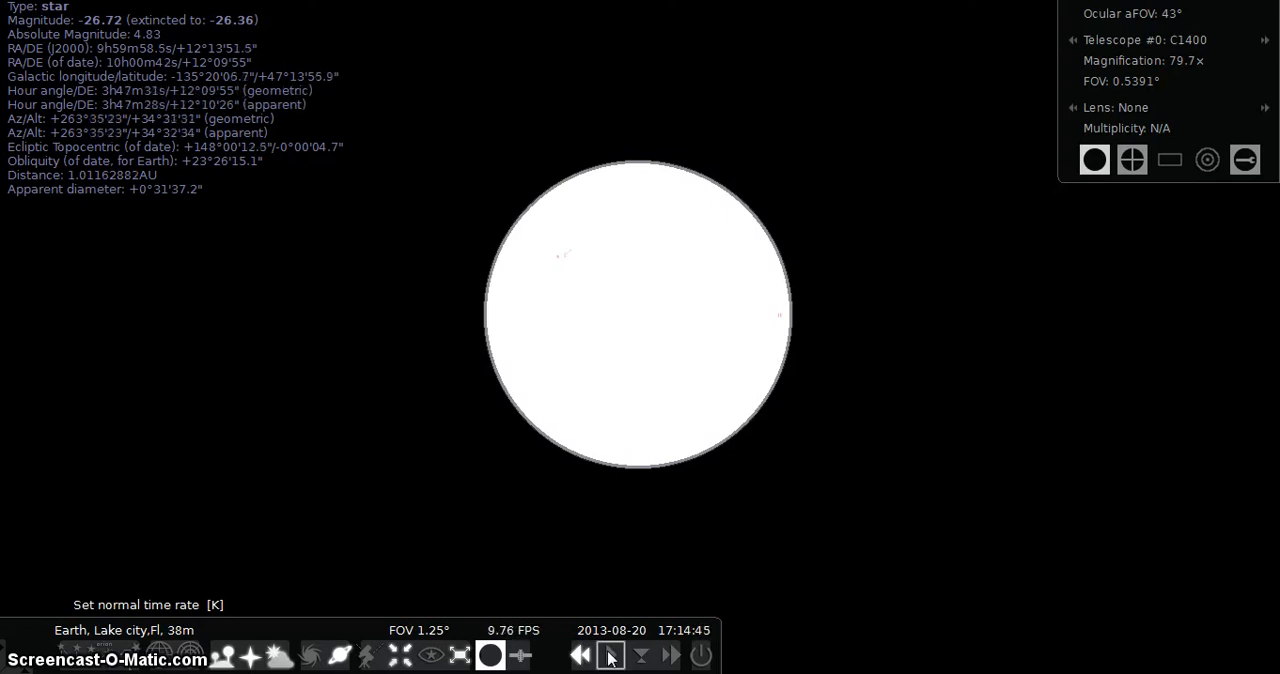
{"action": "left_click", "coordinate": [581, 655]}
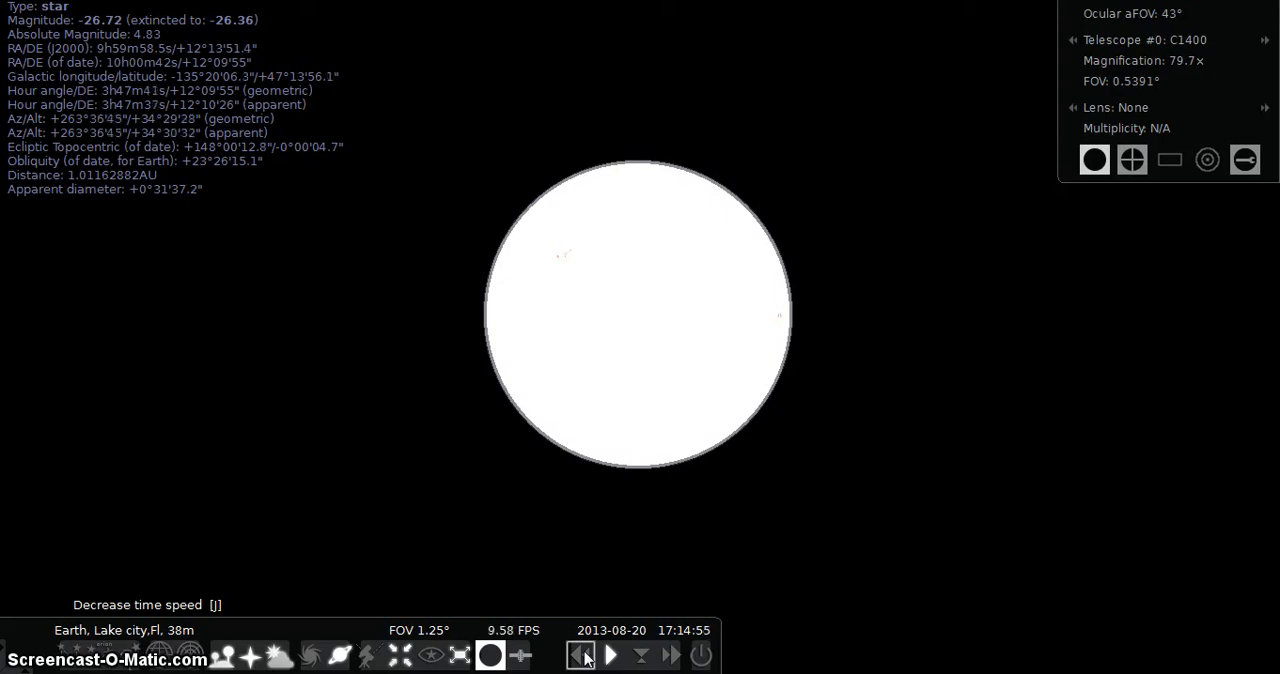
Step: Switch time between reverse and normal rate with the toolbar time controls
{"action": "left_click", "coordinate": [581, 655]}
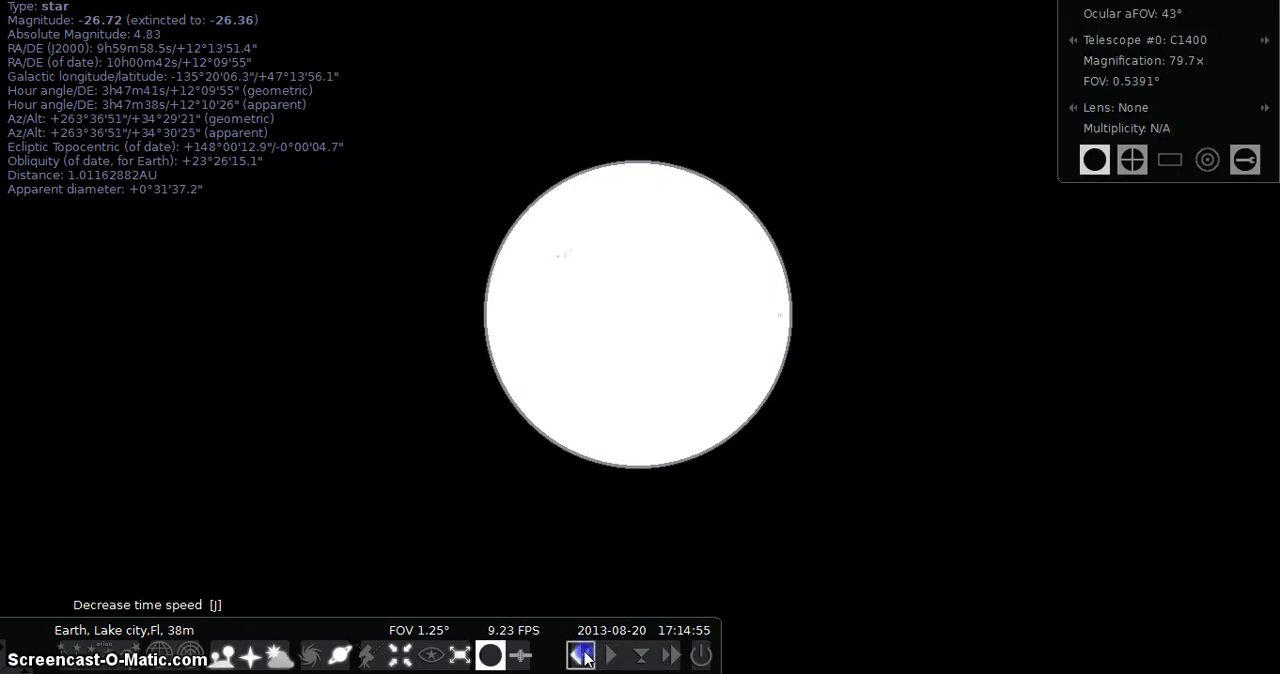
{"action": "left_click", "coordinate": [610, 655]}
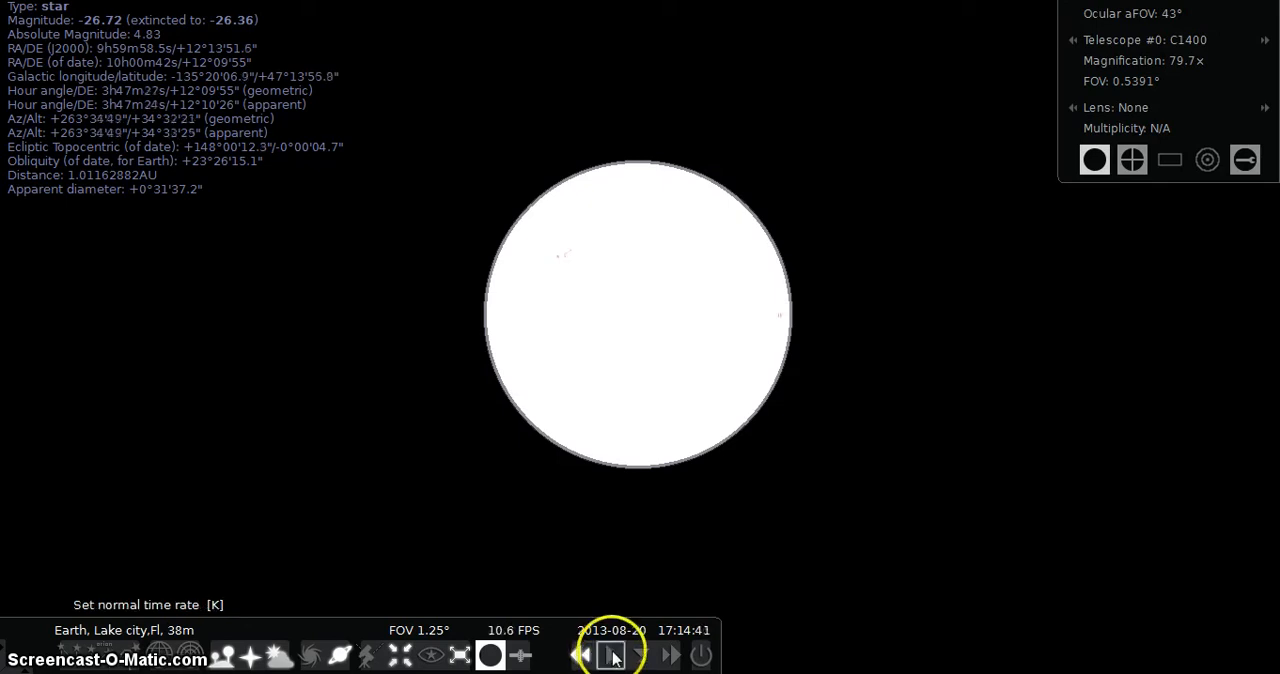
{"action": "left_click", "coordinate": [581, 655]}
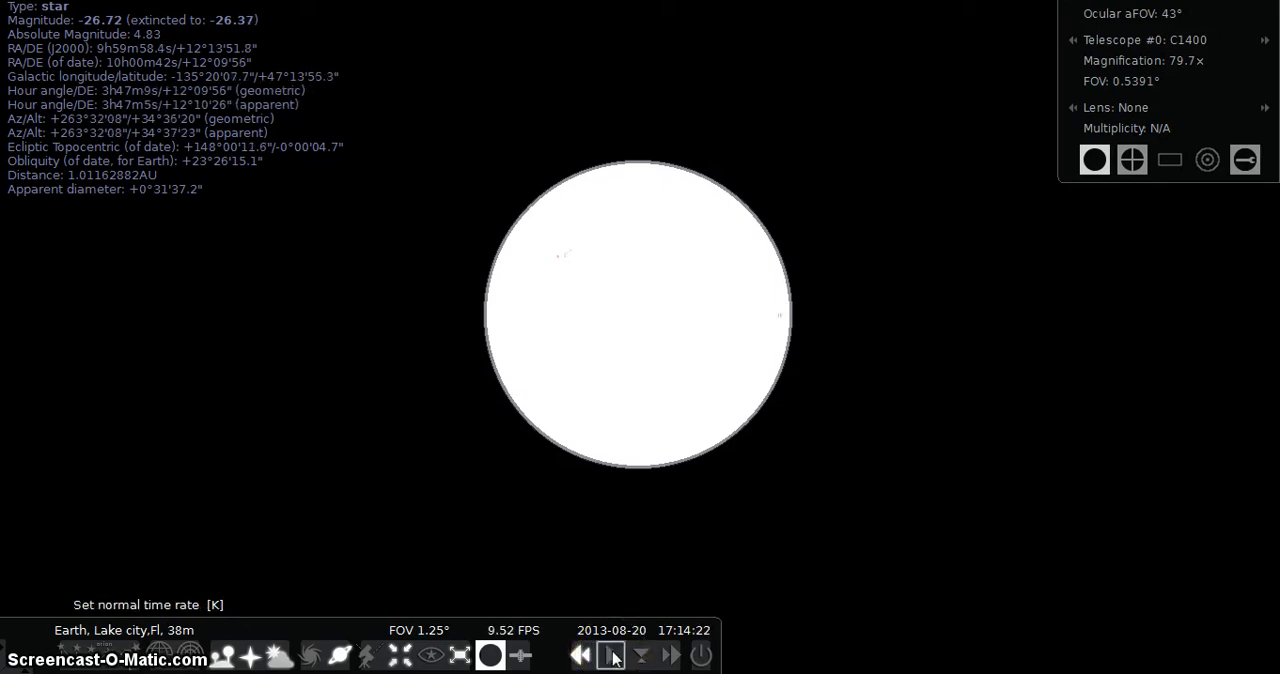
{"action": "left_click", "coordinate": [610, 654]}
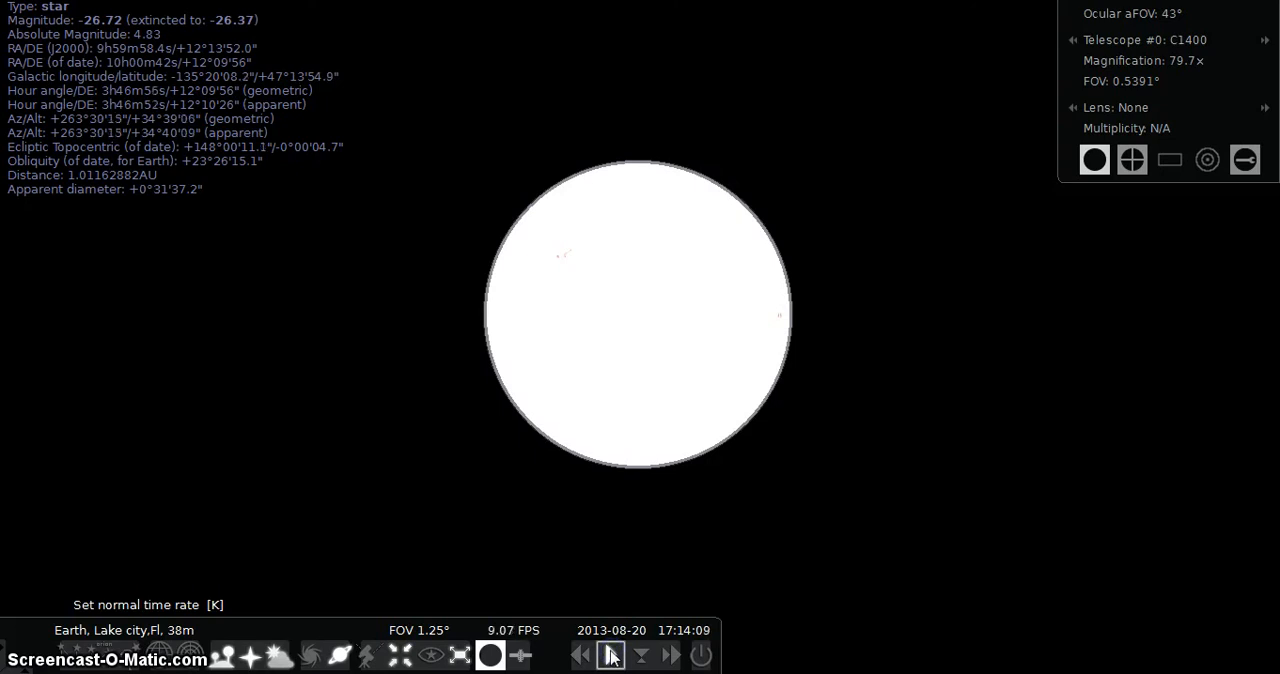
{"action": "left_click", "coordinate": [610, 655]}
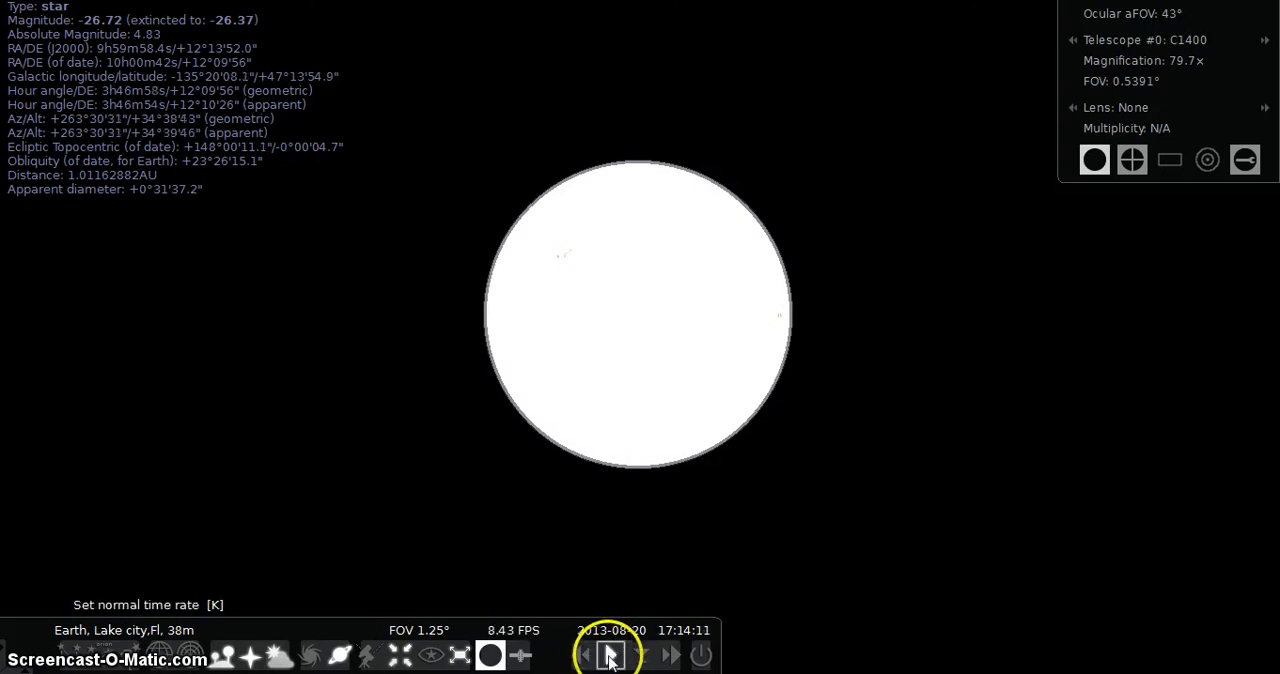
{"action": "left_click", "coordinate": [610, 655]}
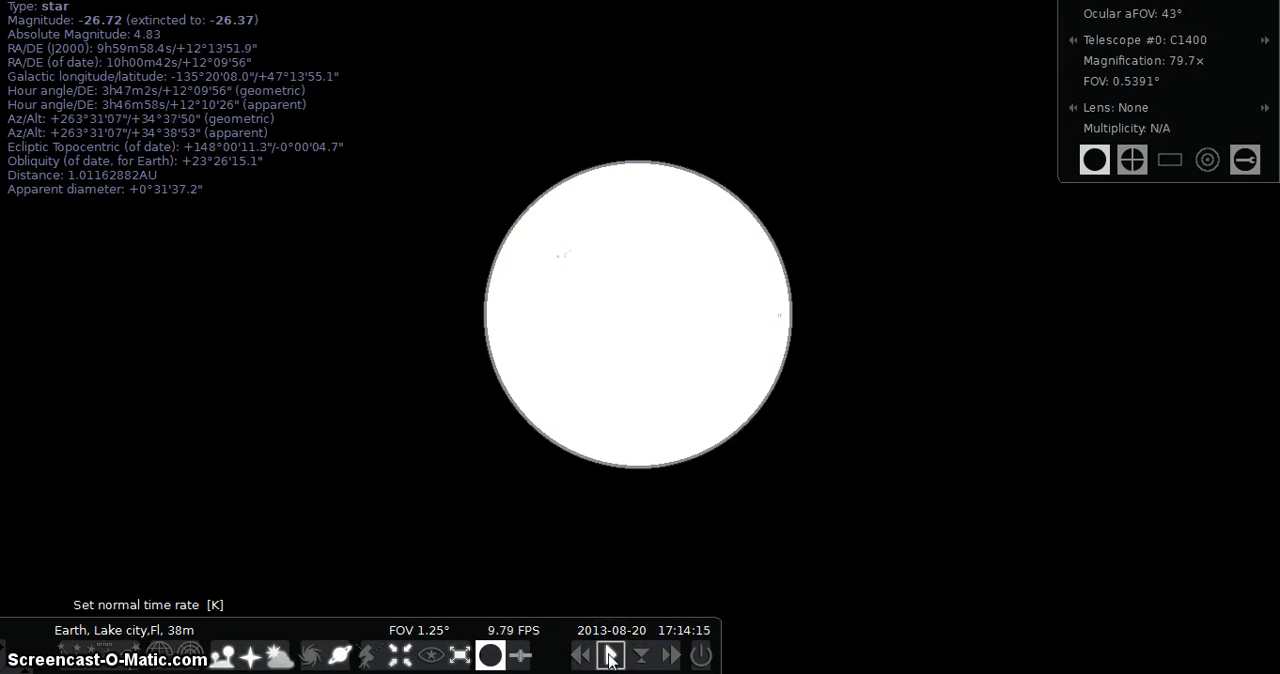
{"action": "left_click", "coordinate": [581, 655]}
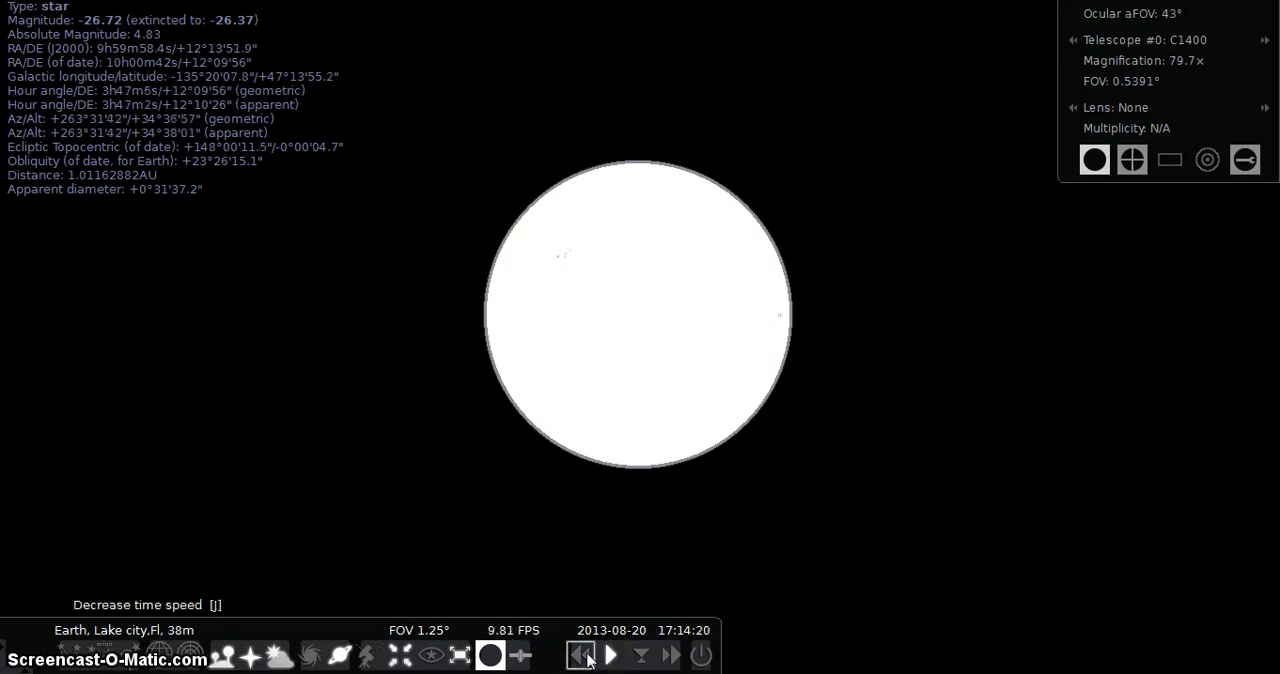
Step: Run time backward repeatedly until the clock reaches about 17:14:04
{"action": "left_click", "coordinate": [582, 655]}
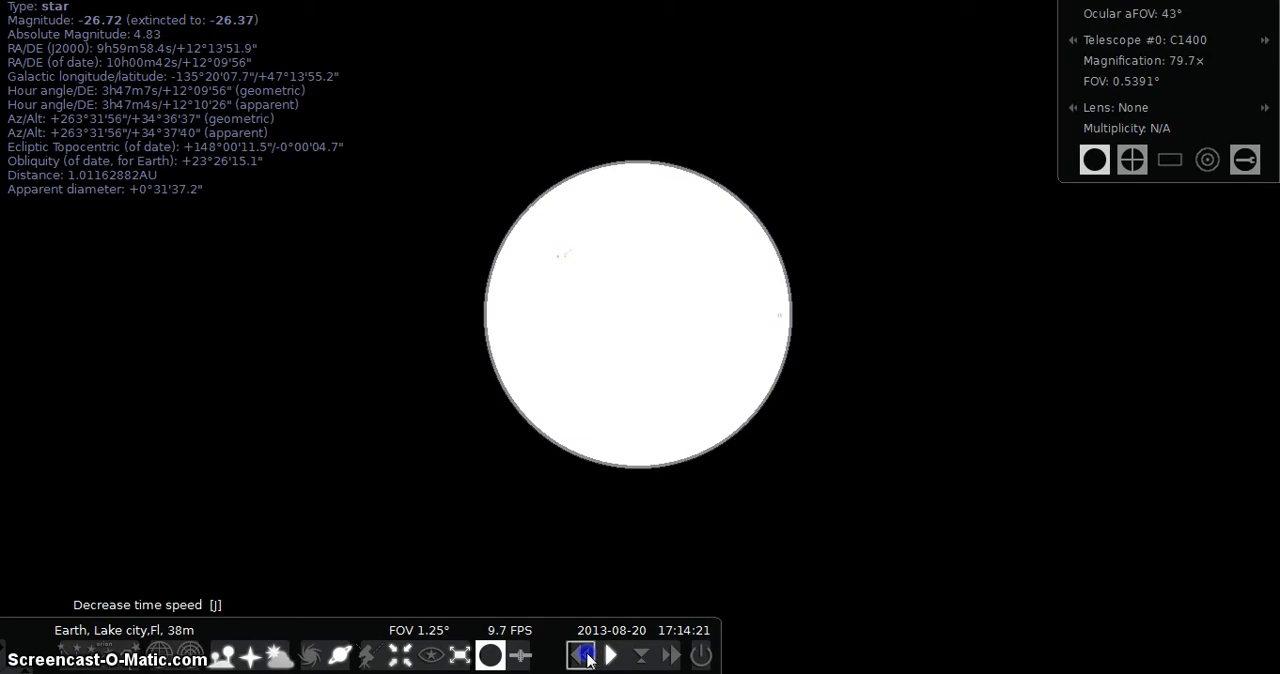
{"action": "left_click", "coordinate": [583, 655]}
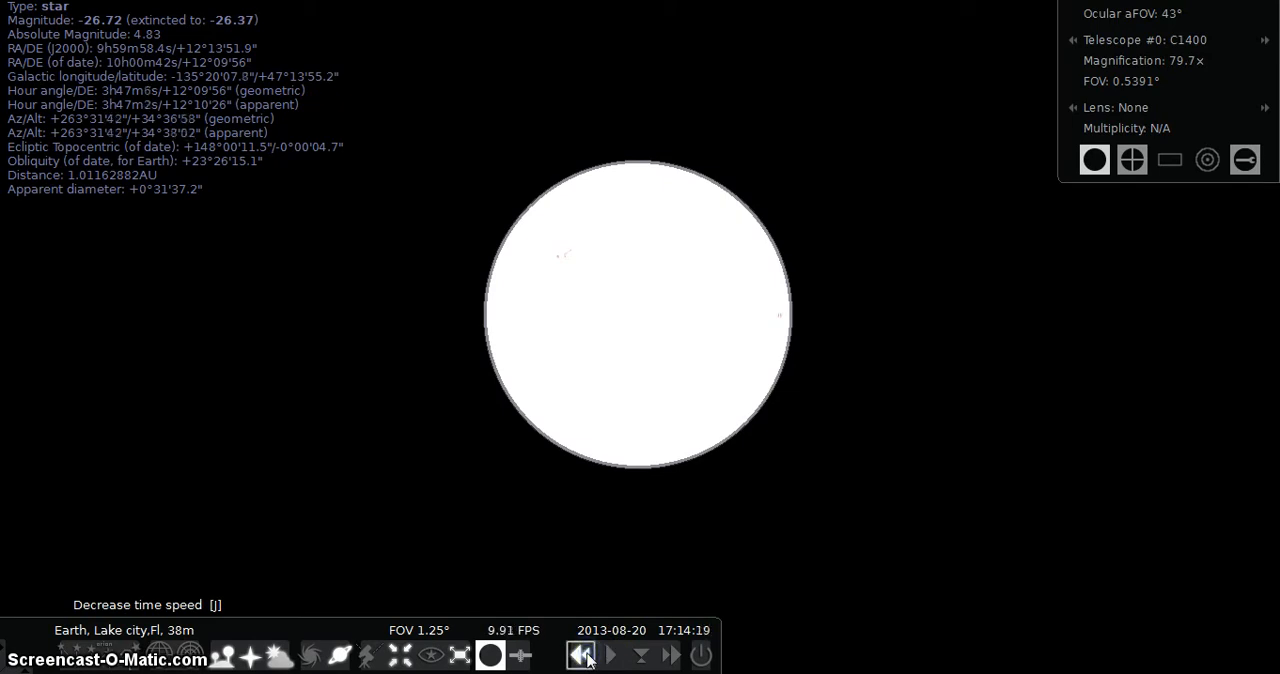
{"action": "left_click", "coordinate": [580, 654]}
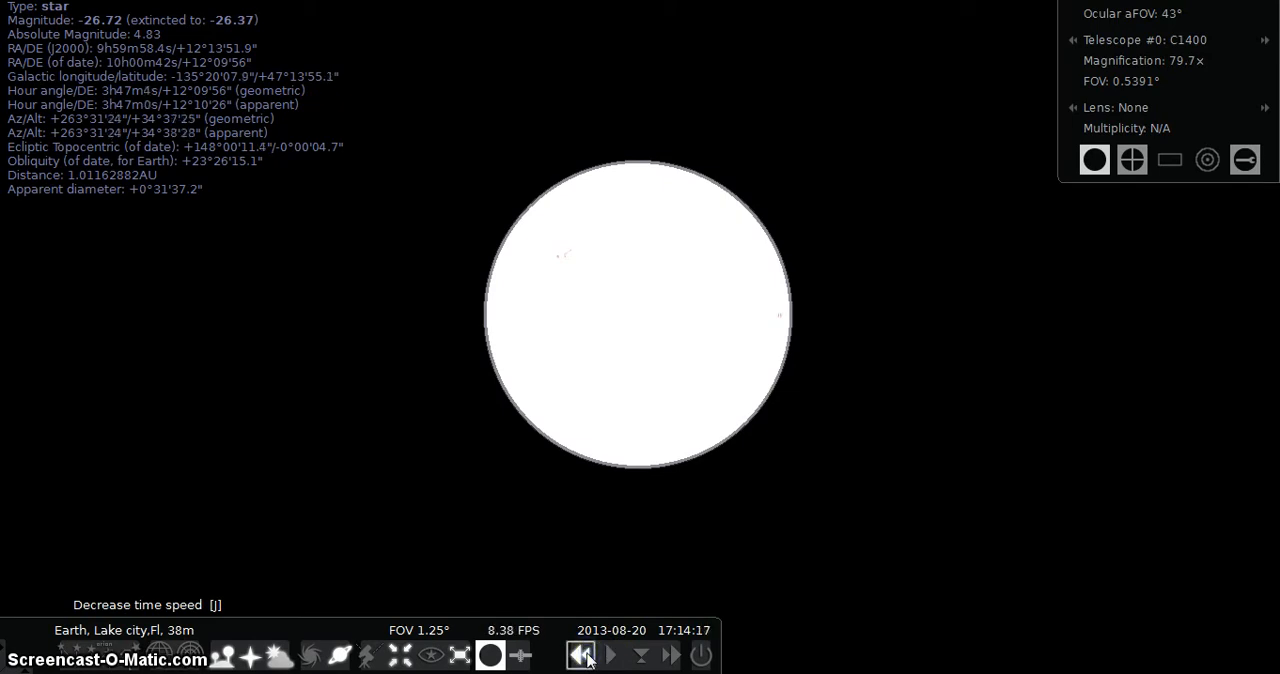
{"action": "left_click", "coordinate": [582, 655]}
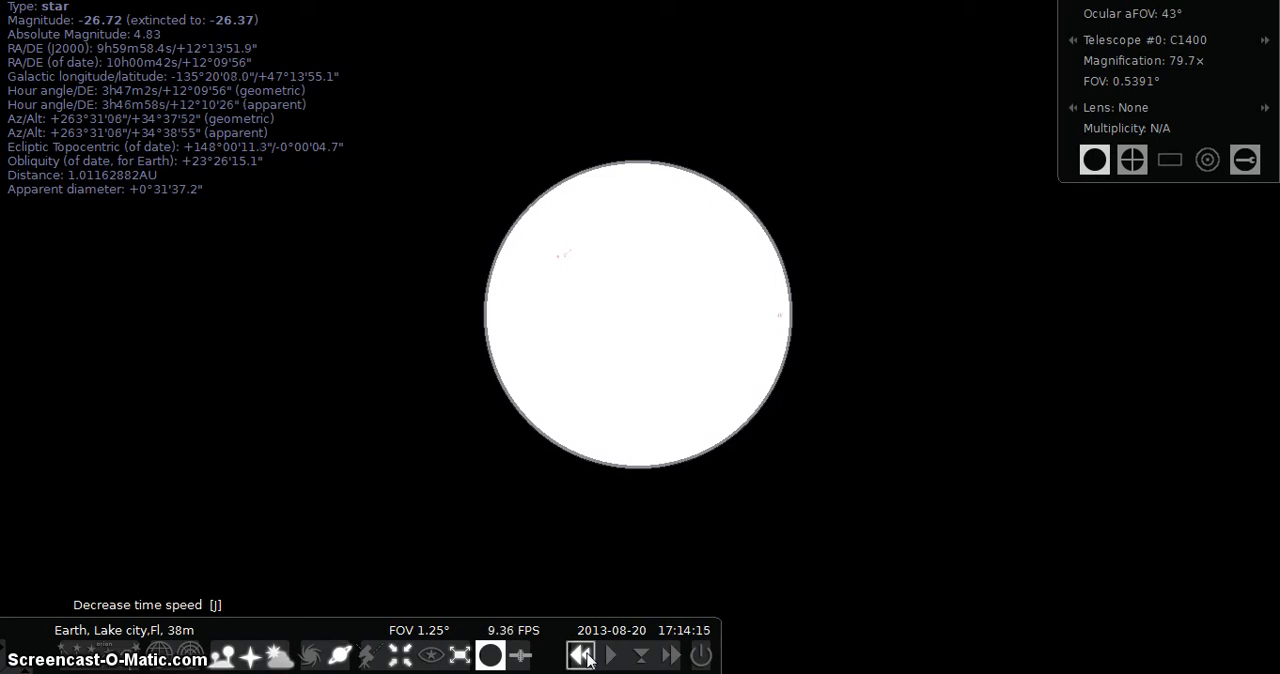
{"action": "left_click", "coordinate": [581, 654]}
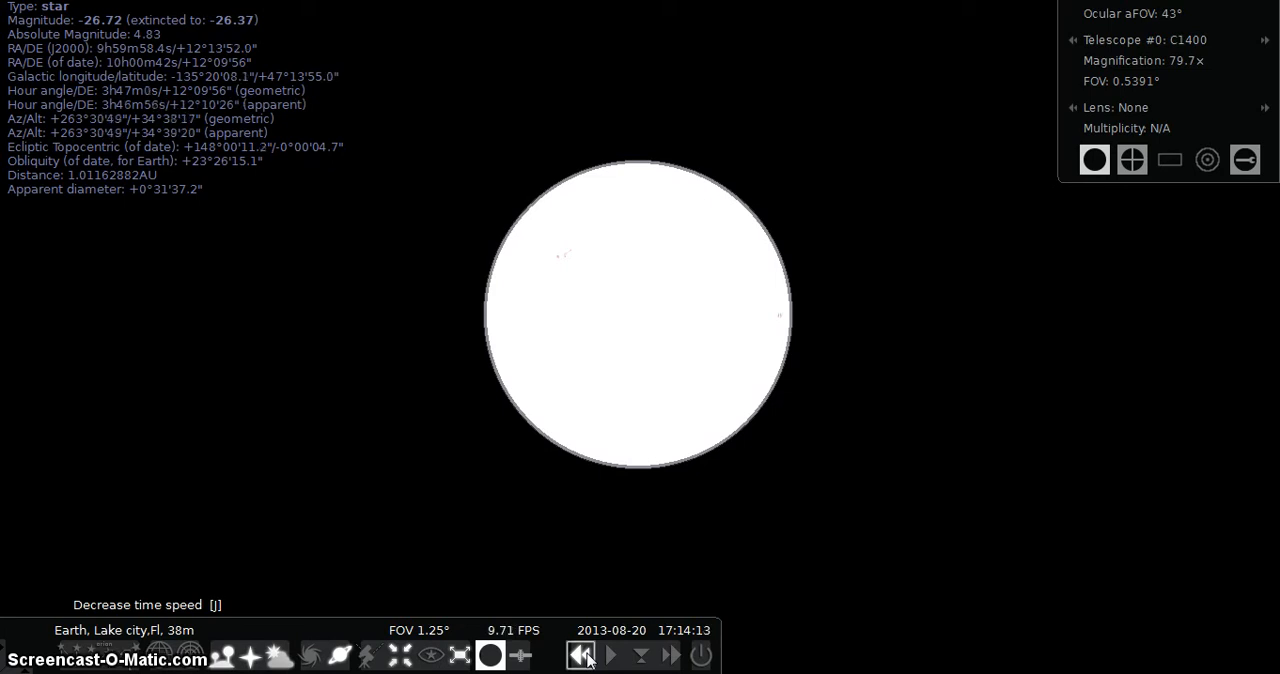
{"action": "left_click", "coordinate": [581, 654]}
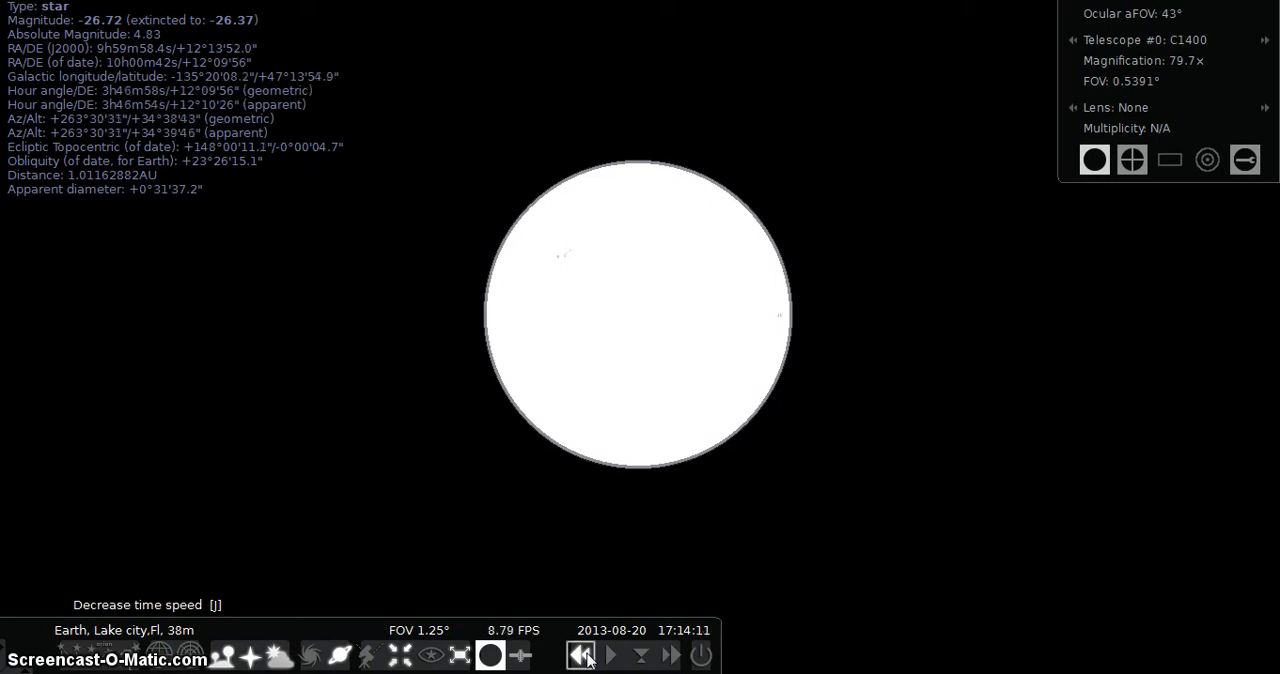
{"action": "left_click", "coordinate": [581, 654]}
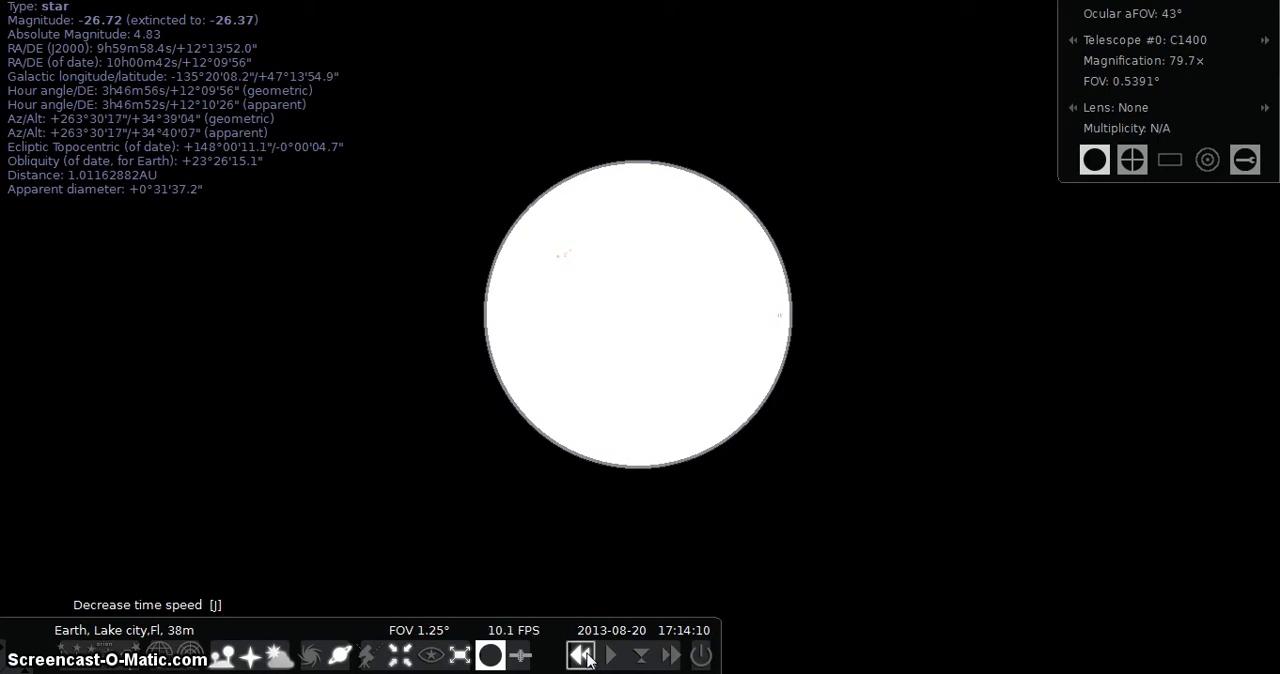
{"action": "left_click", "coordinate": [582, 655]}
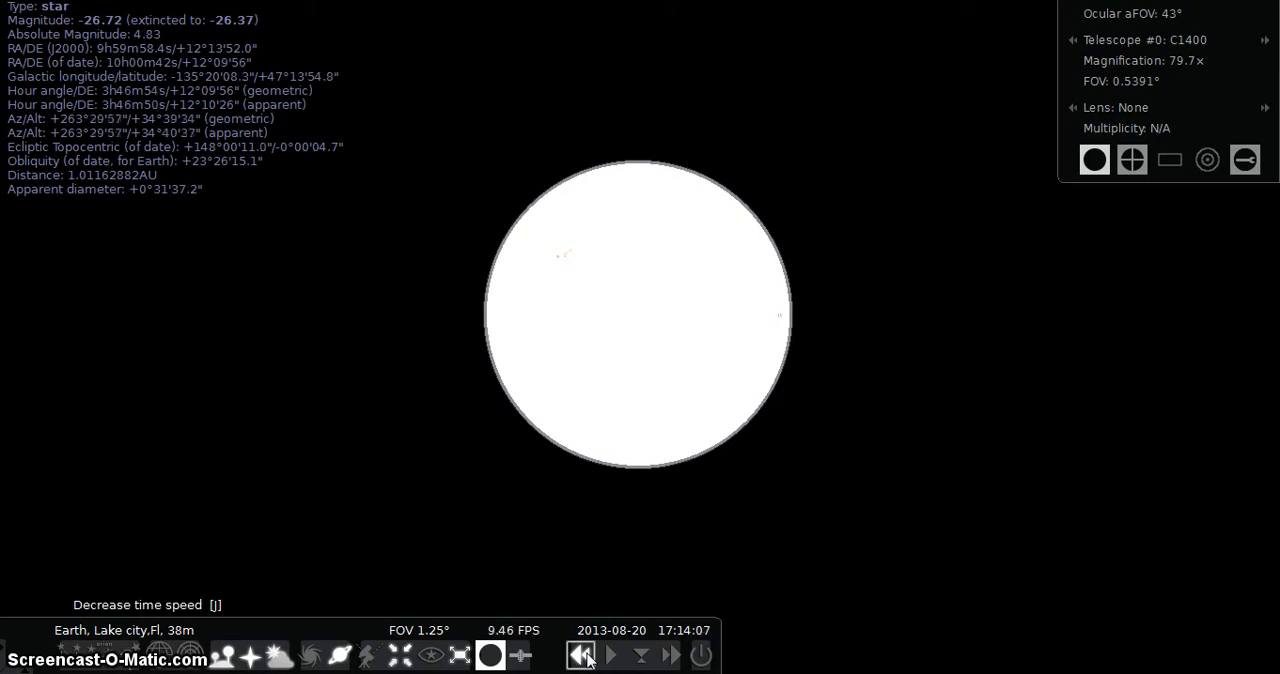
{"action": "left_click", "coordinate": [581, 654]}
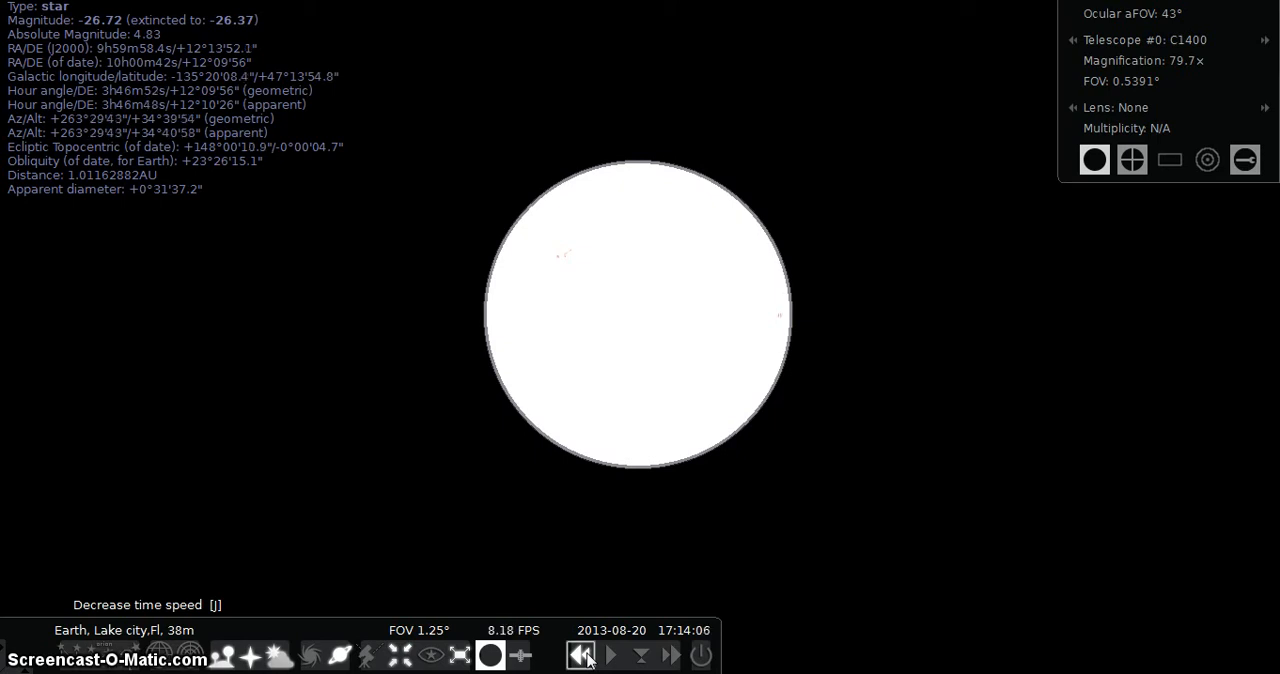
{"action": "left_click", "coordinate": [611, 655]}
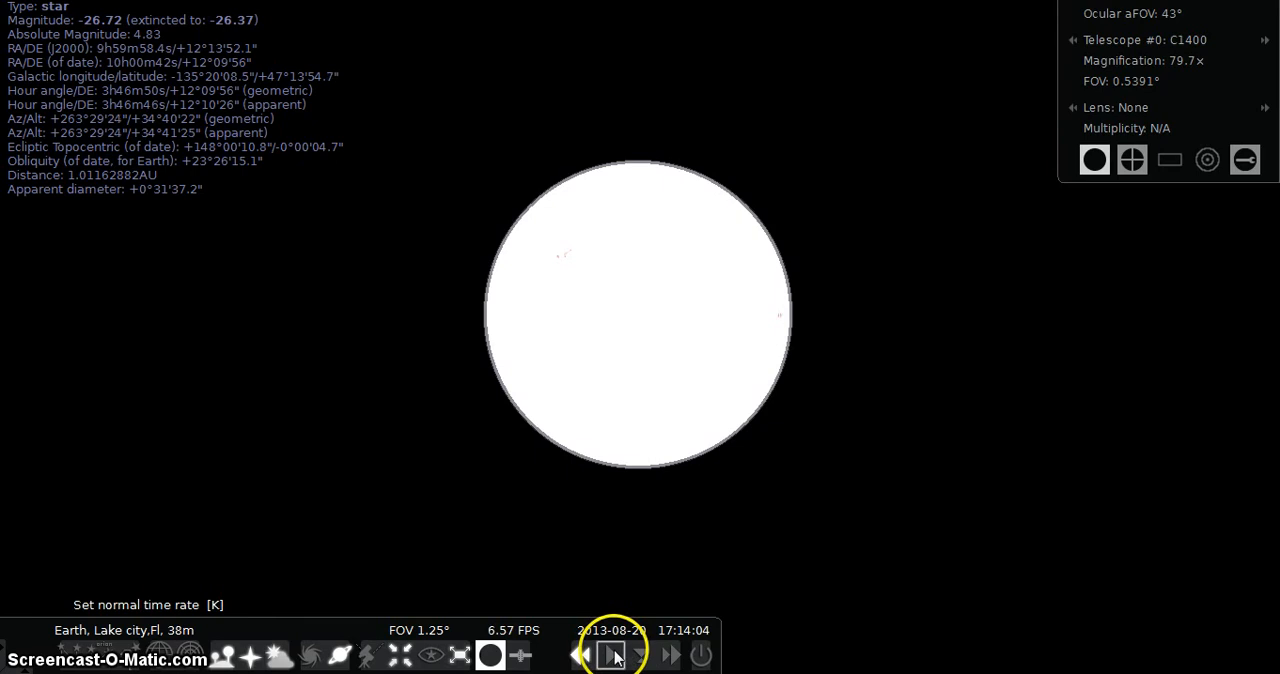
Step: Set time running forward at the normal rate again, with the clock at 17:14:27
{"action": "left_click", "coordinate": [611, 655]}
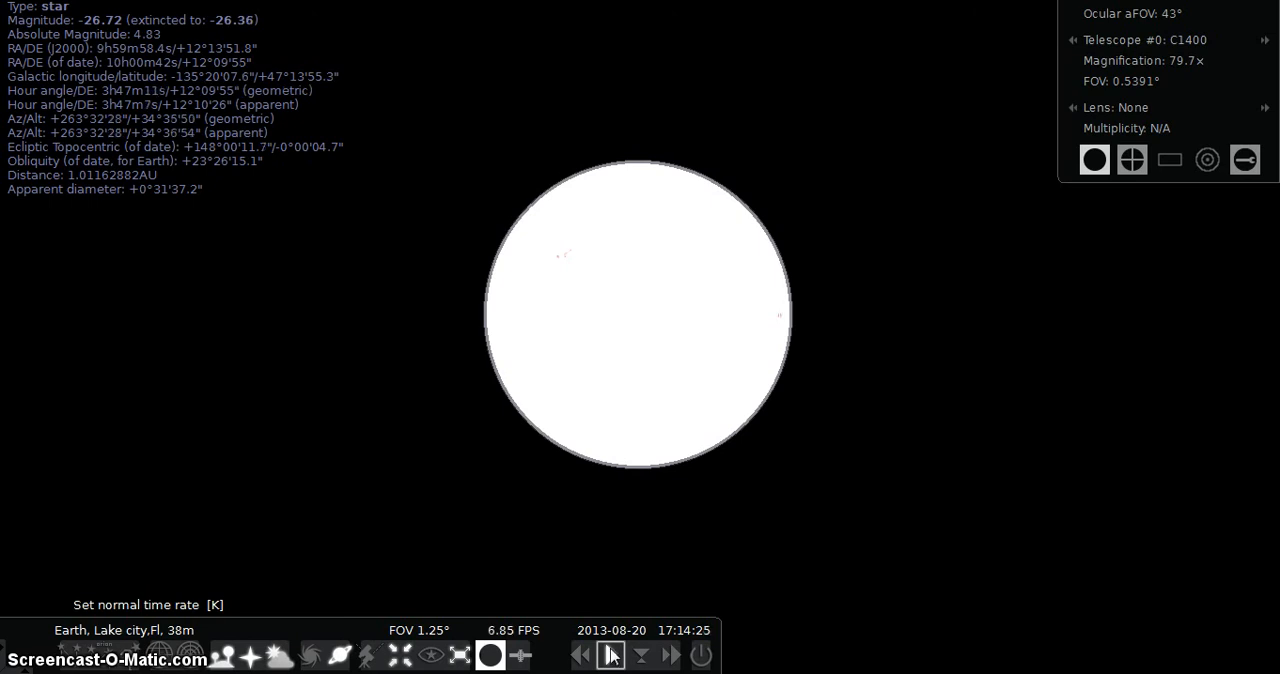
{"action": "left_click", "coordinate": [581, 655]}
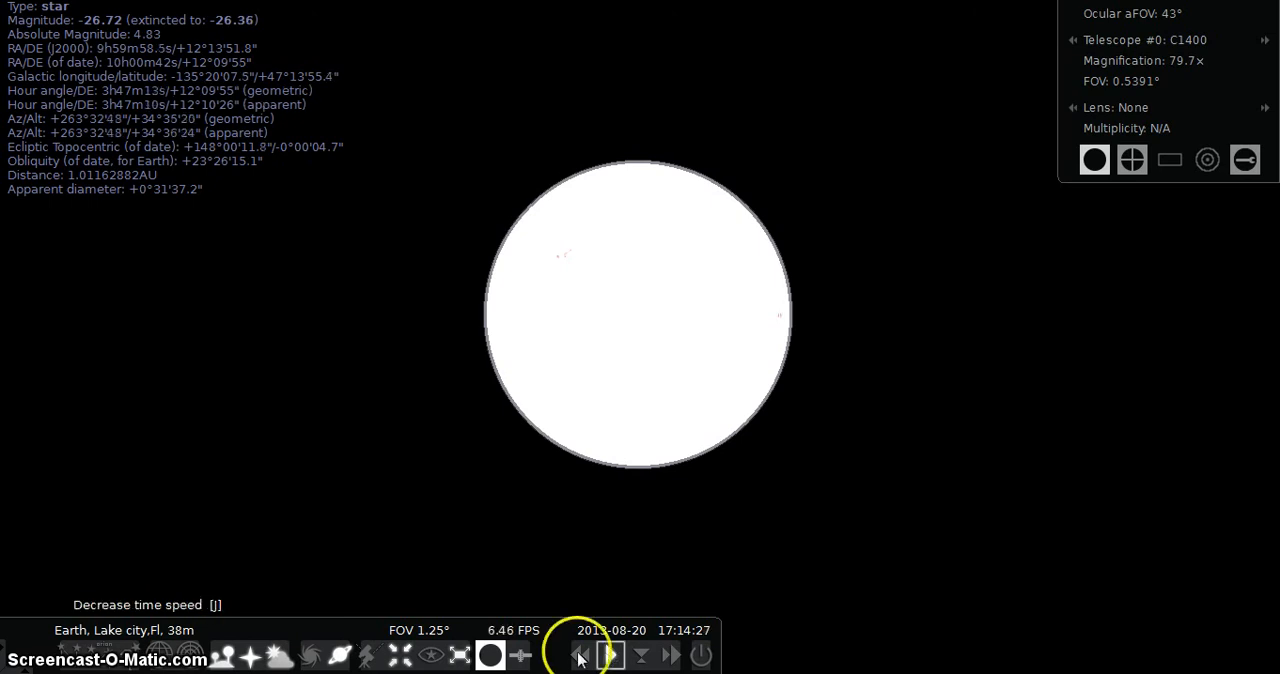
{"action": "mouse_move", "coordinate": [770, 593]}
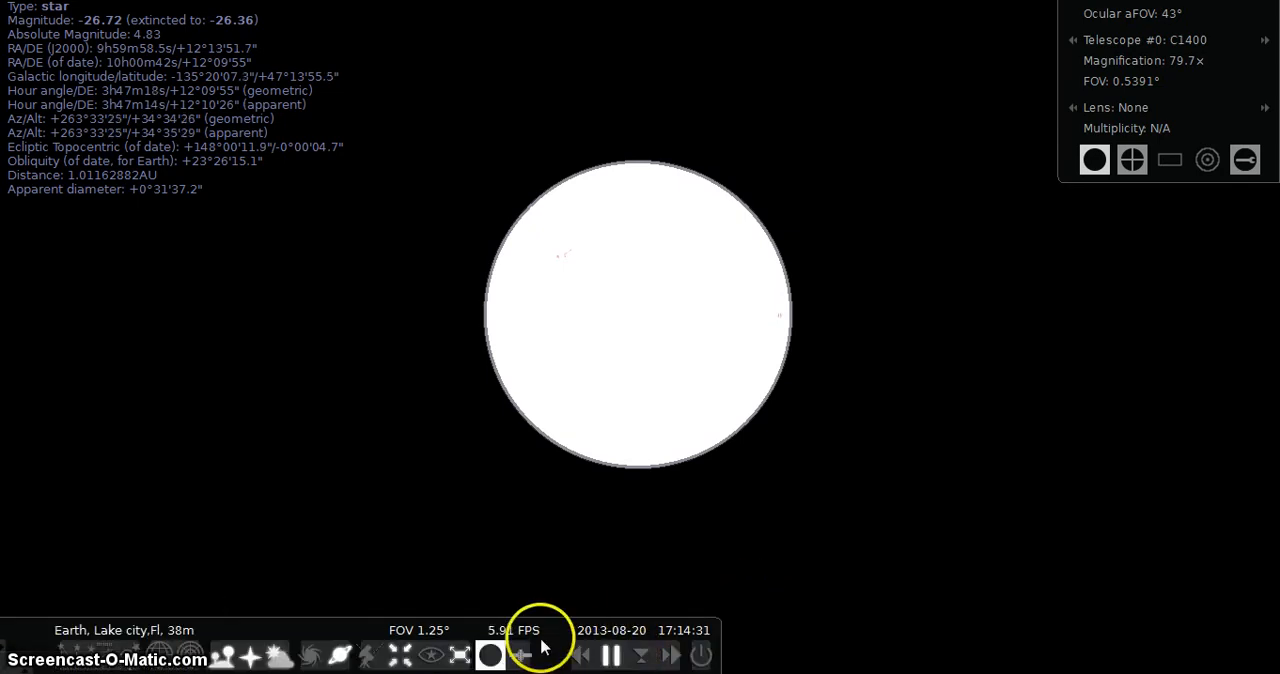
{"action": "mouse_move", "coordinate": [457, 655]}
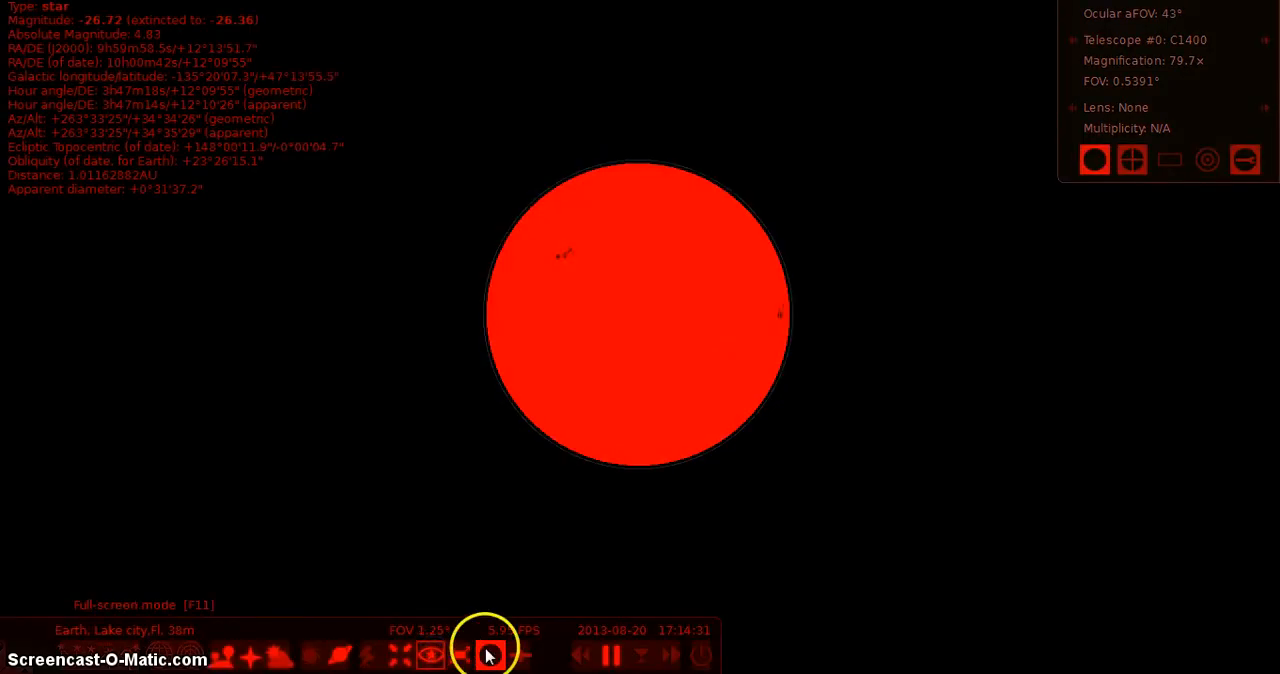
Step: Rewind the clock to 17:13:40, then switch between normal and faster time rates
{"action": "left_click", "coordinate": [583, 655]}
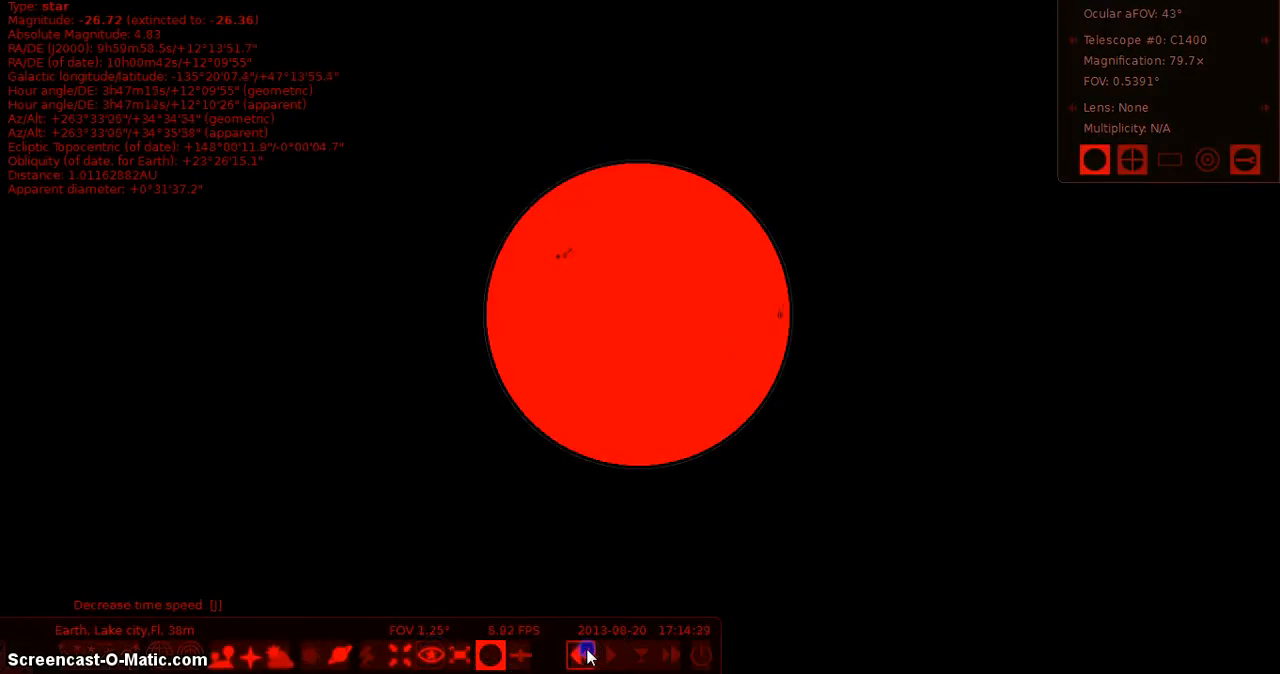
{"action": "left_click", "coordinate": [585, 655]}
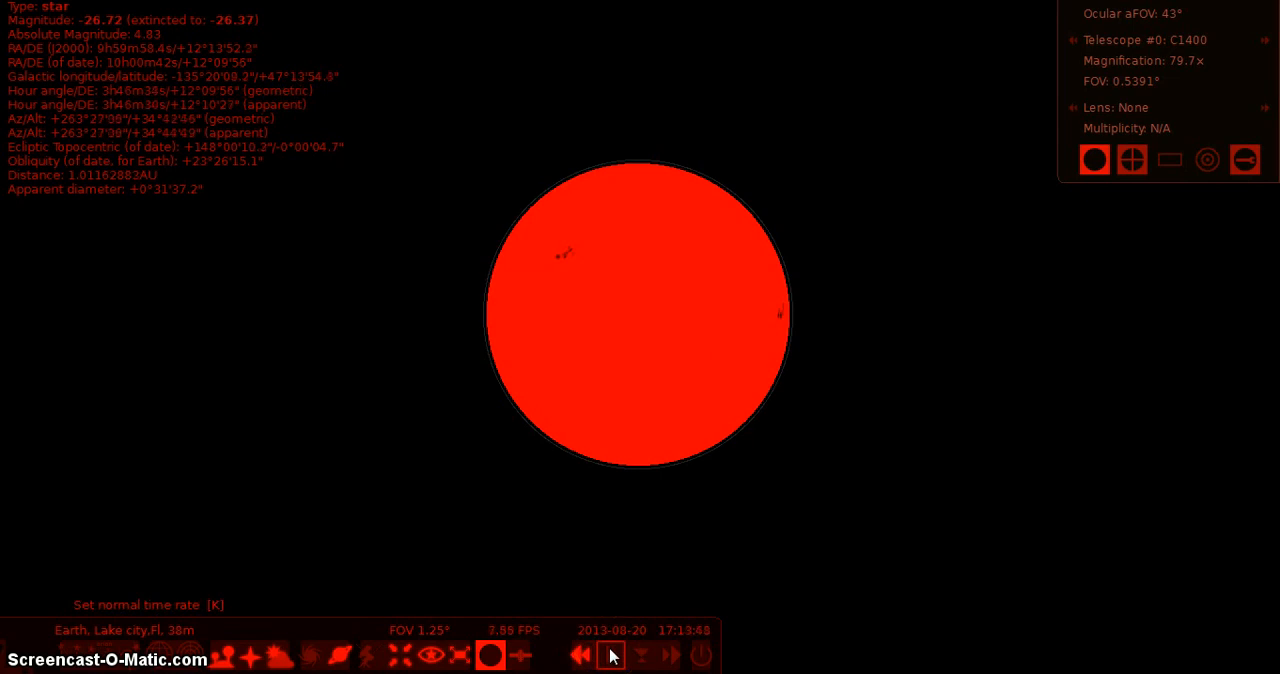
{"action": "left_click", "coordinate": [610, 655]}
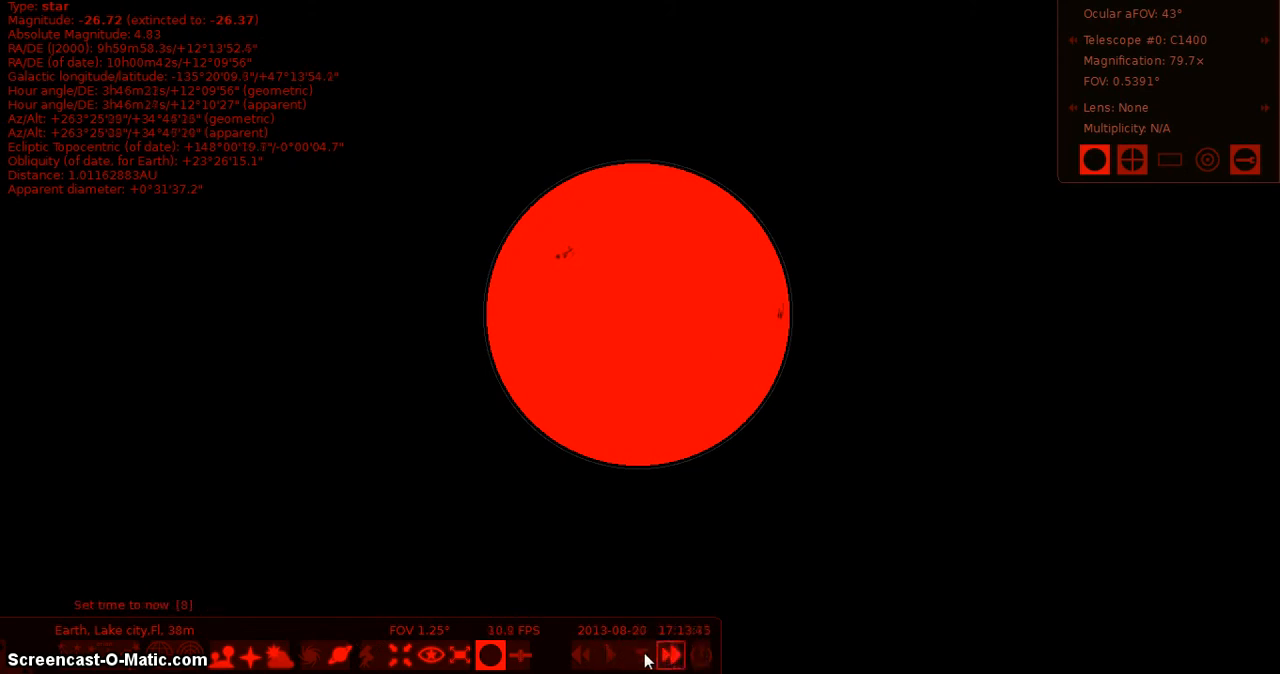
{"action": "left_click", "coordinate": [610, 655]}
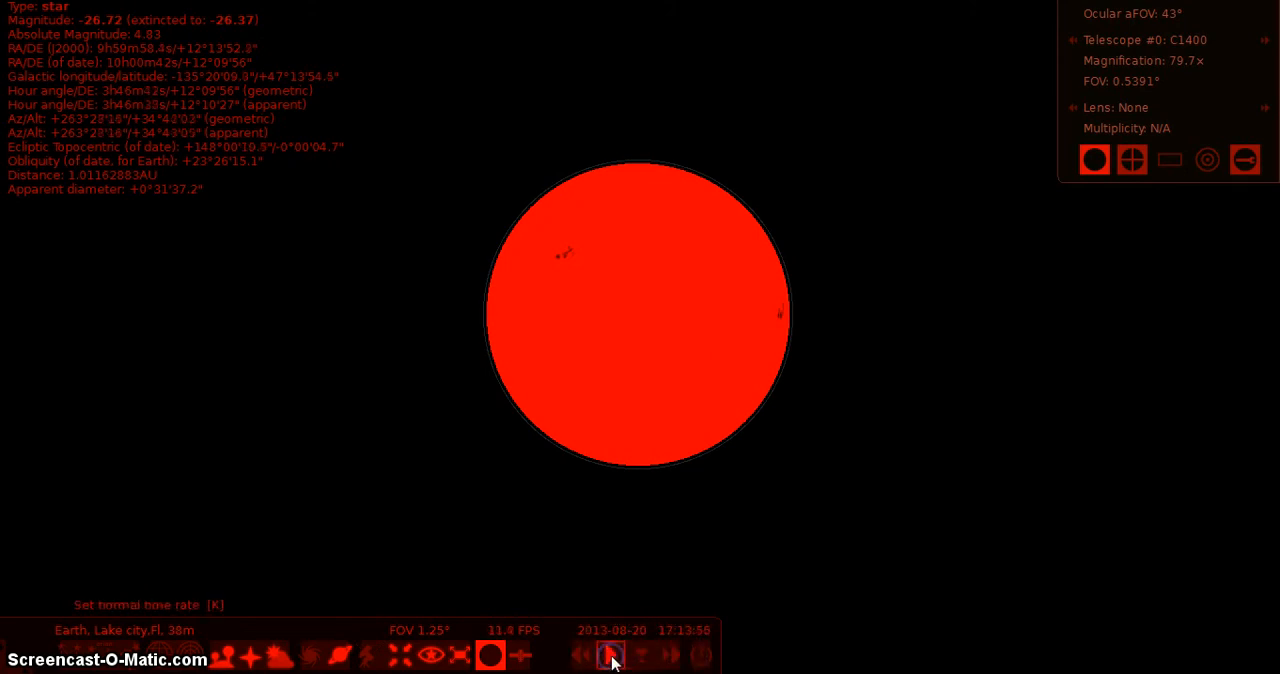
{"action": "left_click", "coordinate": [581, 655]}
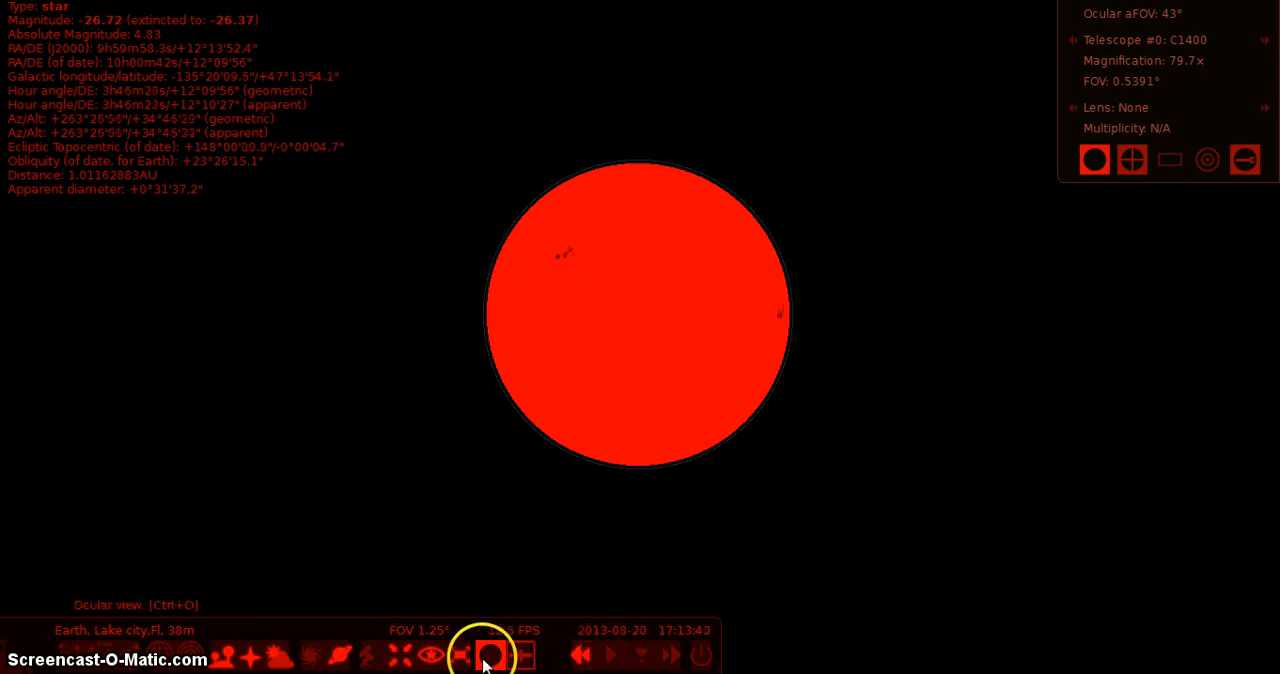
Step: Turn off night mode and speed time forward to about 17:24
{"action": "left_click", "coordinate": [430, 655]}
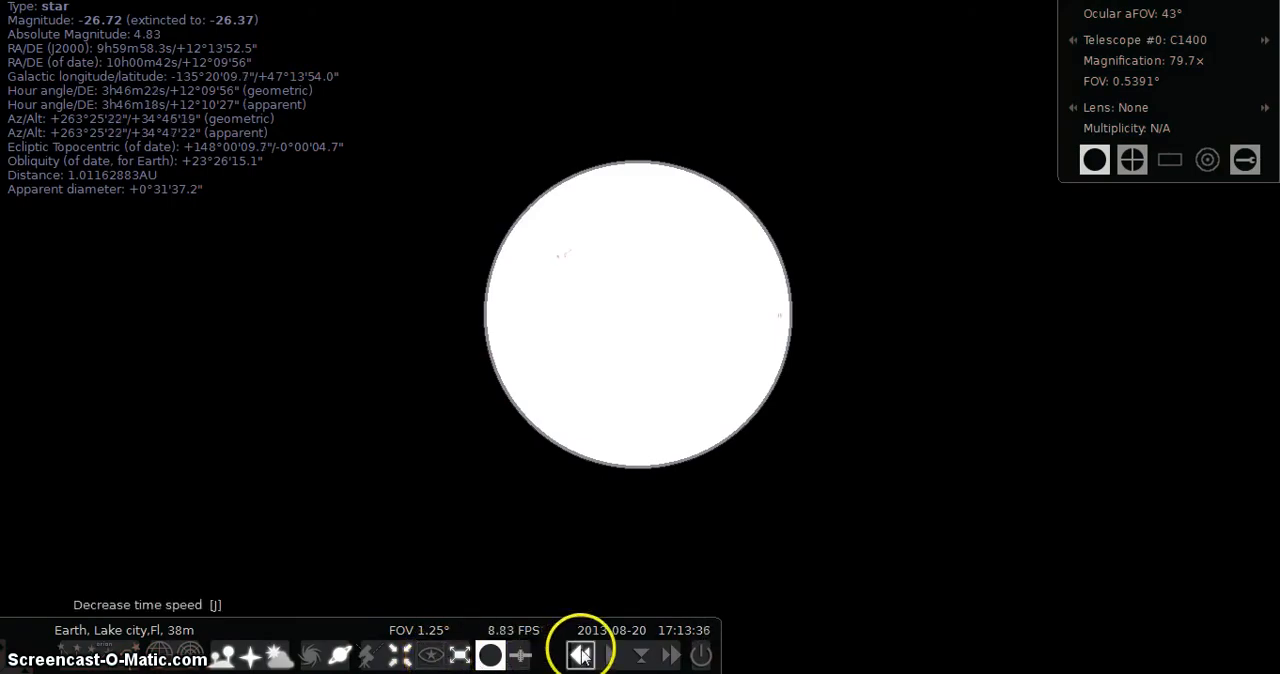
{"action": "left_click", "coordinate": [610, 655]}
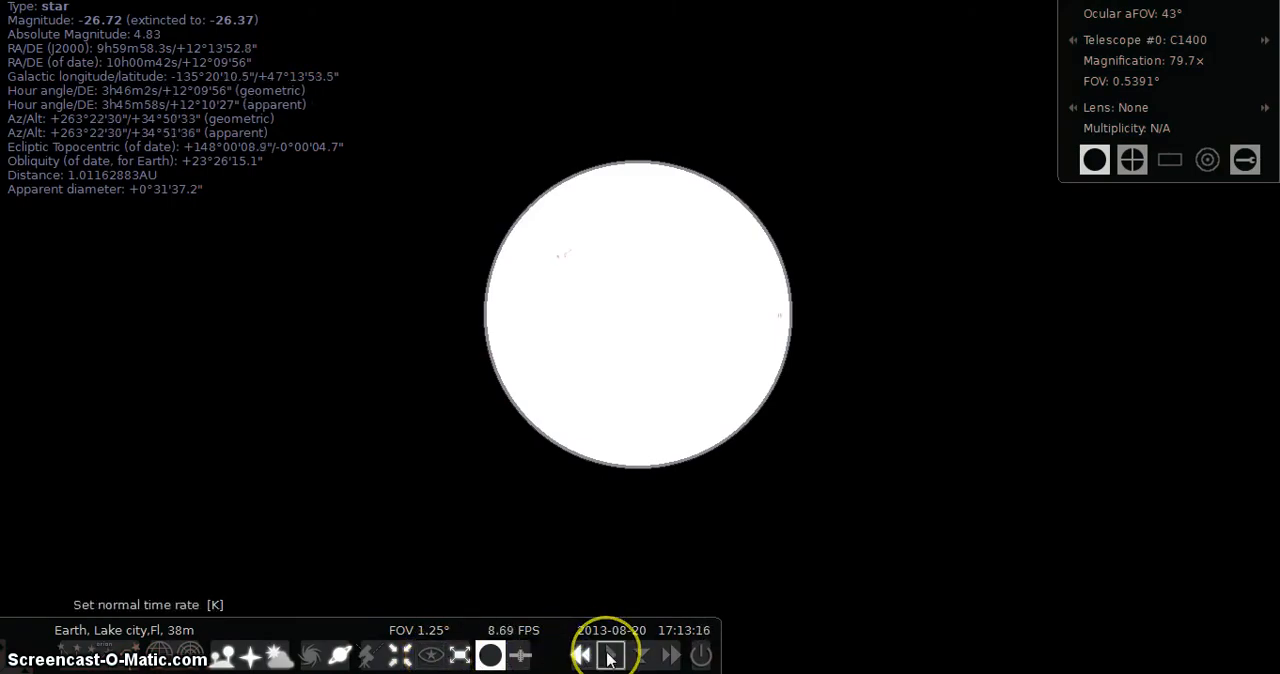
{"action": "left_click", "coordinate": [610, 654]}
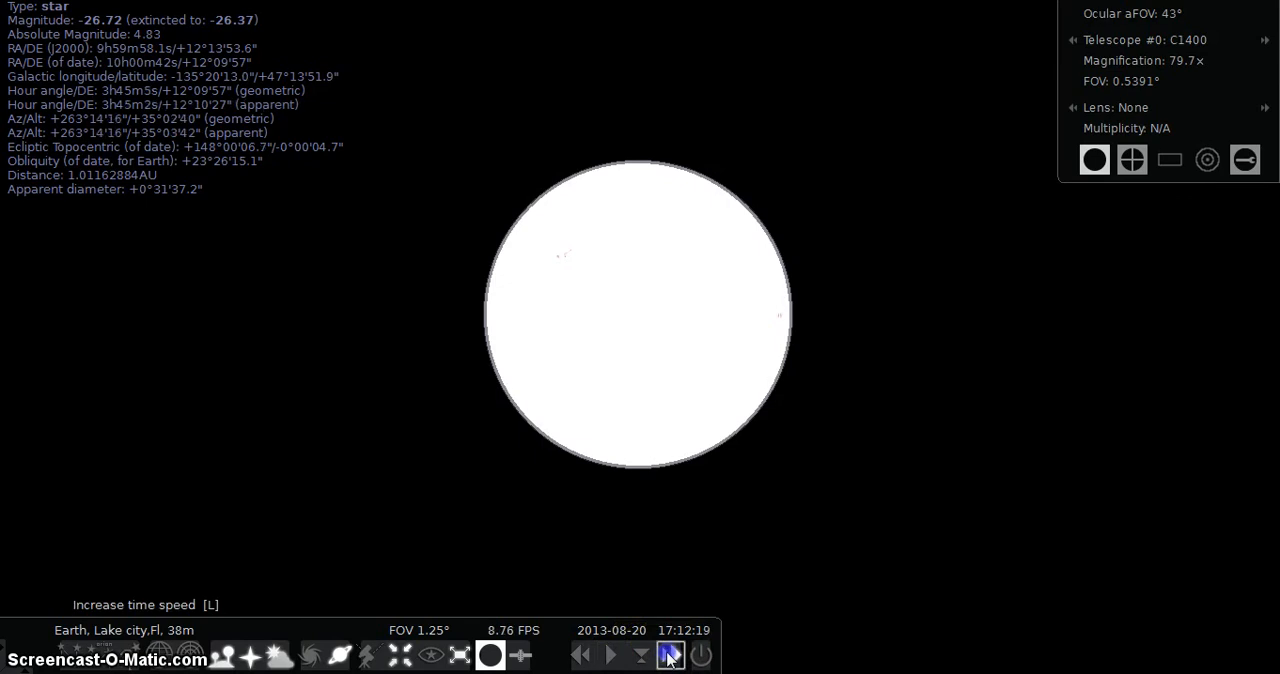
{"action": "left_click", "coordinate": [610, 654]}
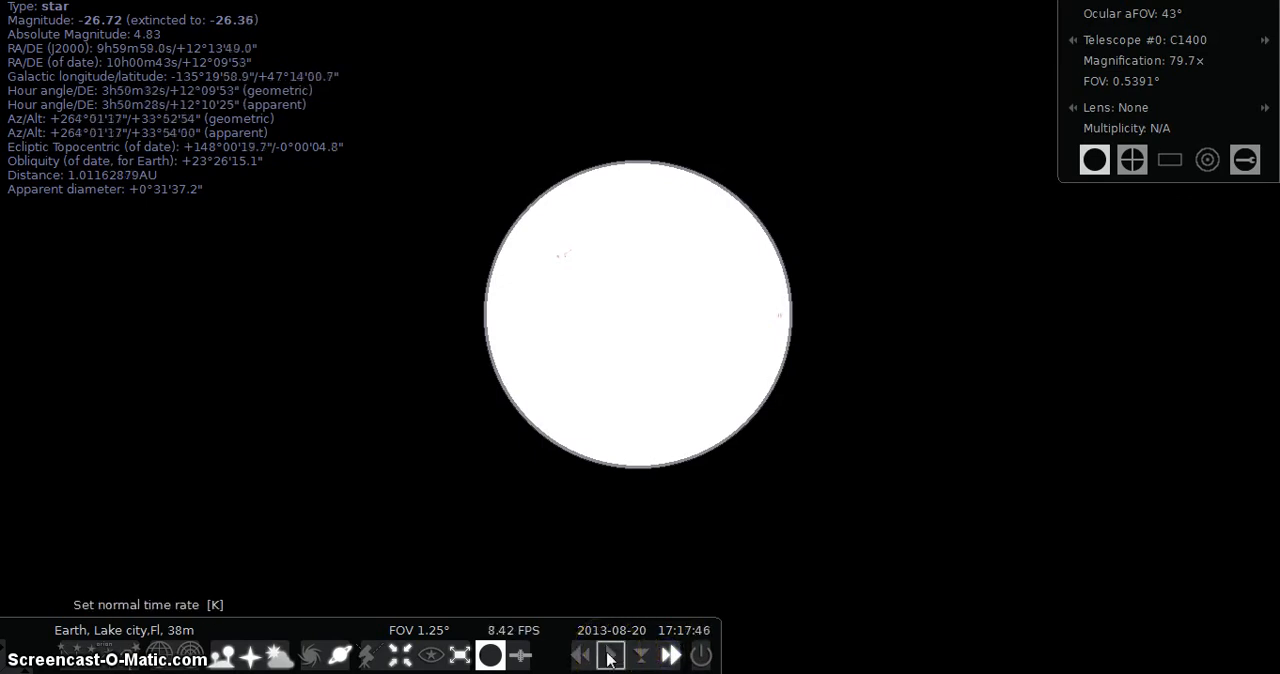
{"action": "left_click", "coordinate": [610, 655]}
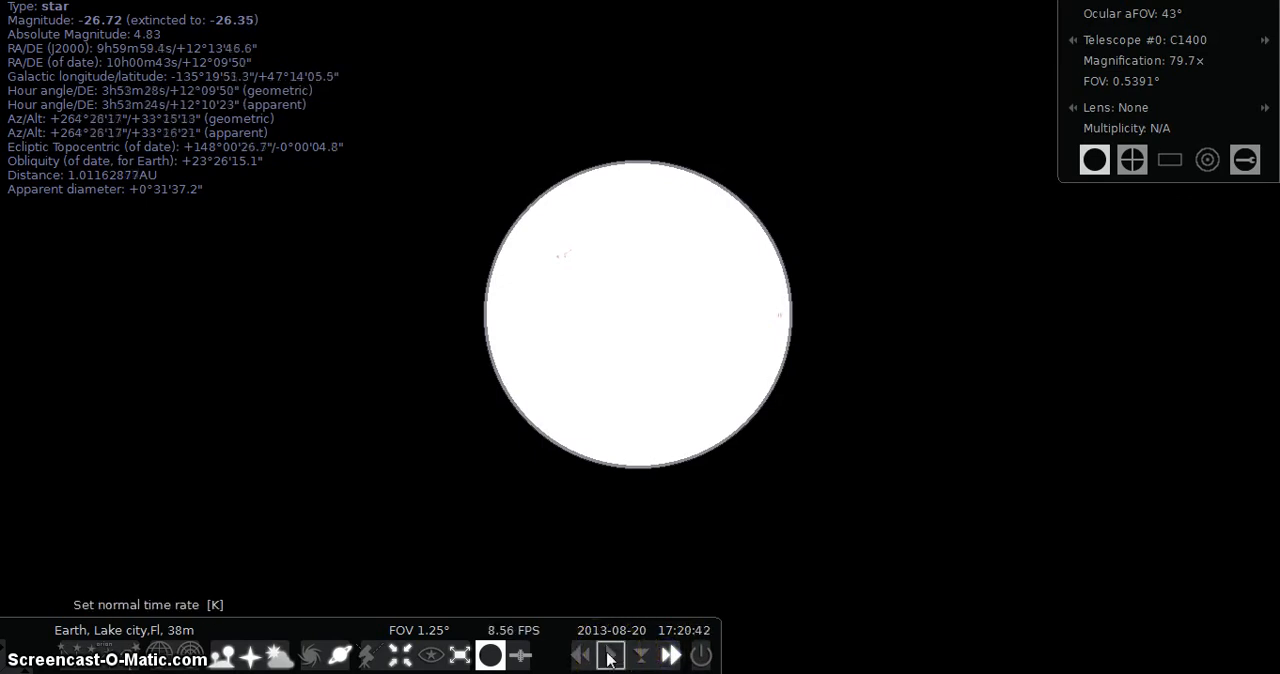
{"action": "left_click", "coordinate": [610, 655]}
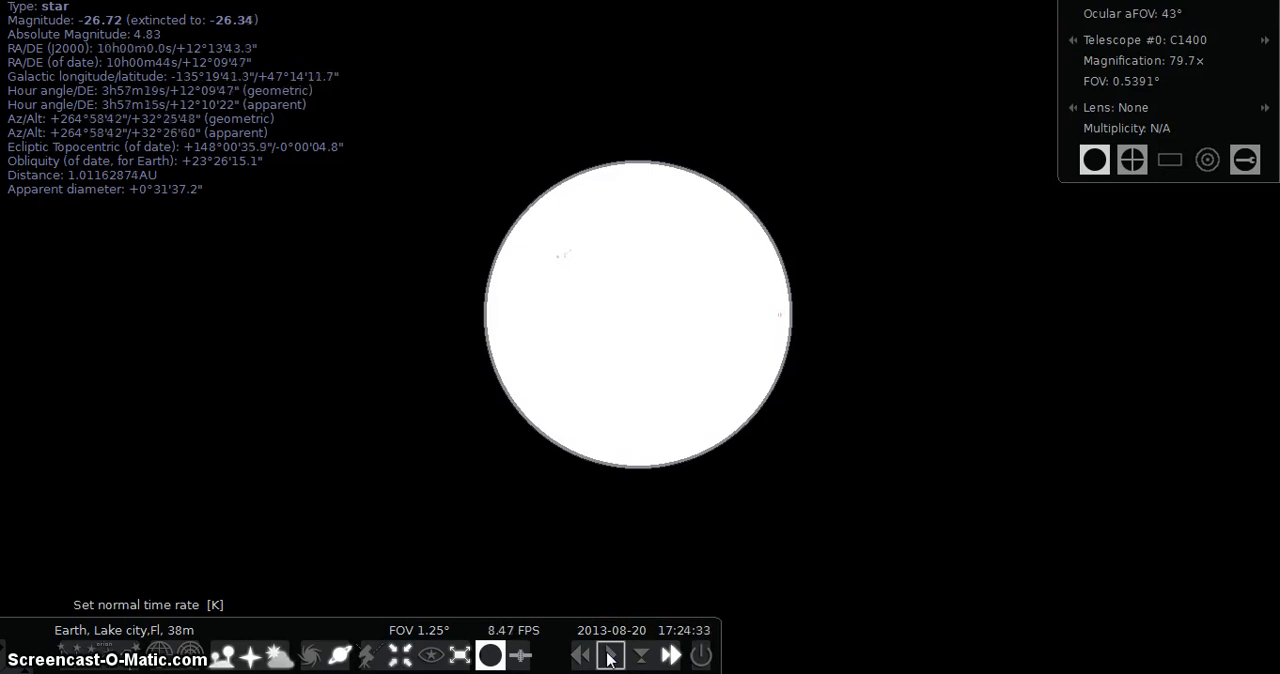
Step: Step the clock slowly back toward 17:24:18 using normal and reverse rates
{"action": "left_click", "coordinate": [580, 654]}
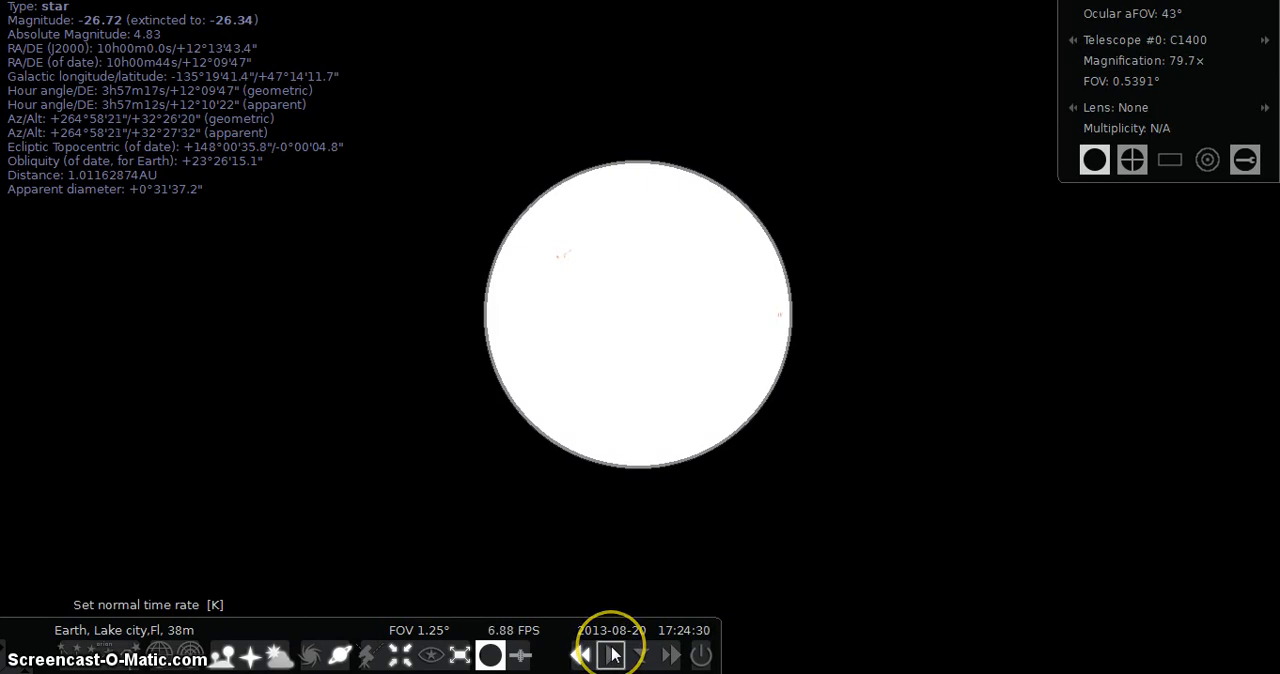
{"action": "left_click", "coordinate": [581, 655]}
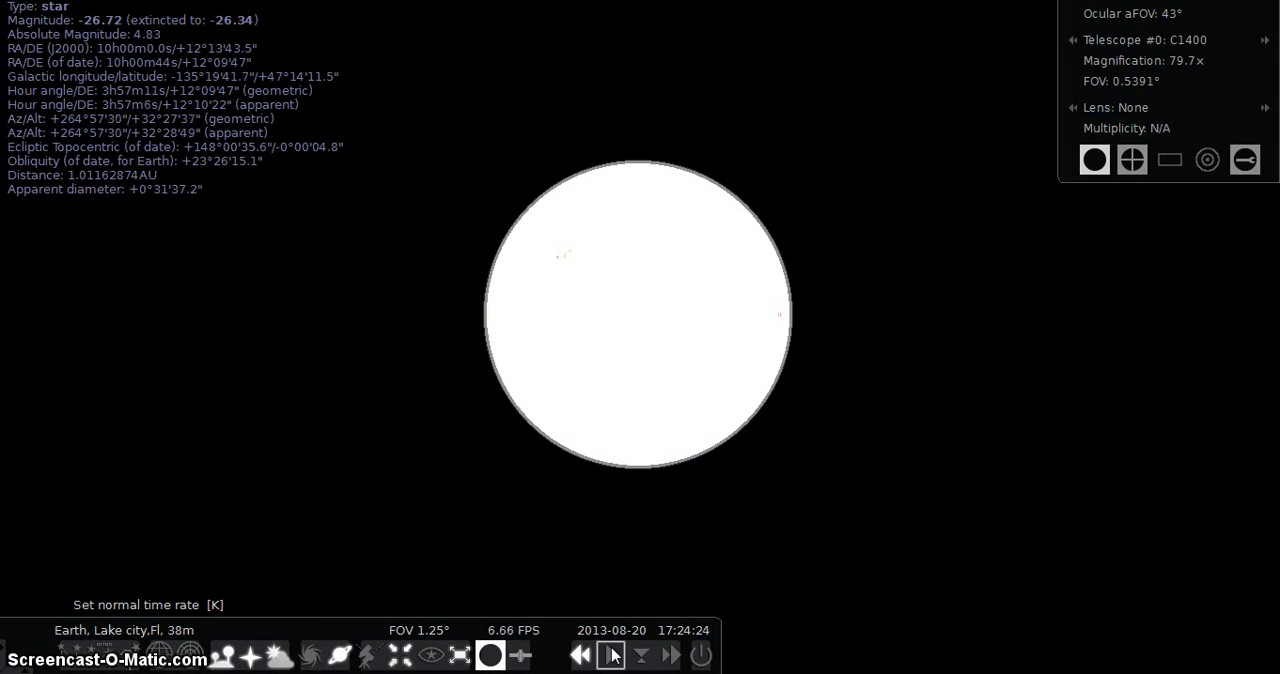
{"action": "left_click", "coordinate": [610, 655]}
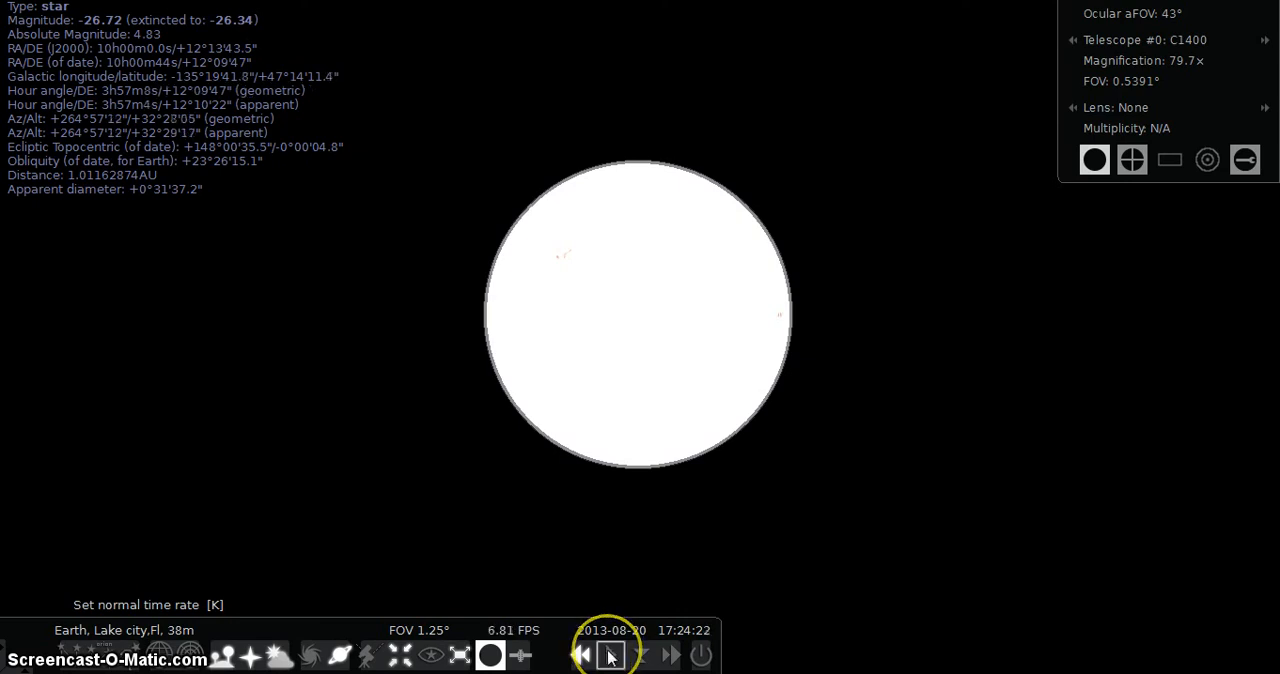
{"action": "left_click", "coordinate": [610, 655]}
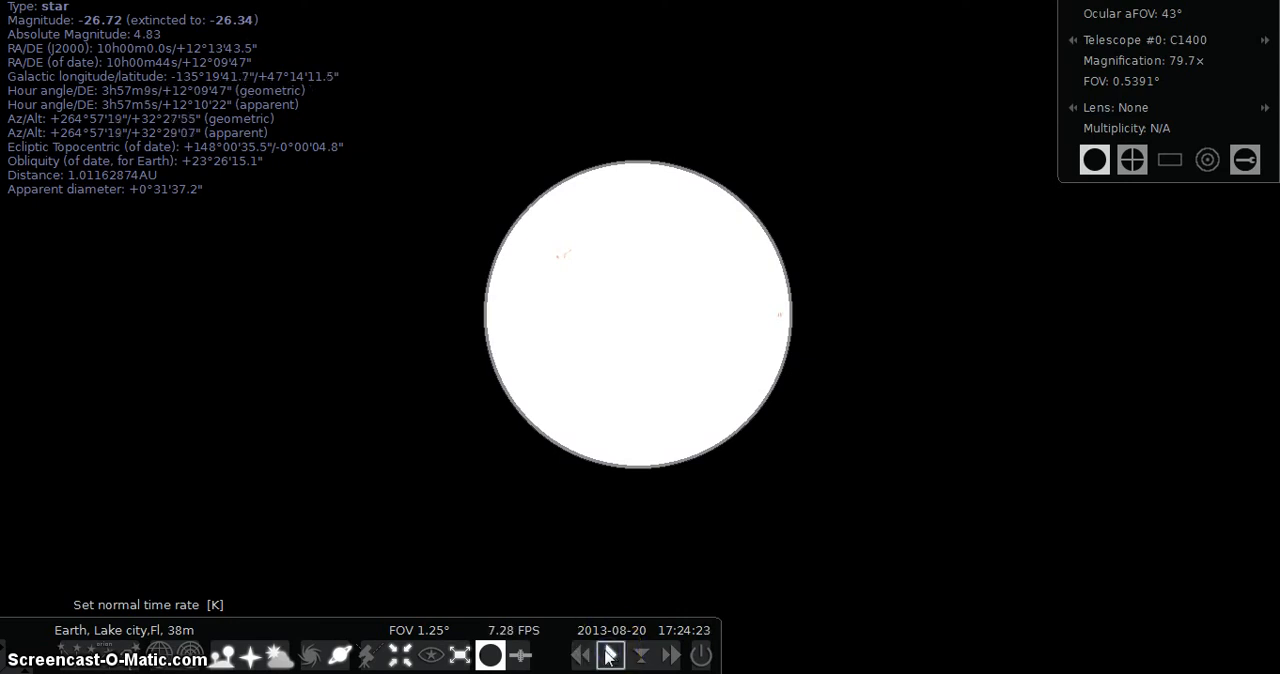
{"action": "left_click", "coordinate": [581, 655]}
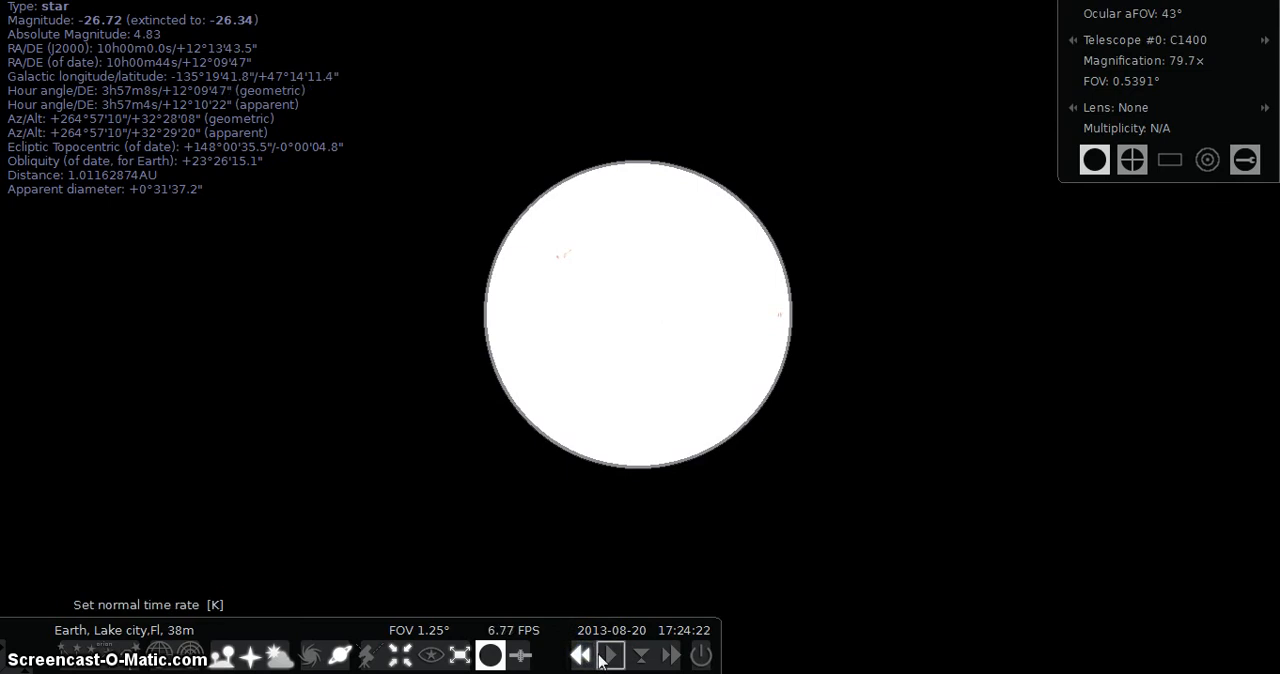
{"action": "left_click", "coordinate": [609, 655]}
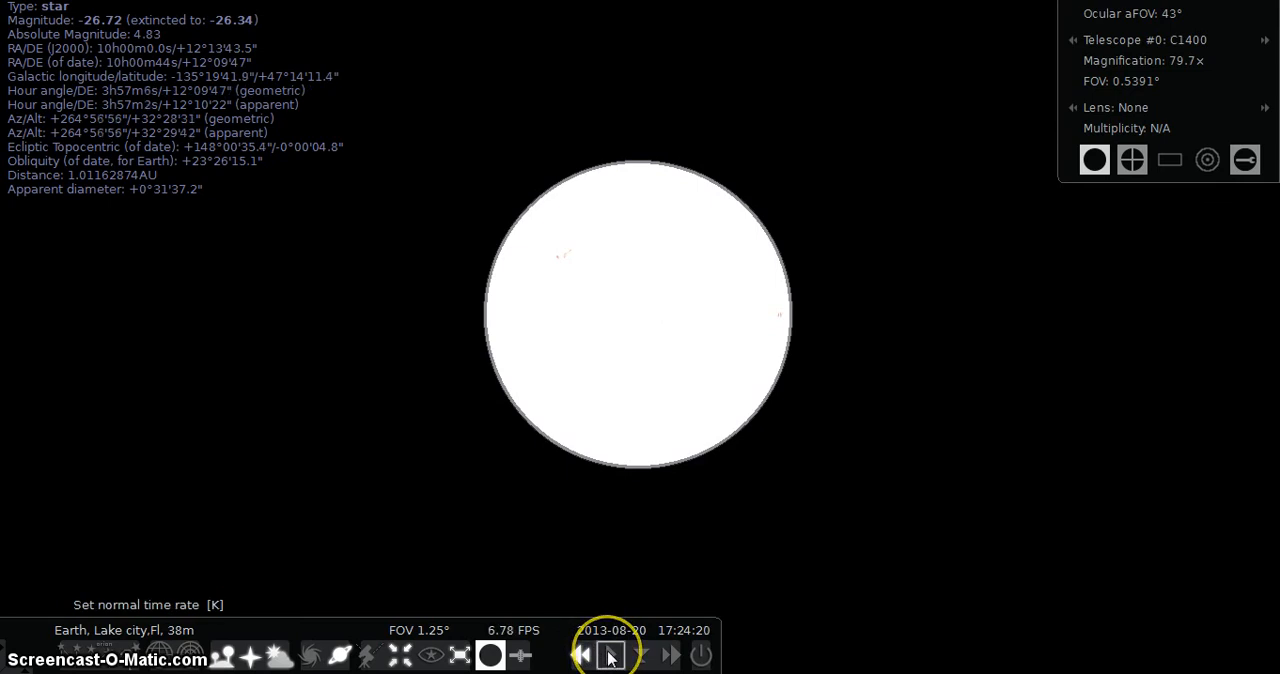
{"action": "left_click", "coordinate": [581, 654]}
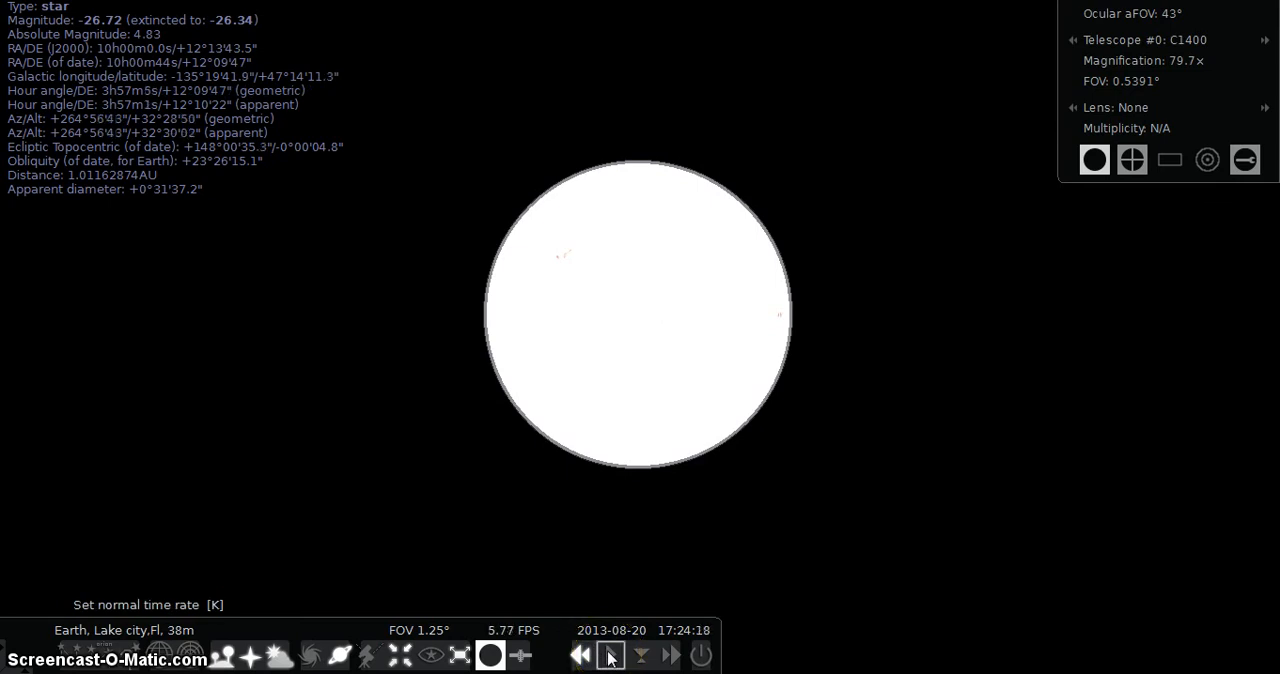
Step: Pause time, turn on red night mode, and let the clock advance to 17:24:33
{"action": "left_click", "coordinate": [610, 655]}
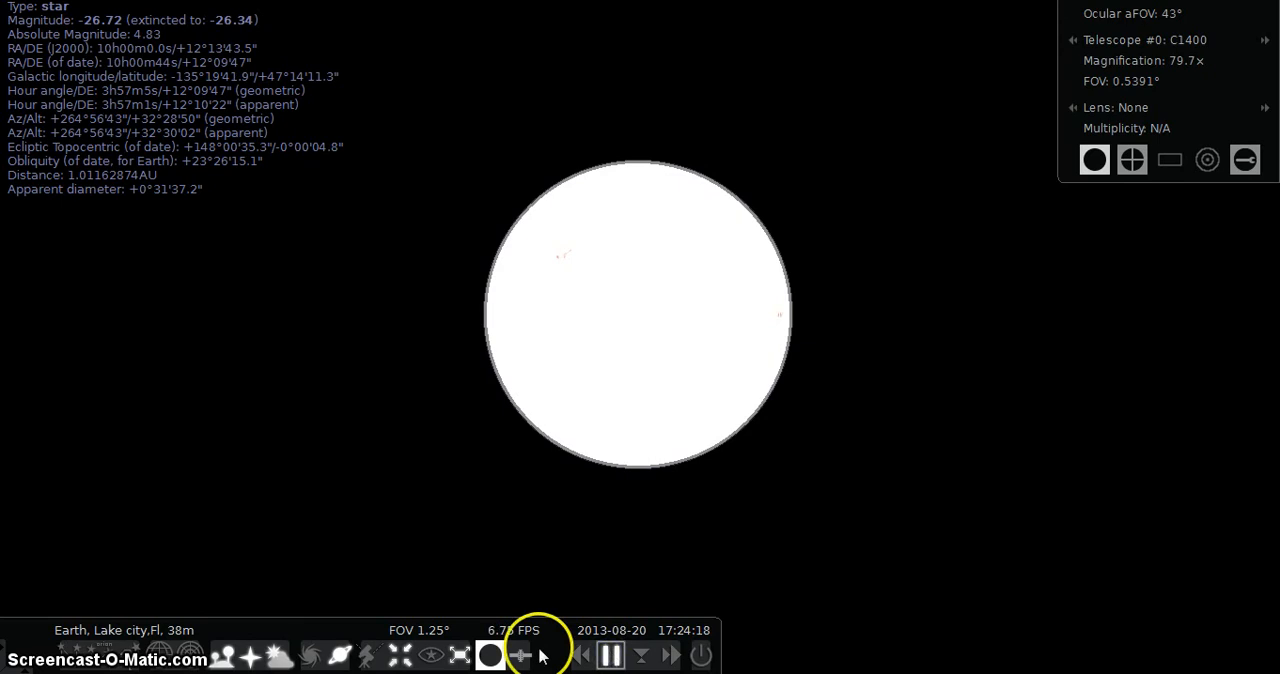
{"action": "left_click", "coordinate": [430, 655]}
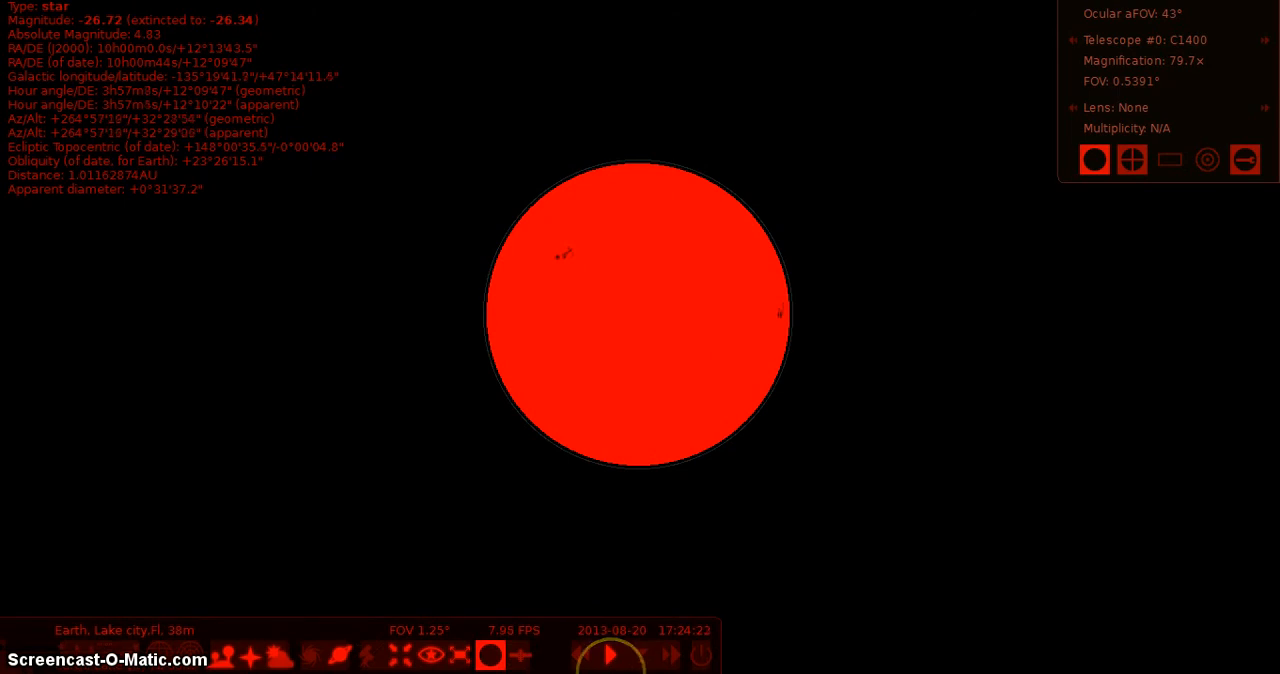
{"action": "left_click", "coordinate": [610, 655]}
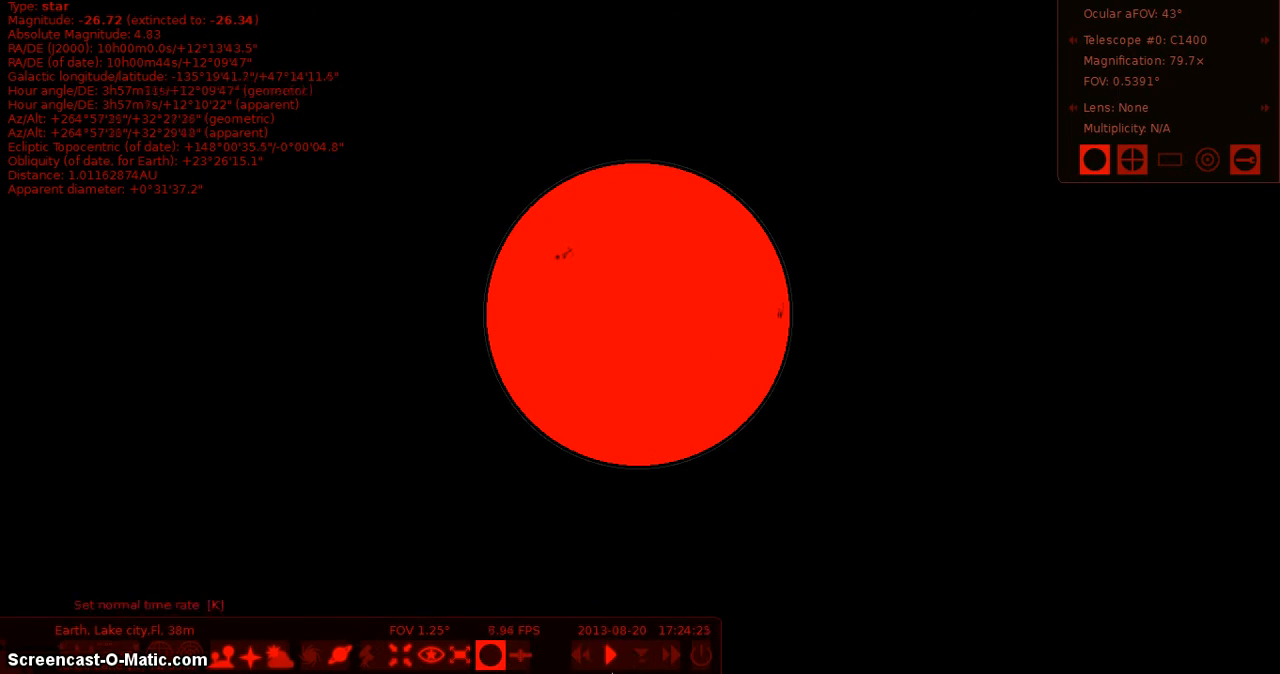
{"action": "left_click", "coordinate": [610, 655]}
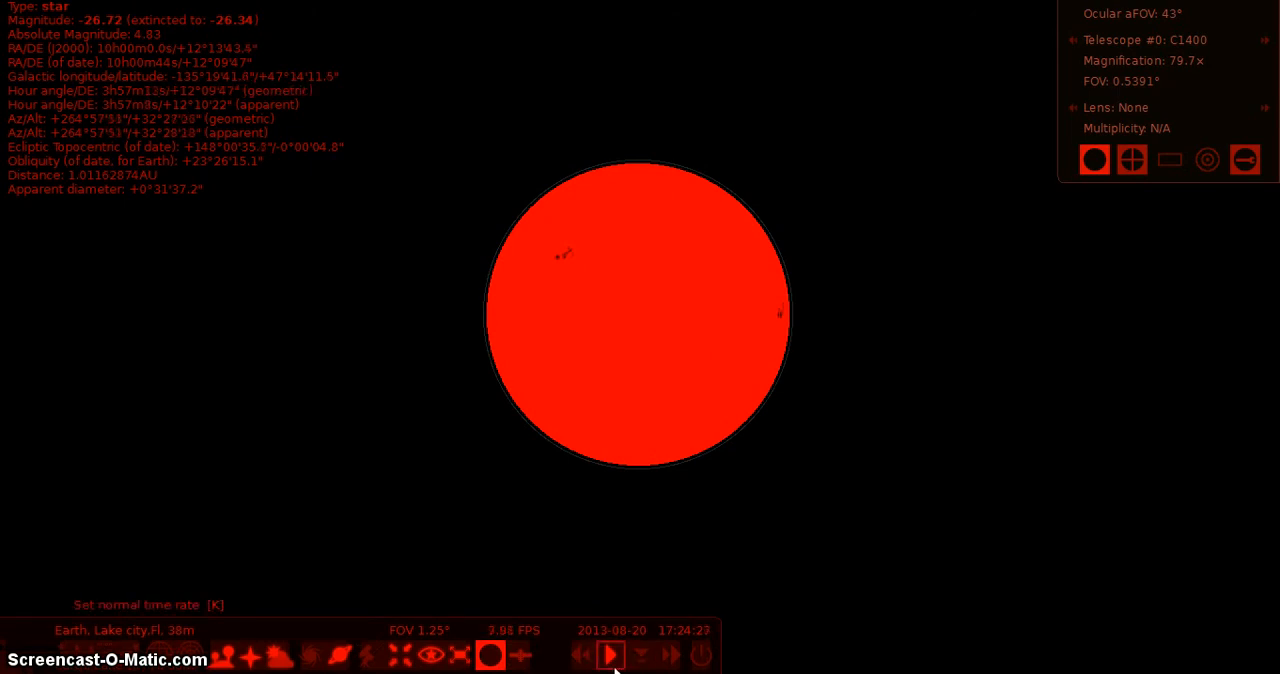
{"action": "left_click", "coordinate": [610, 655]}
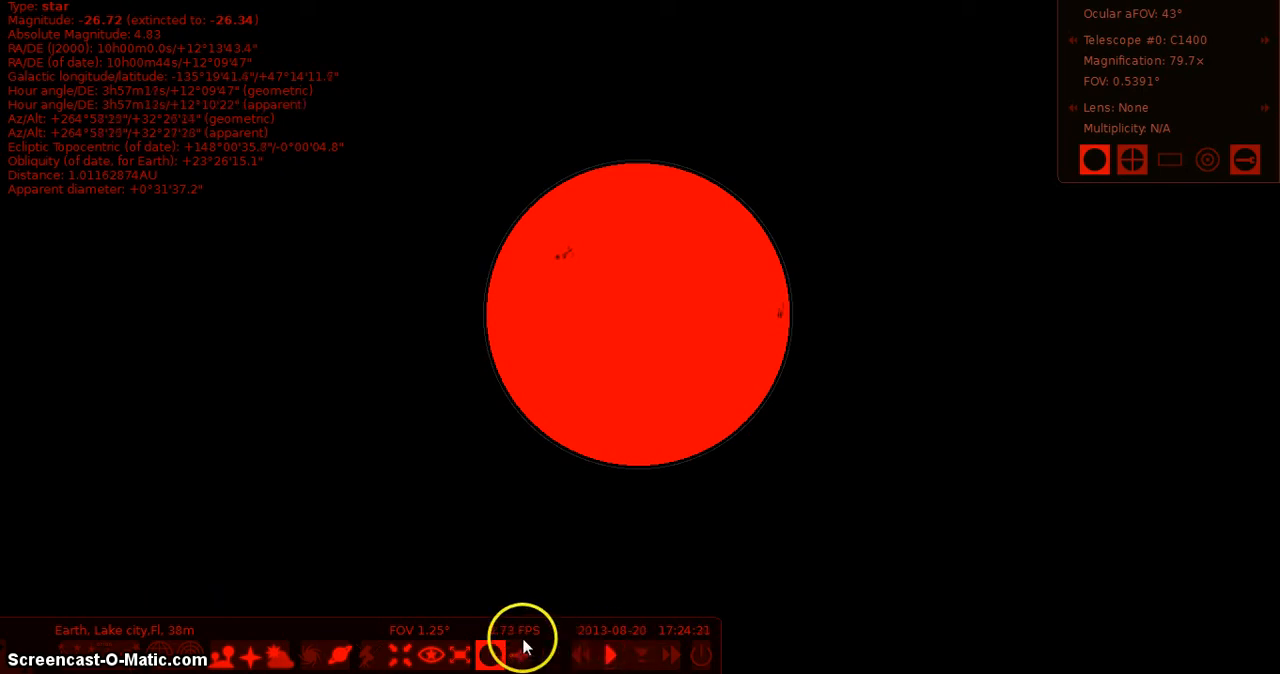
{"action": "left_click", "coordinate": [430, 655]}
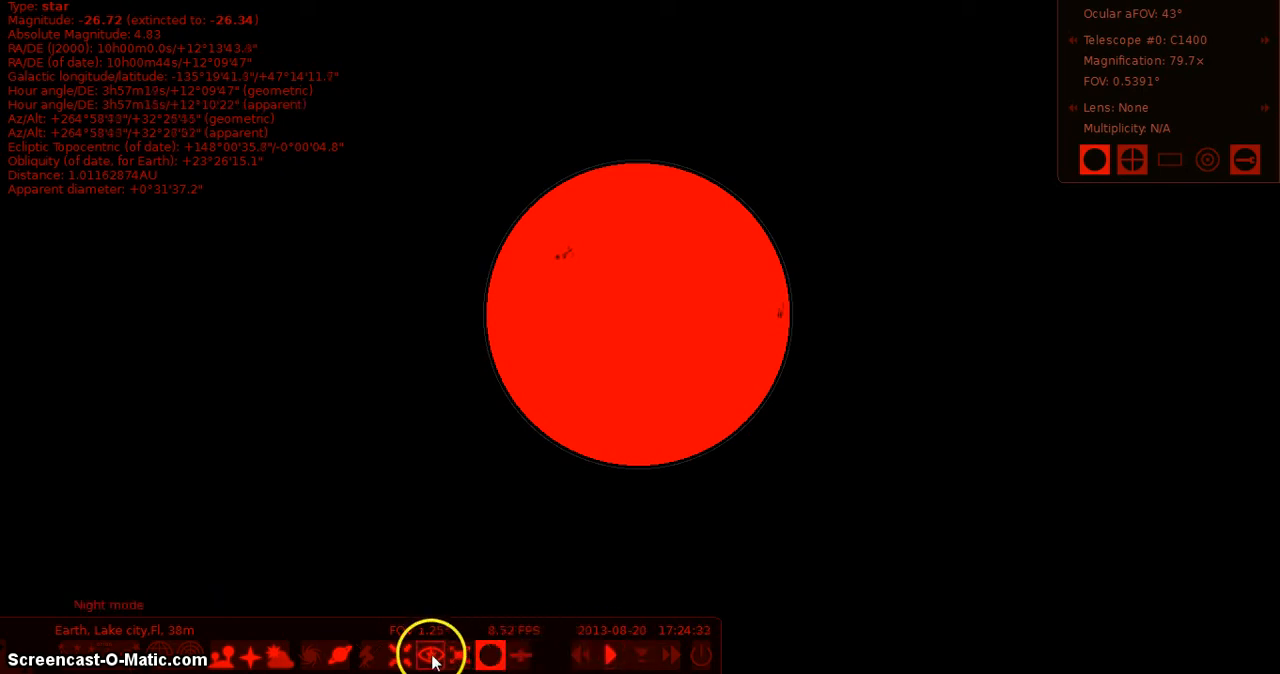
Step: Turn off night mode so the Sun shows white, and pause the clock at 17:24:41
{"action": "left_click", "coordinate": [430, 655]}
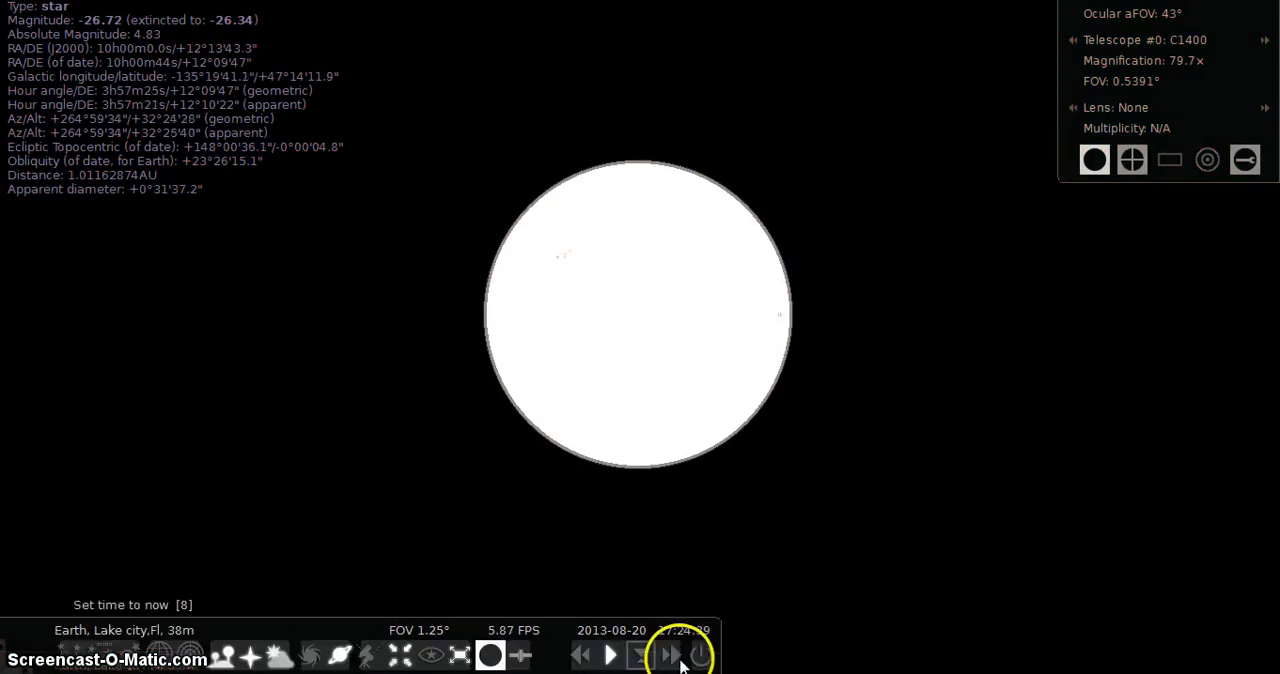
{"action": "left_click", "coordinate": [610, 655]}
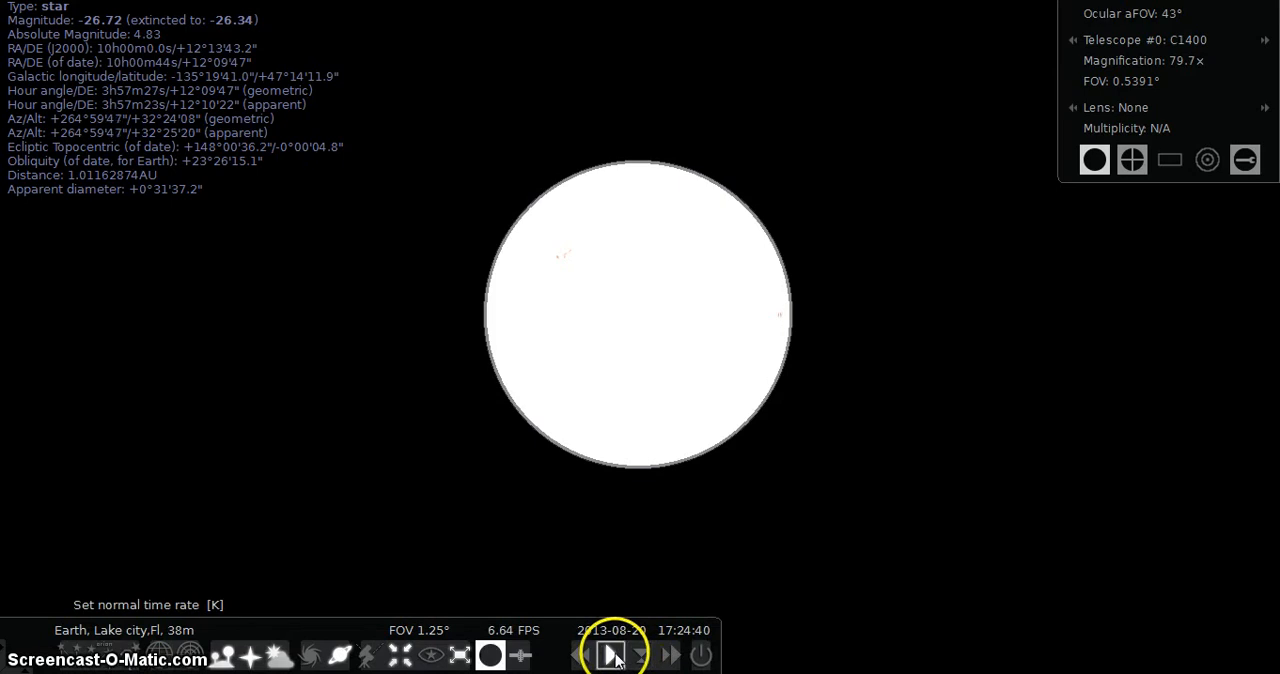
{"action": "left_click", "coordinate": [611, 655]}
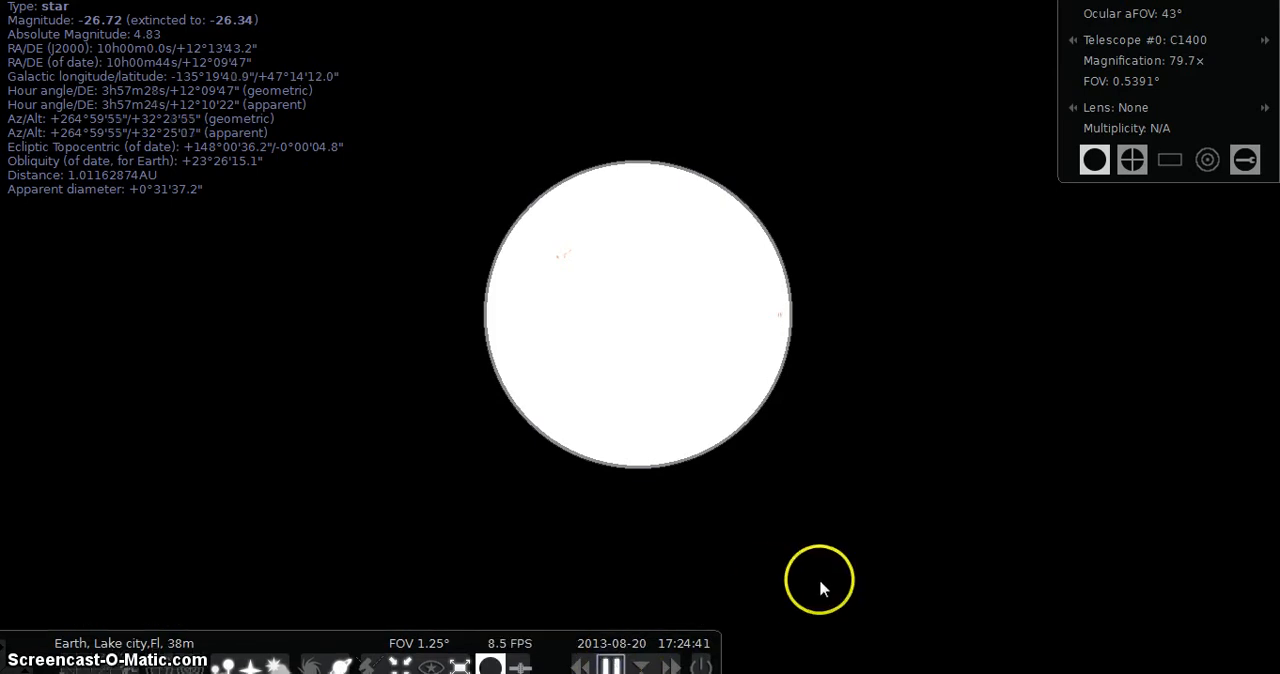
{"action": "mouse_move", "coordinate": [475, 520]}
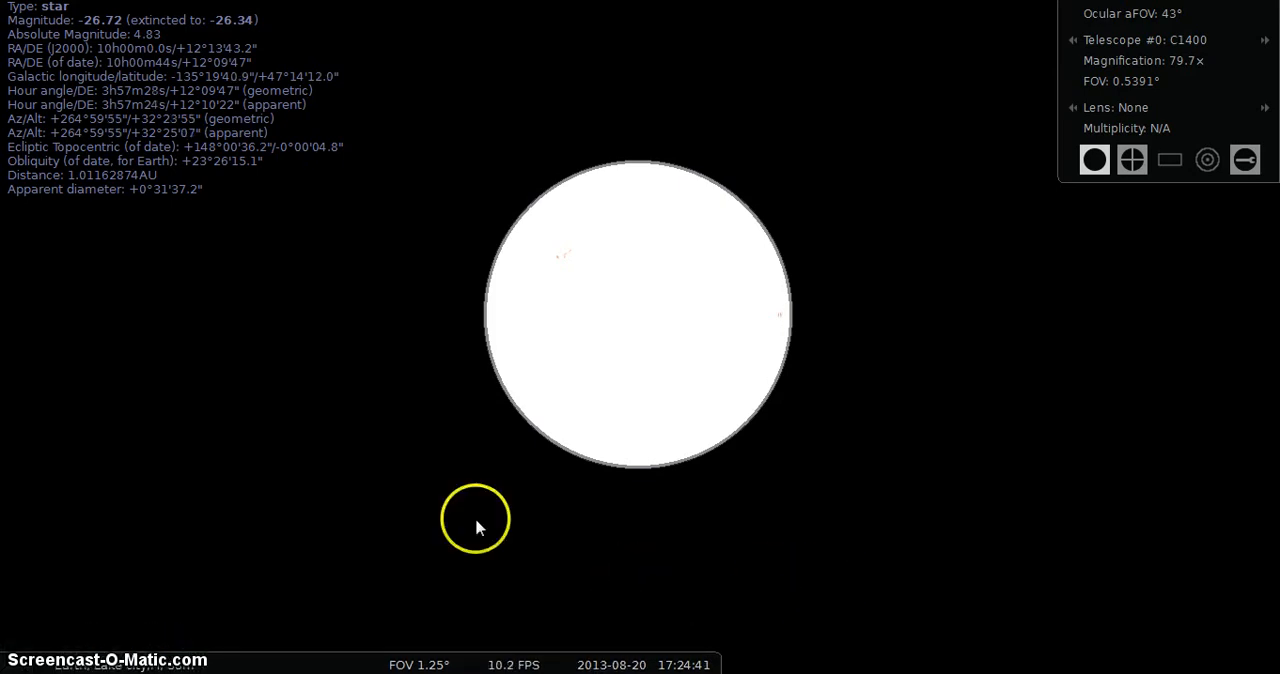
{"action": "mouse_move", "coordinate": [785, 635]}
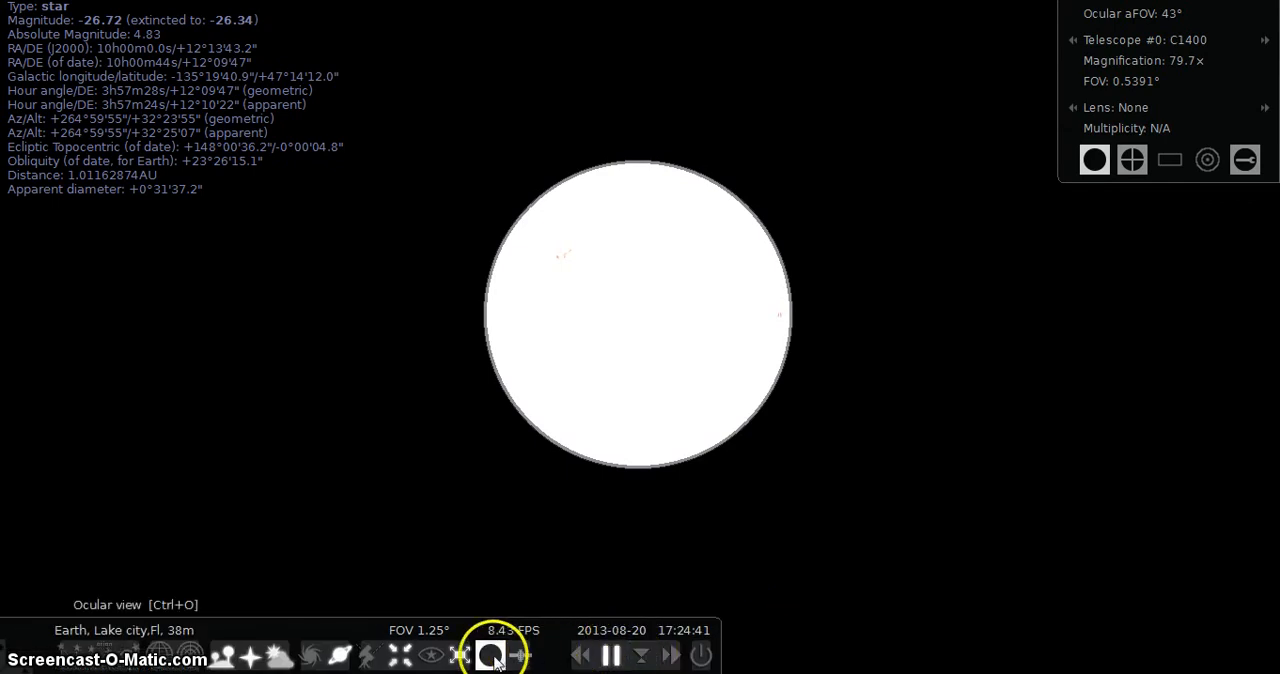
Step: Leave the eyepiece view and rewind the sky to about 17:17
{"action": "left_click", "coordinate": [491, 655]}
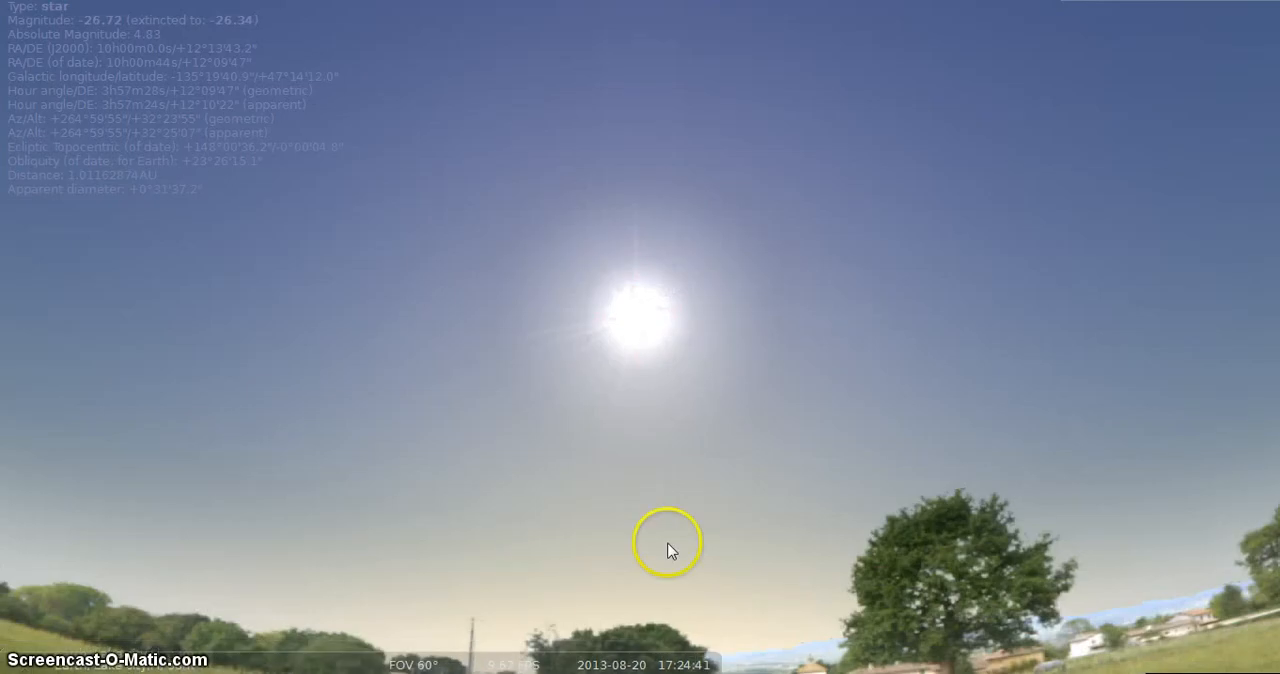
{"action": "mouse_move", "coordinate": [715, 545]}
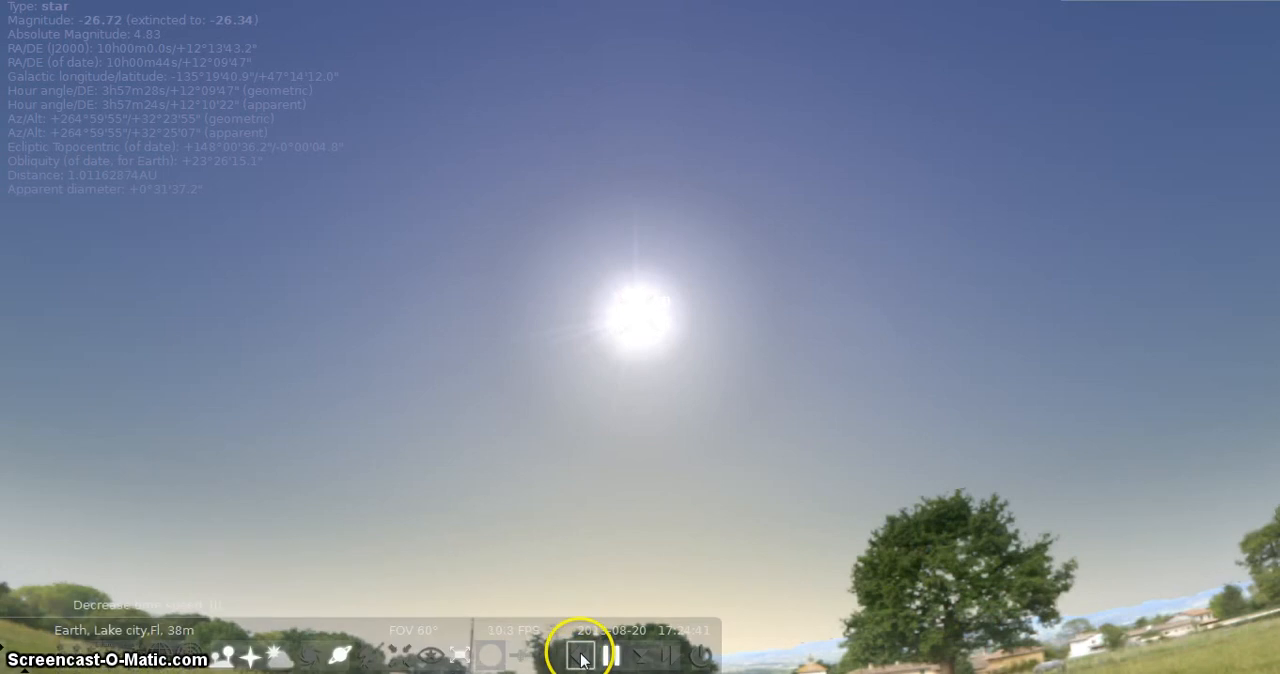
{"action": "left_click", "coordinate": [582, 656]}
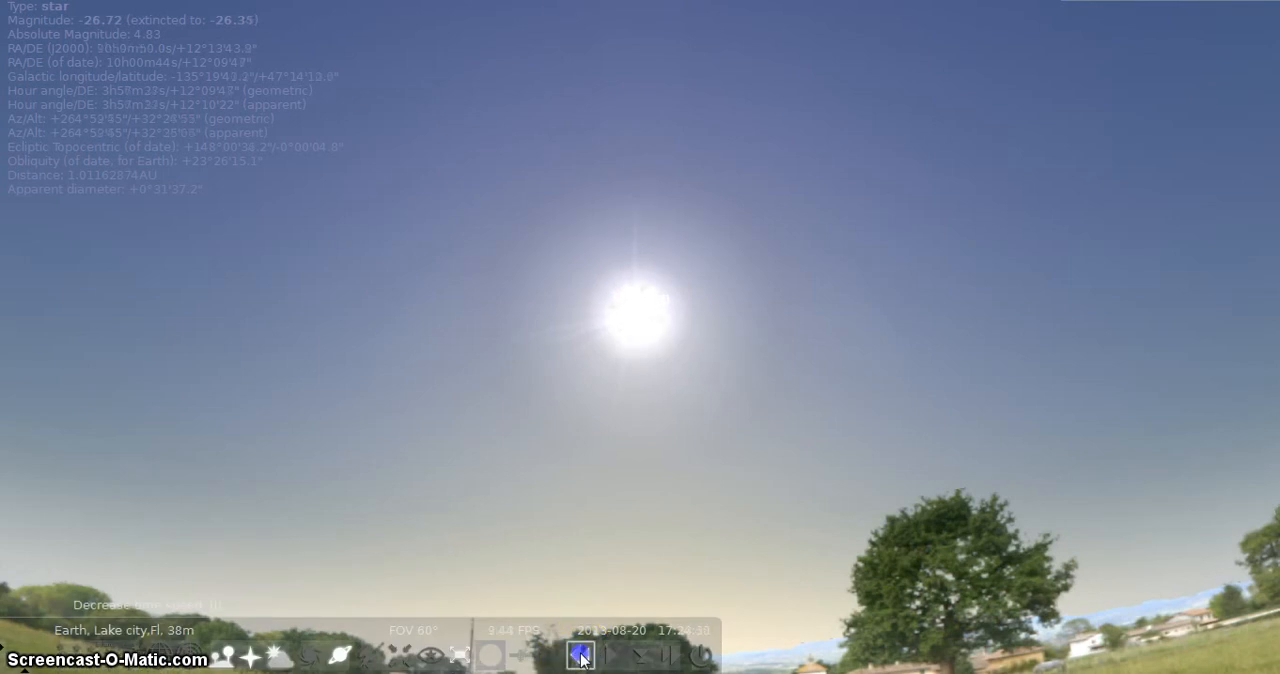
{"action": "left_click", "coordinate": [582, 656]}
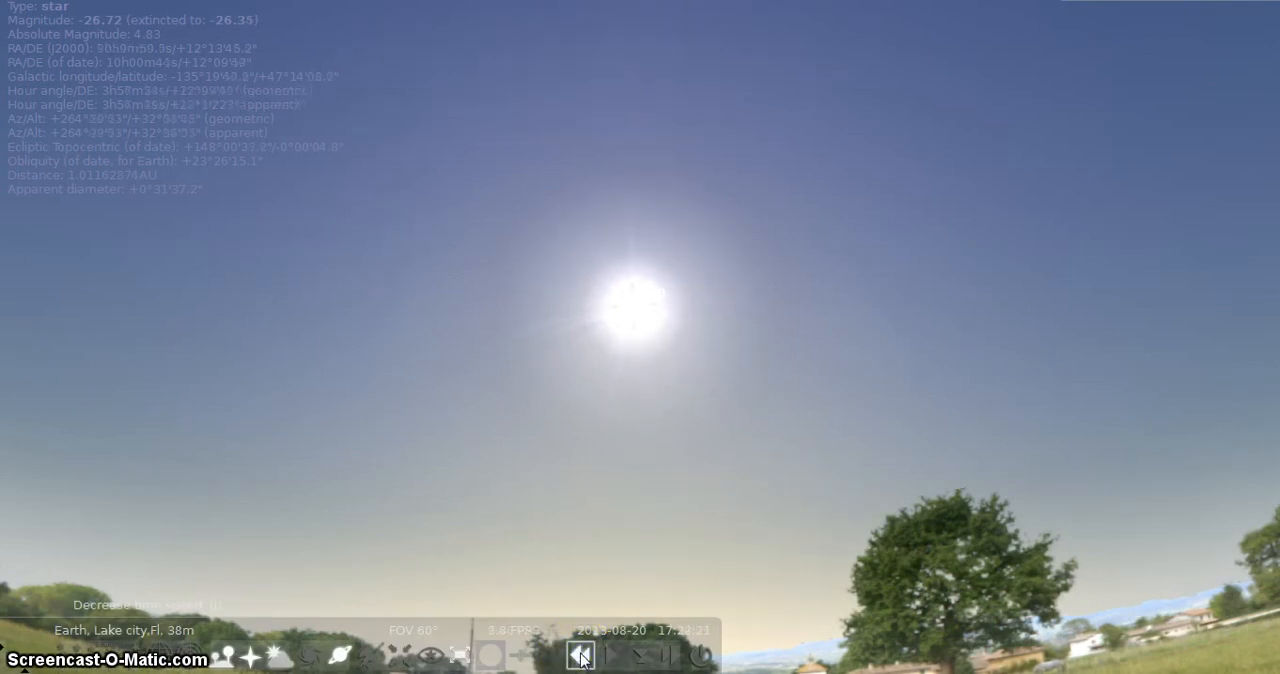
{"action": "left_click", "coordinate": [581, 657]}
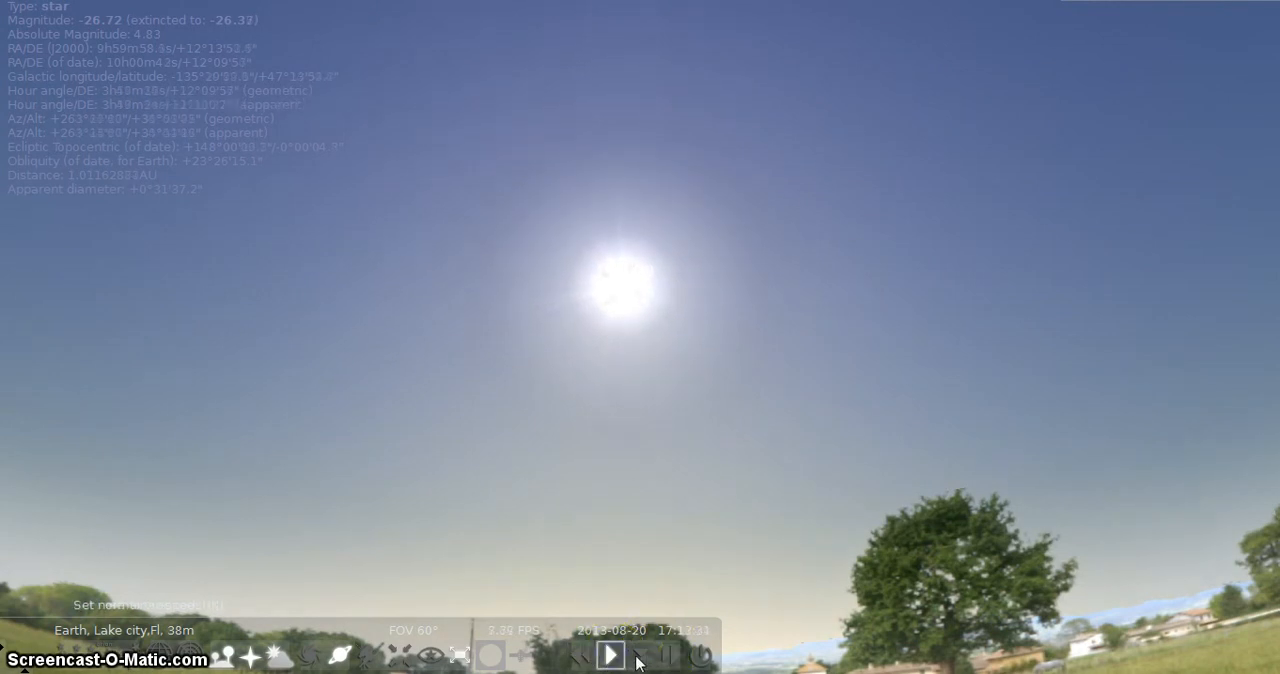
Step: Speed time forward again until the clock reads roughly 17:23:34
{"action": "left_click", "coordinate": [670, 657]}
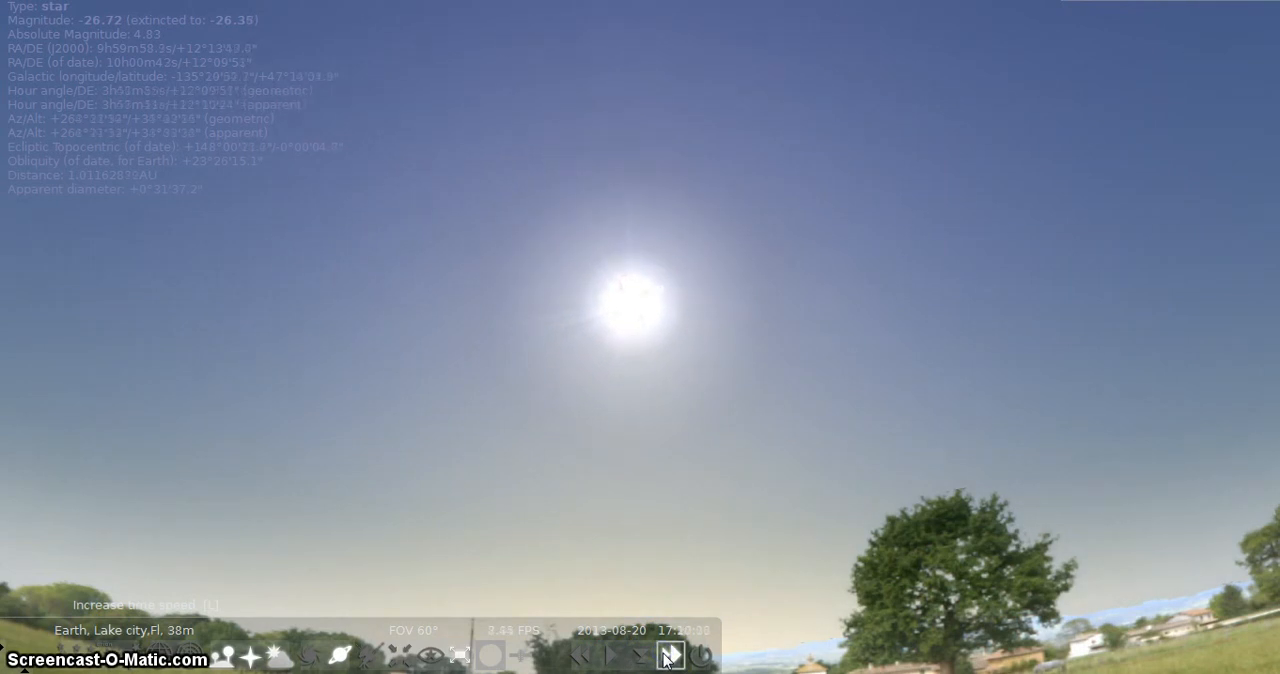
{"action": "left_click", "coordinate": [669, 657]}
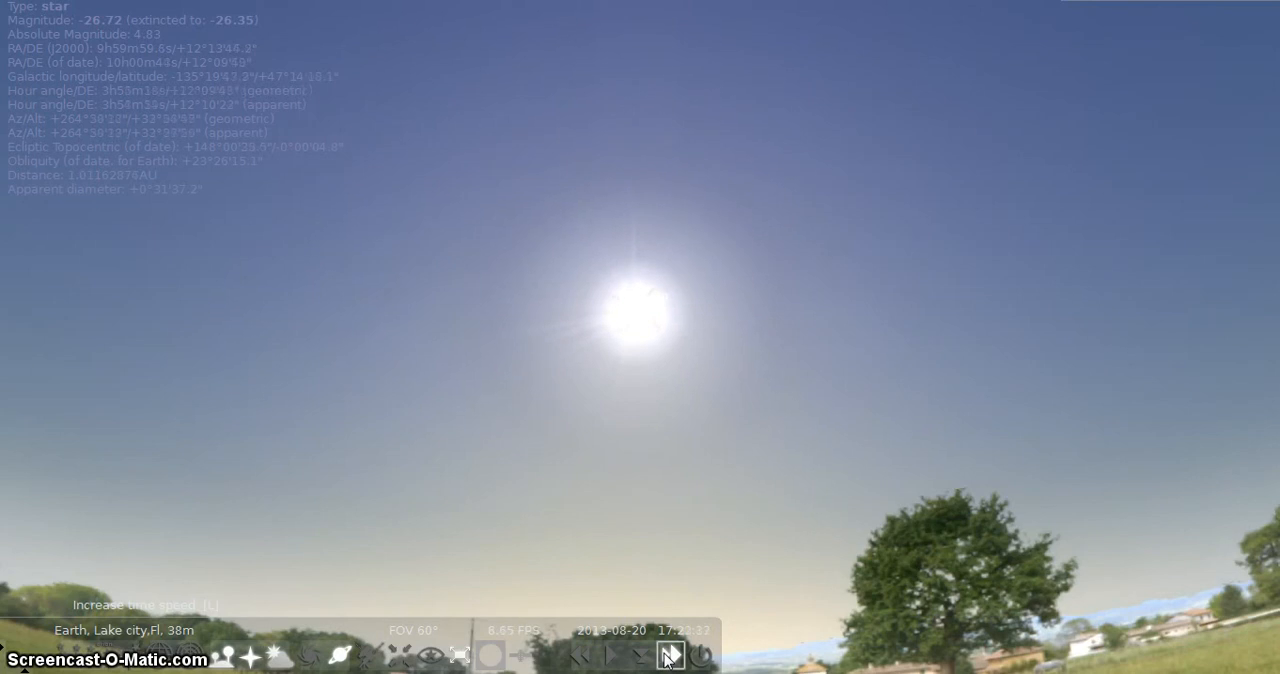
{"action": "left_click", "coordinate": [577, 655]}
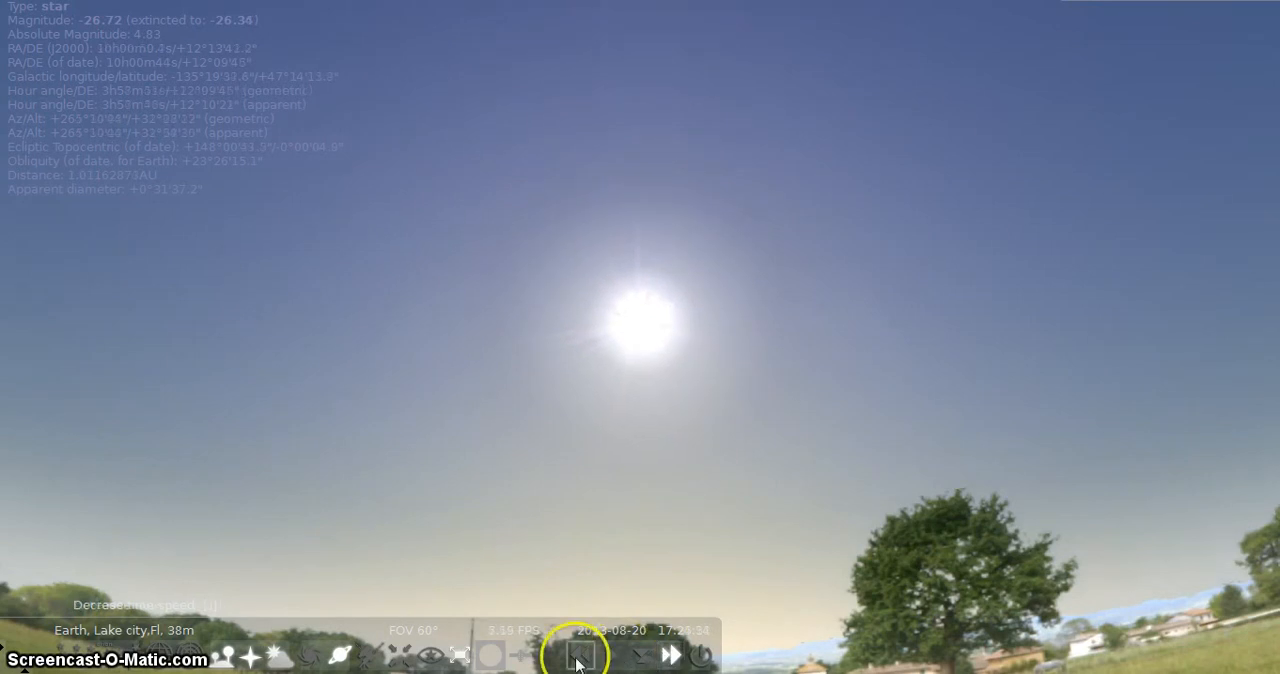
Step: Rewind the clock from 17:28 to about 16:40, raising the Sun higher
{"action": "left_click", "coordinate": [580, 655]}
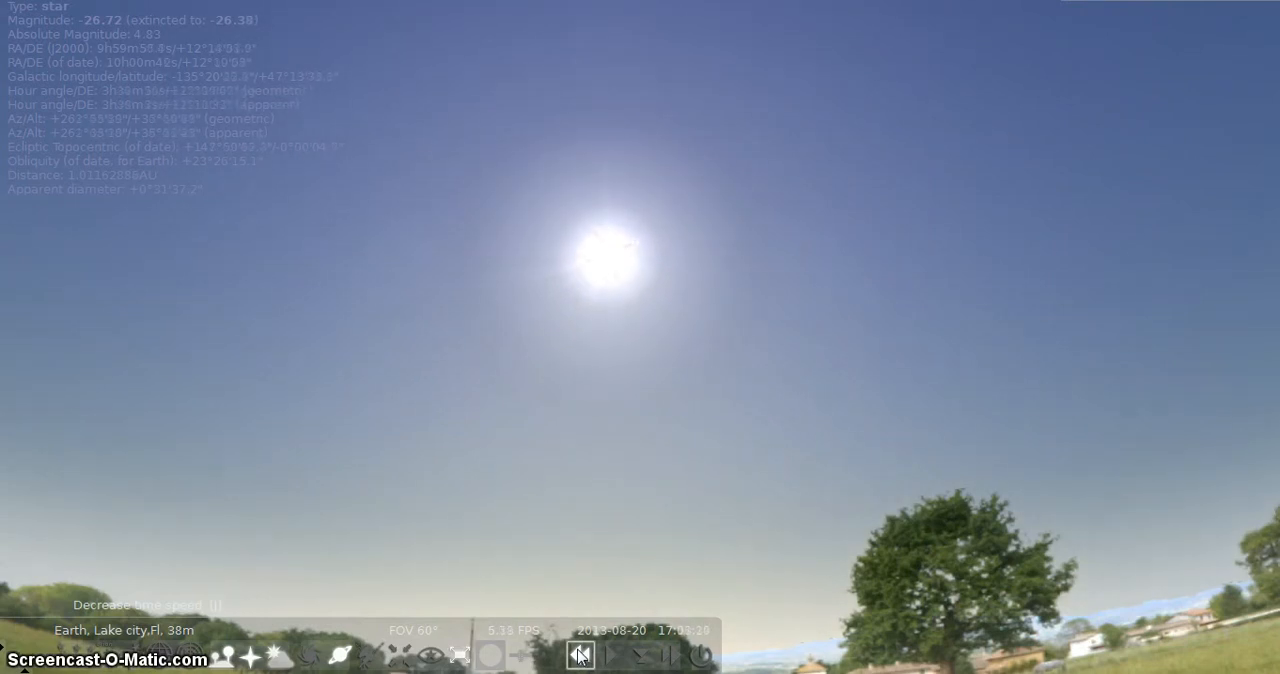
{"action": "left_click", "coordinate": [580, 655]}
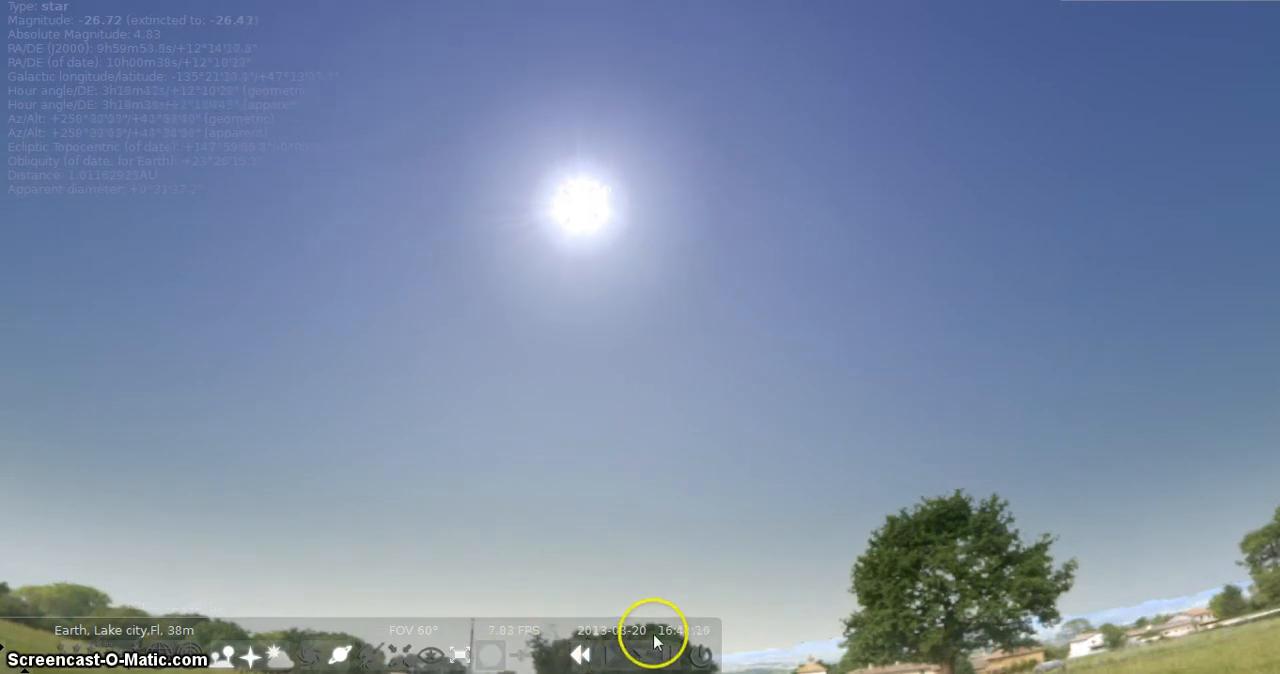
Step: Rewind time to about 15:54, then fast-forward past 16:30
{"action": "left_click", "coordinate": [586, 656]}
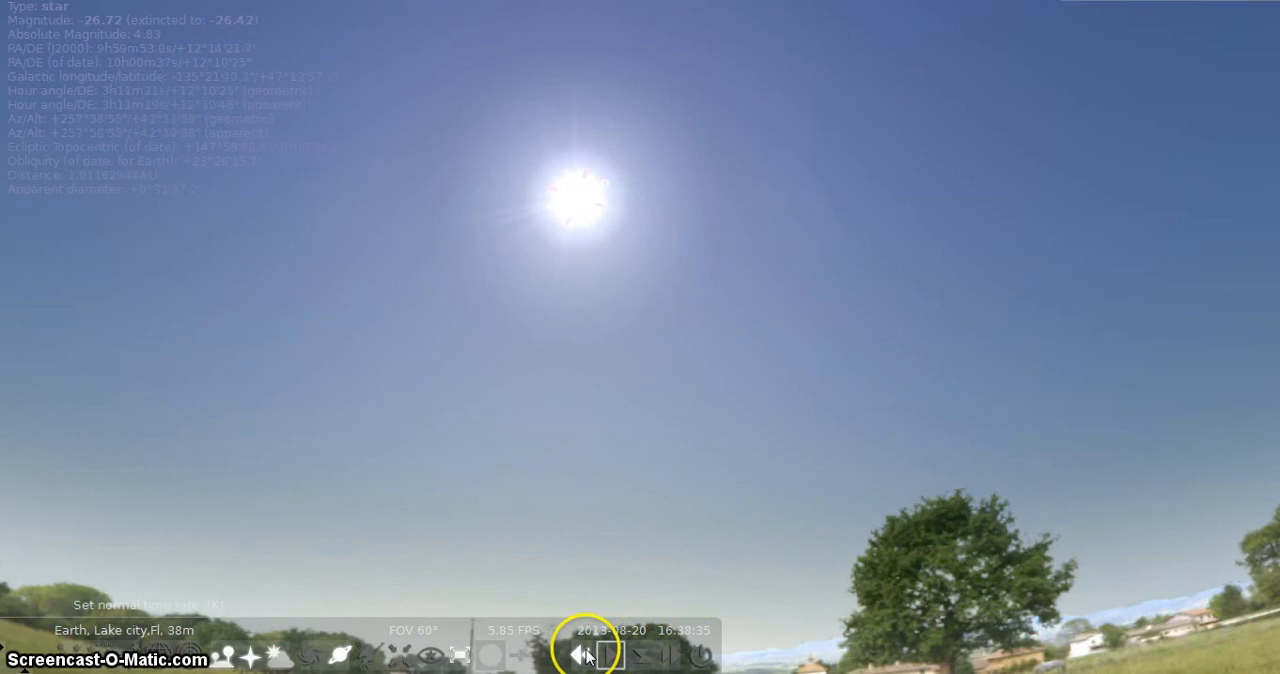
{"action": "left_click", "coordinate": [581, 656]}
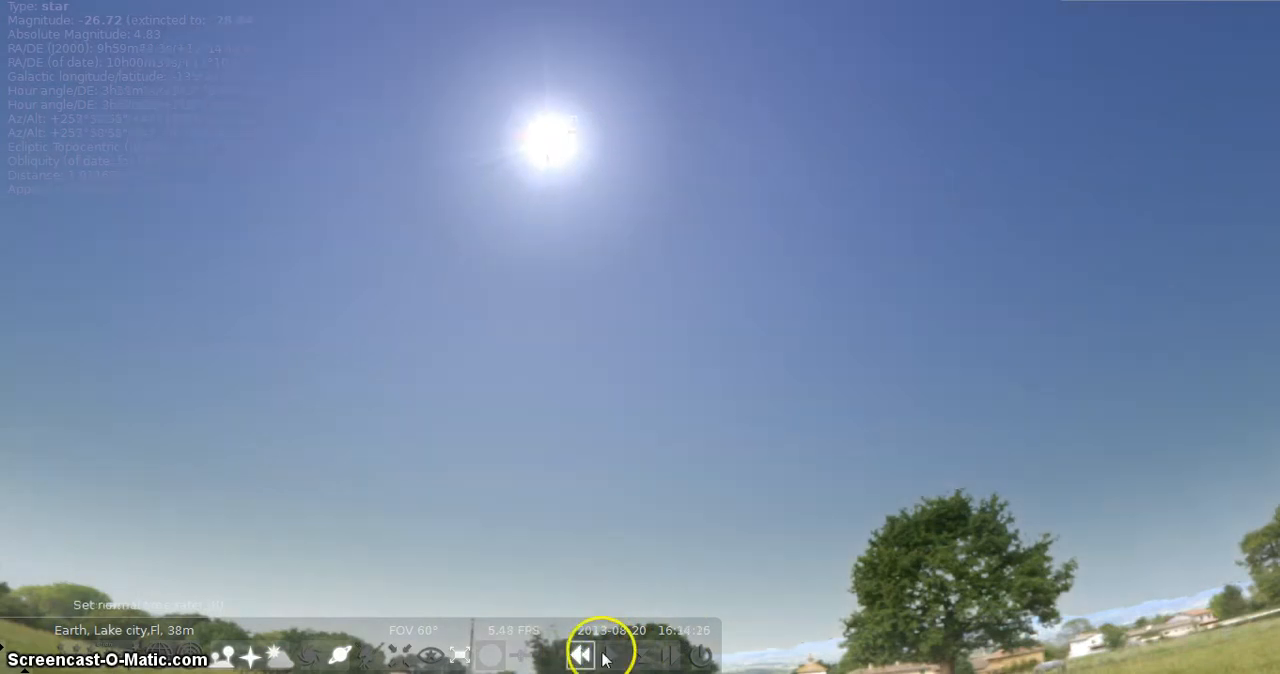
{"action": "left_click", "coordinate": [583, 655]}
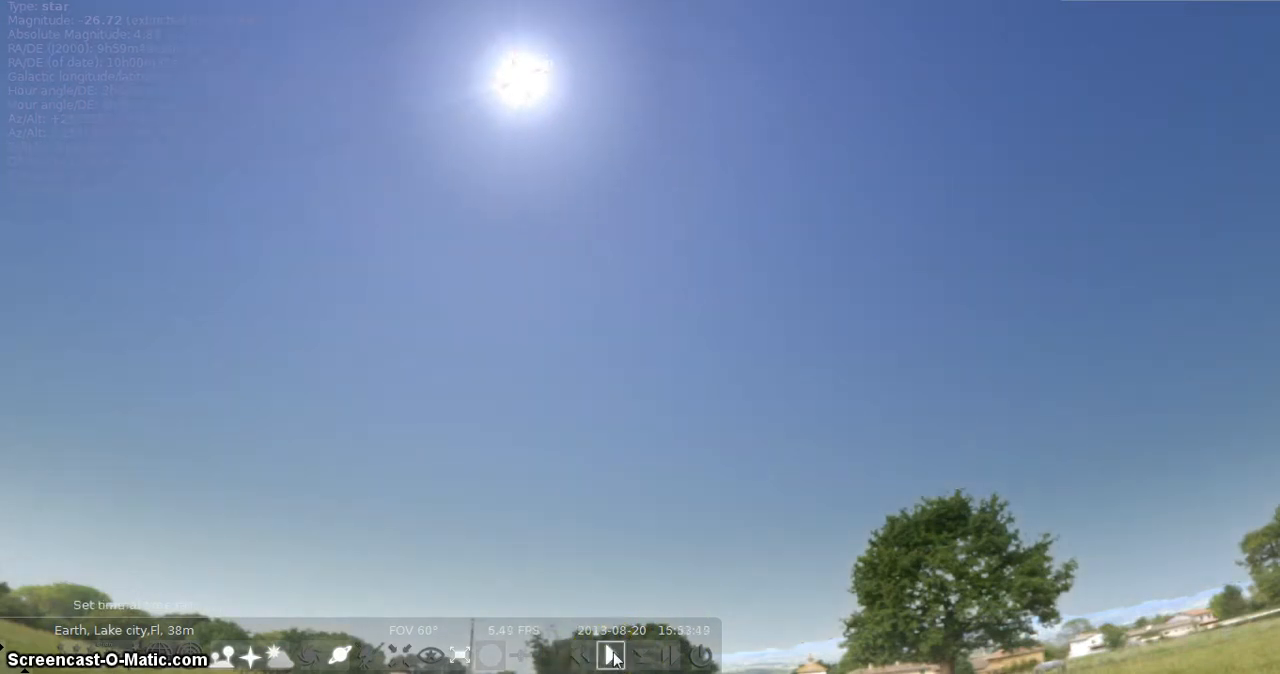
{"action": "left_click", "coordinate": [671, 655]}
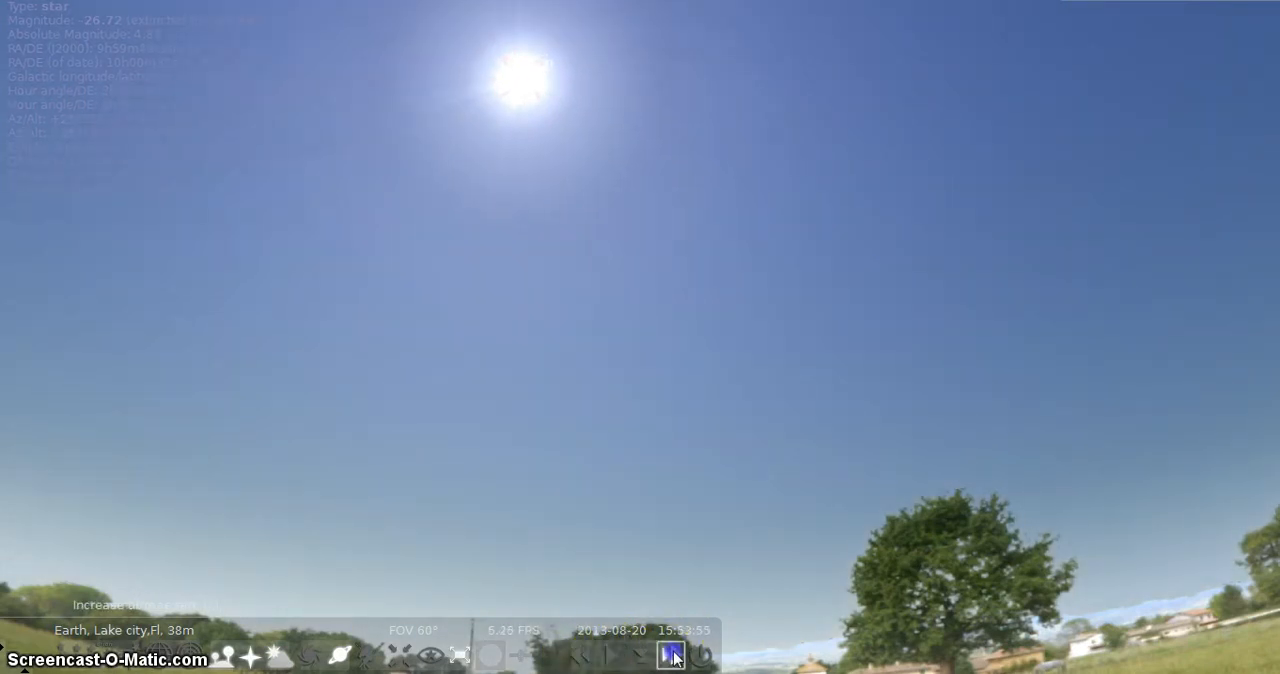
{"action": "left_click", "coordinate": [672, 657]}
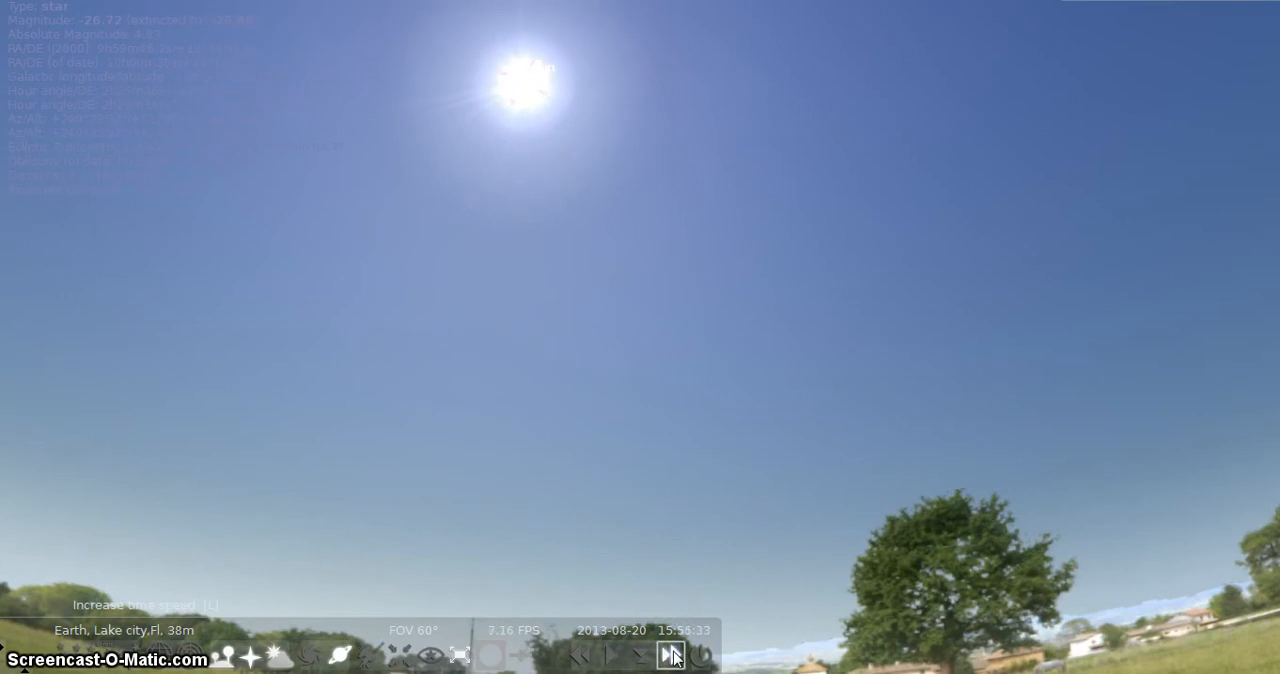
{"action": "left_click", "coordinate": [635, 655]}
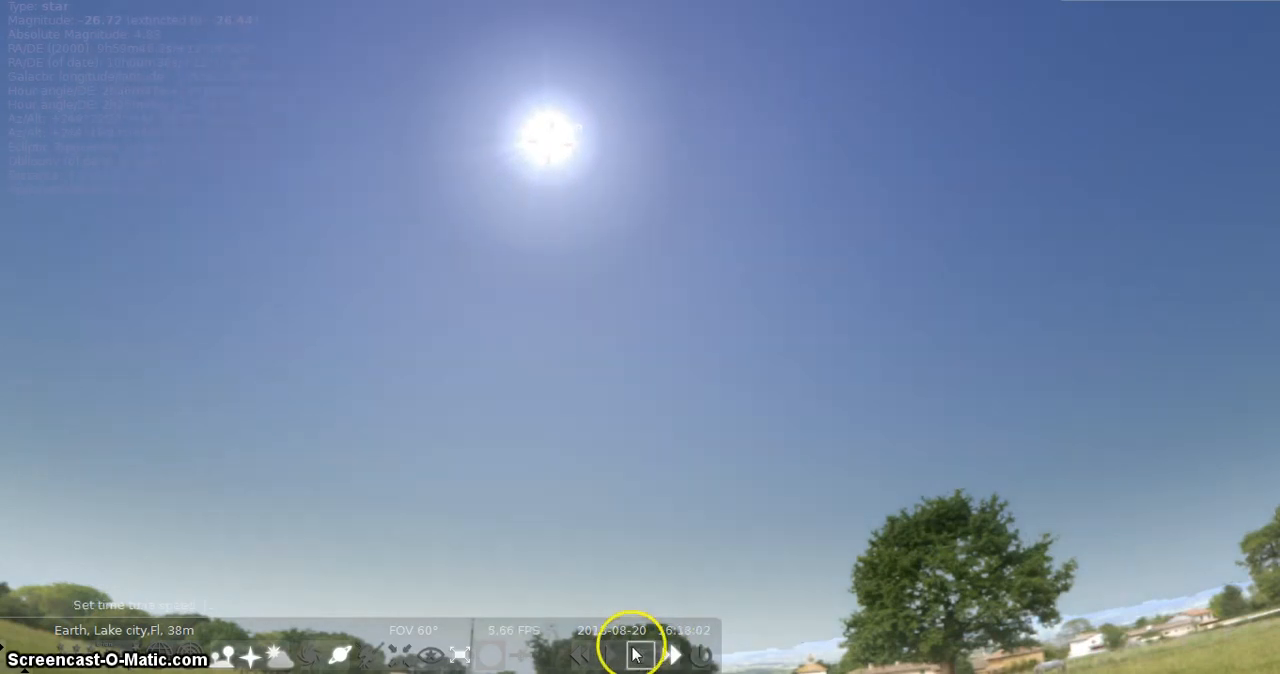
Step: Run time back to about 16:05 and restore the normal time rate
{"action": "left_click", "coordinate": [582, 655]}
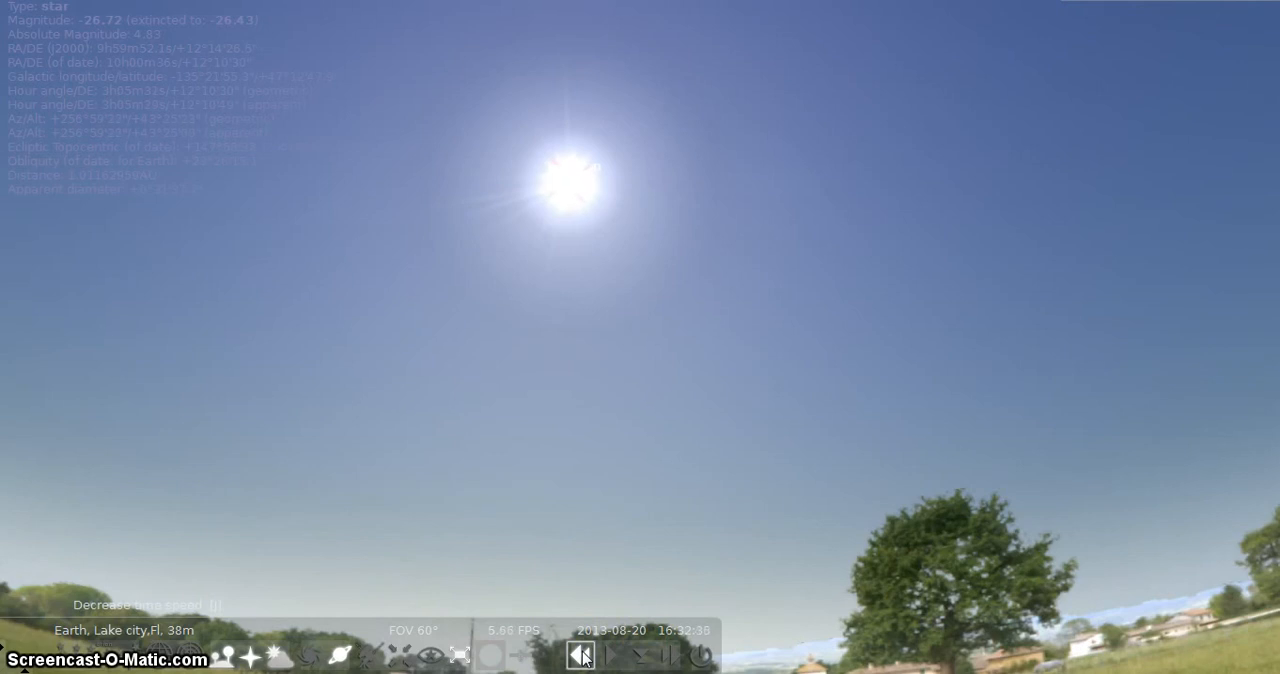
{"action": "left_click", "coordinate": [610, 656]}
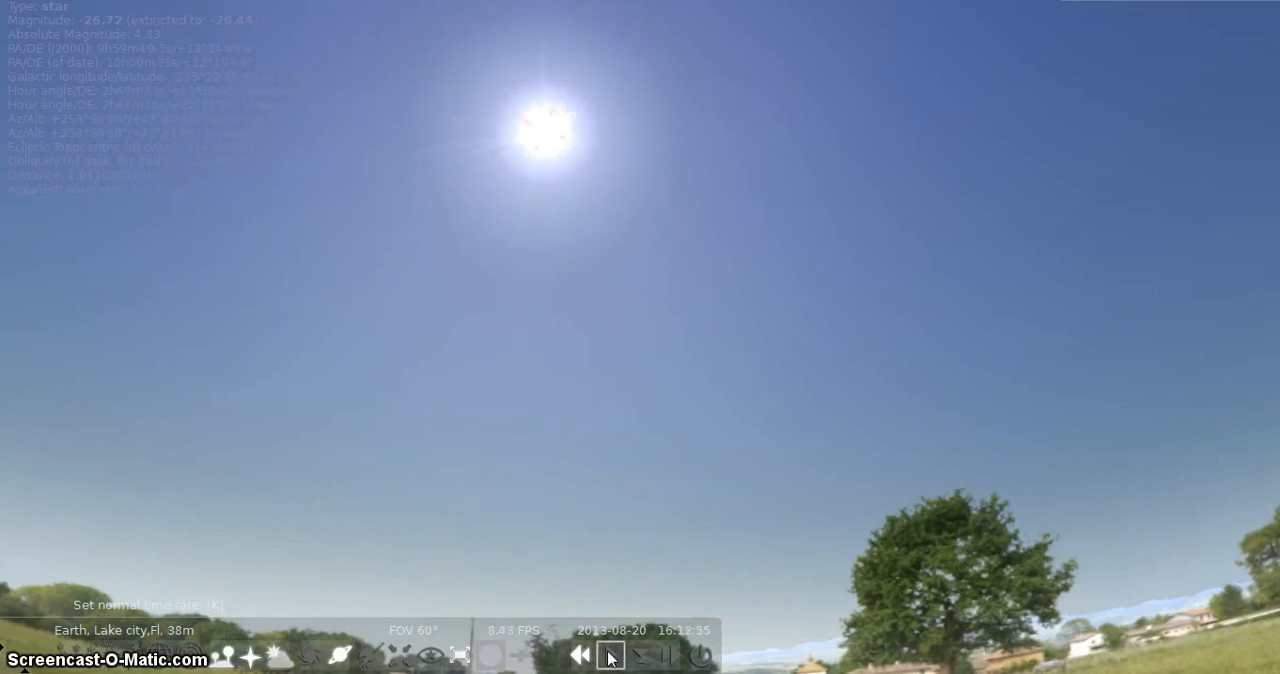
{"action": "left_click", "coordinate": [577, 657]}
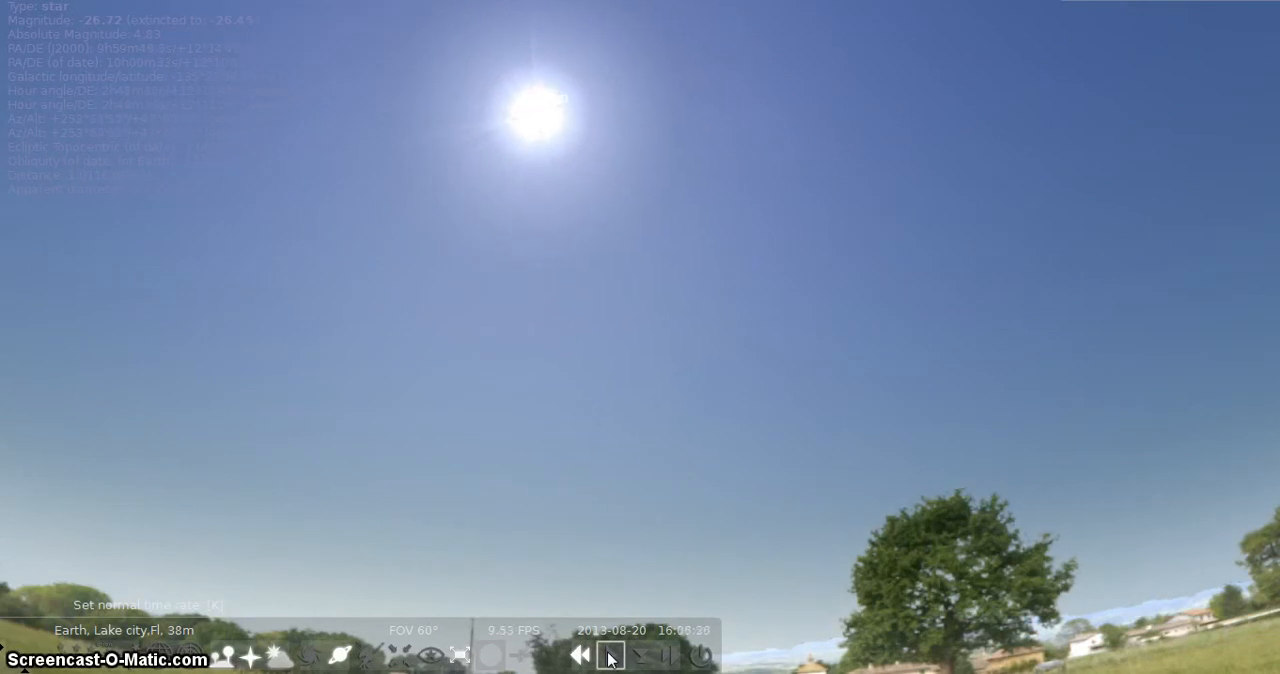
{"action": "left_click", "coordinate": [578, 658]}
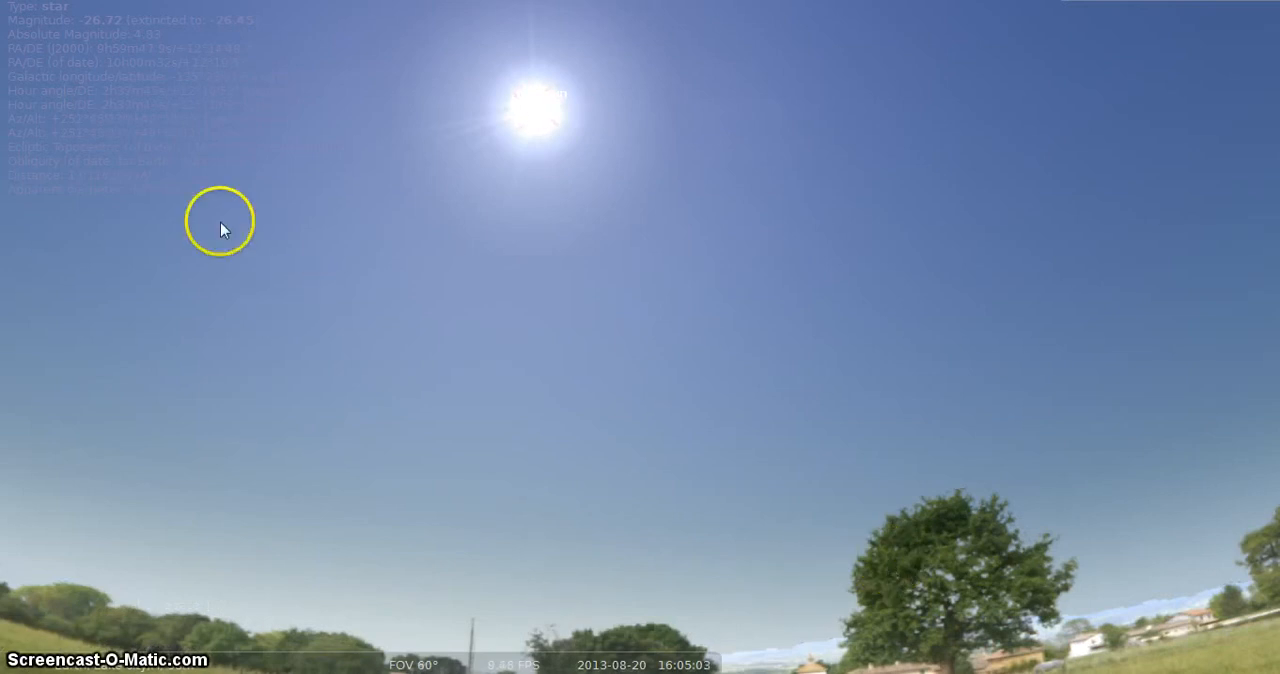
{"action": "mouse_move", "coordinate": [45, 18]}
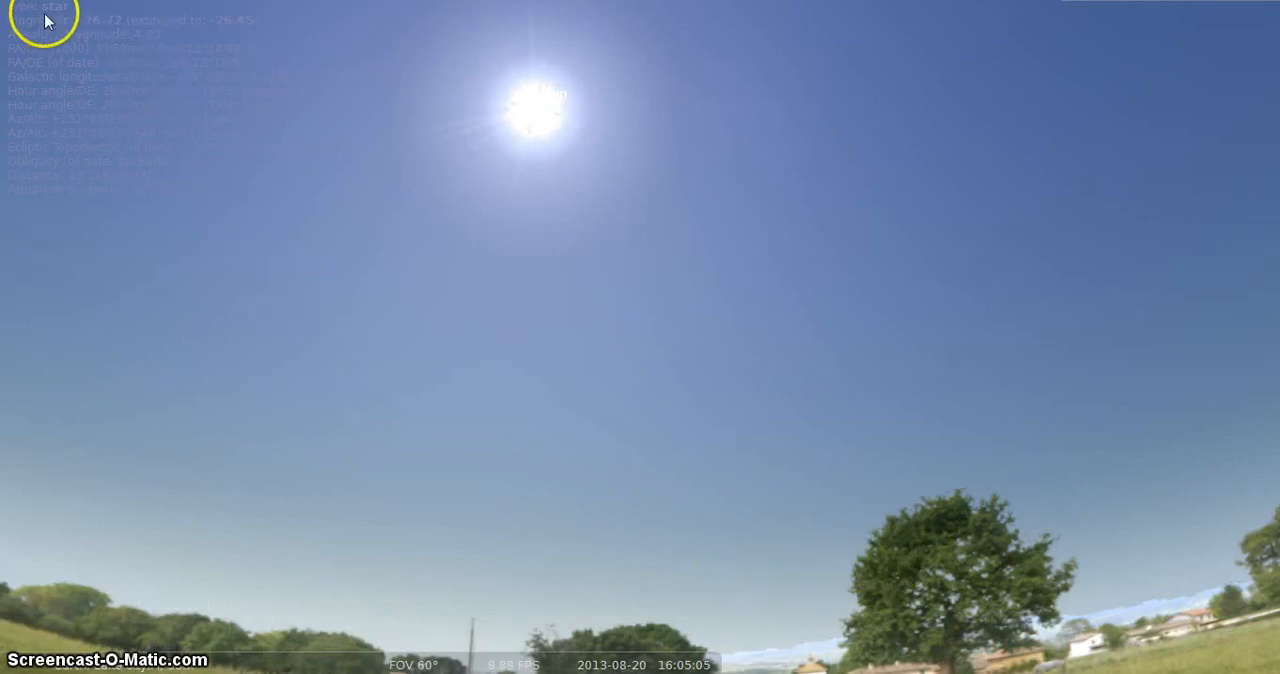
{"action": "mouse_move", "coordinate": [62, 38]}
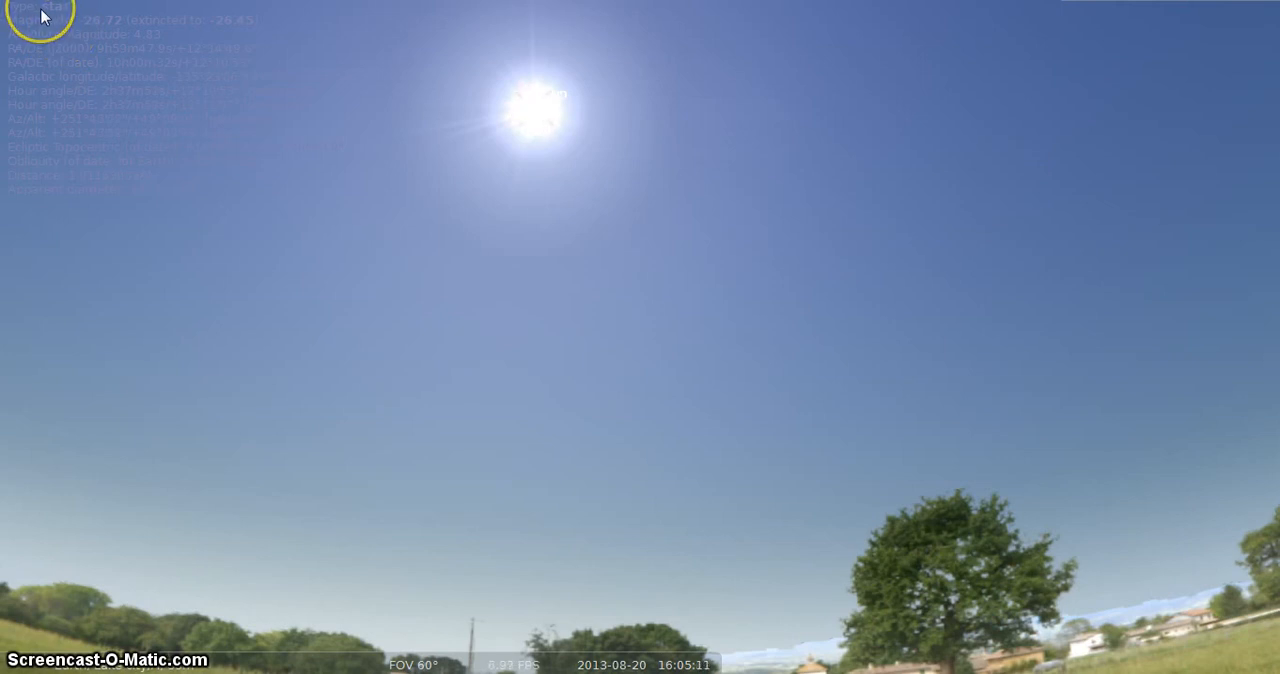
{"action": "mouse_move", "coordinate": [48, 9]}
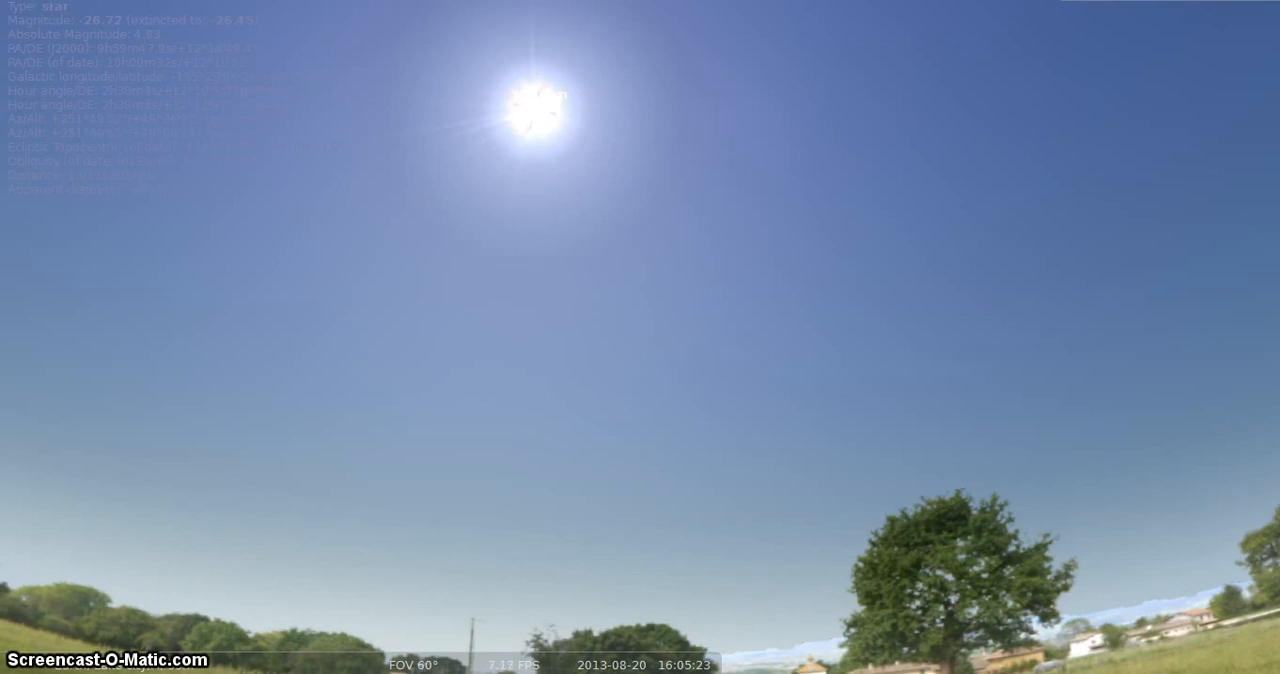
{"action": "left_click", "coordinate": [50, 10]}
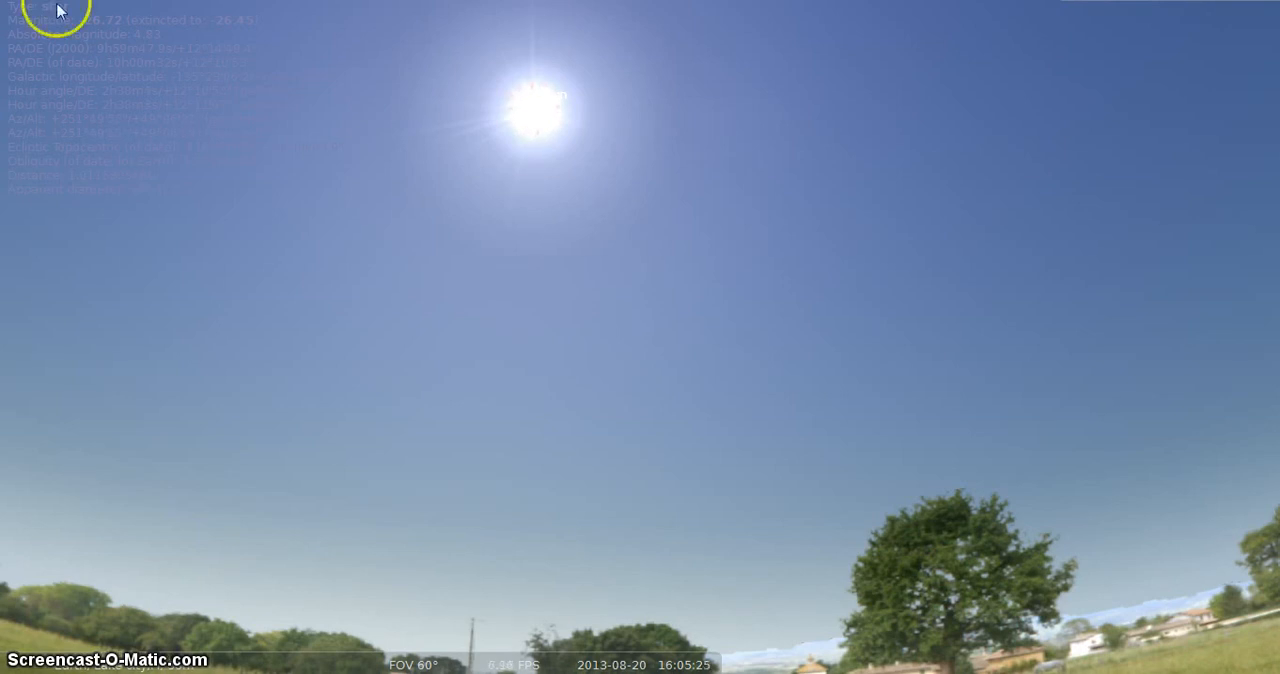